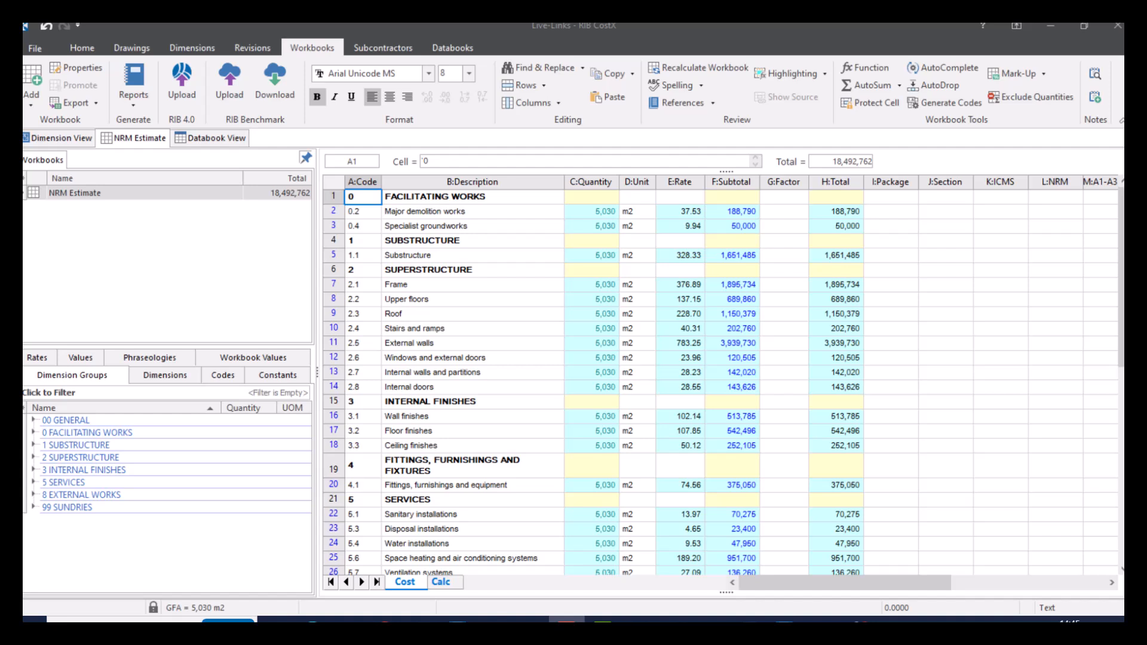
pyautogui.moveTo(893, 260)
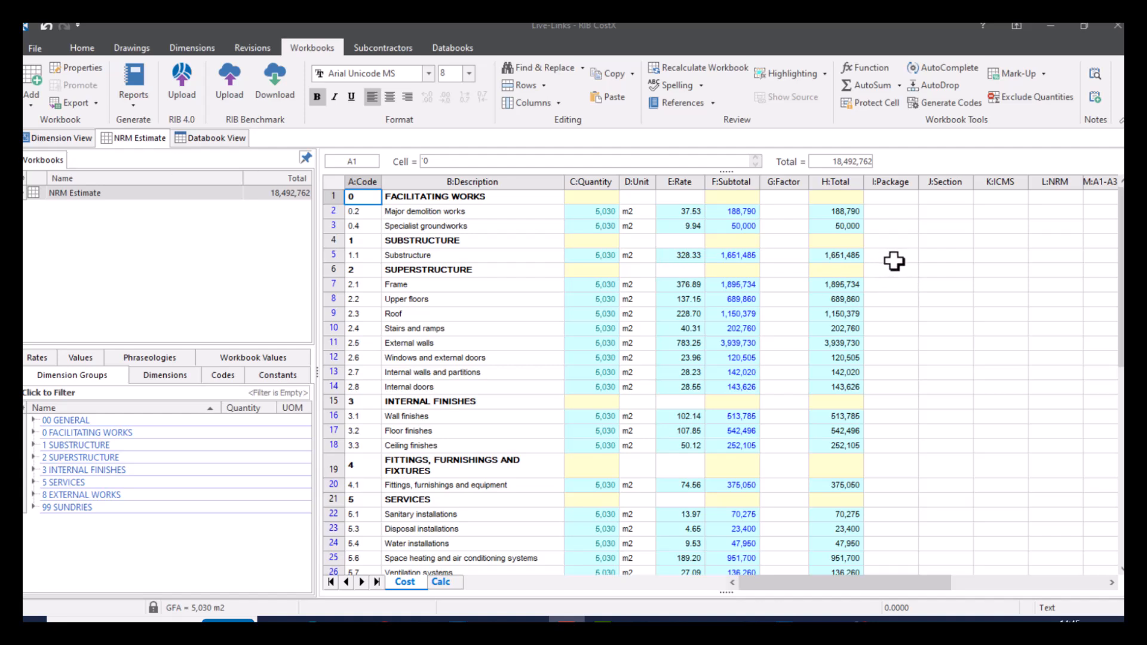
pyautogui.moveTo(901, 260)
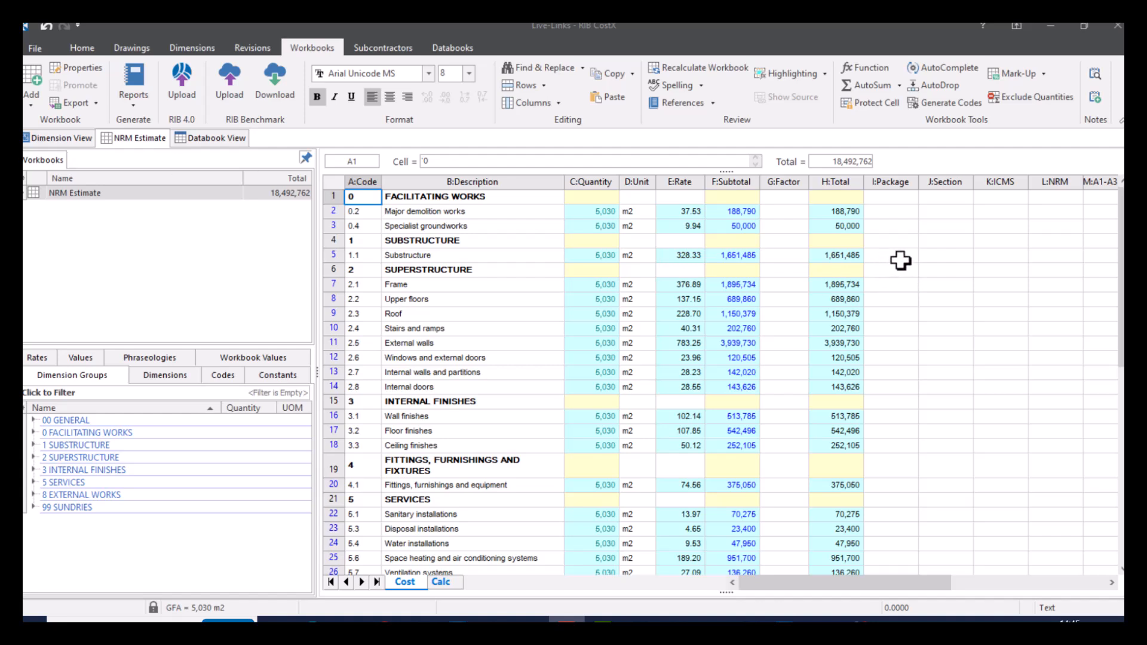
pyautogui.moveTo(903, 264)
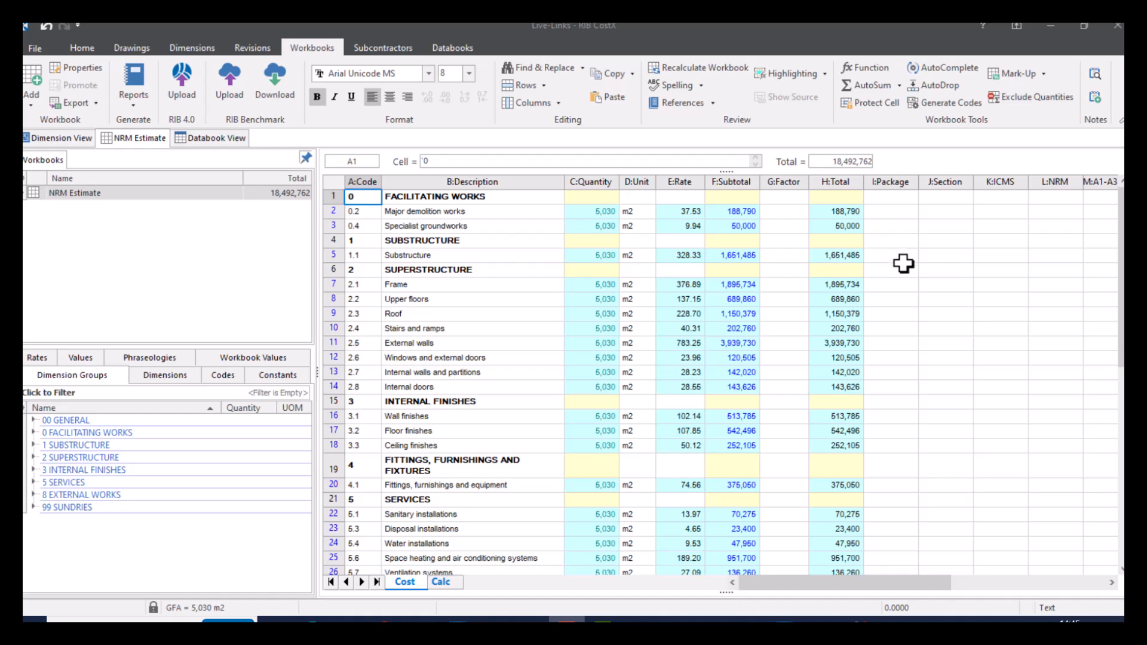
# Step: Open the Ceiling finishes breakdown and view the first suspended ceiling's live-link formula
pyautogui.click(731, 445)
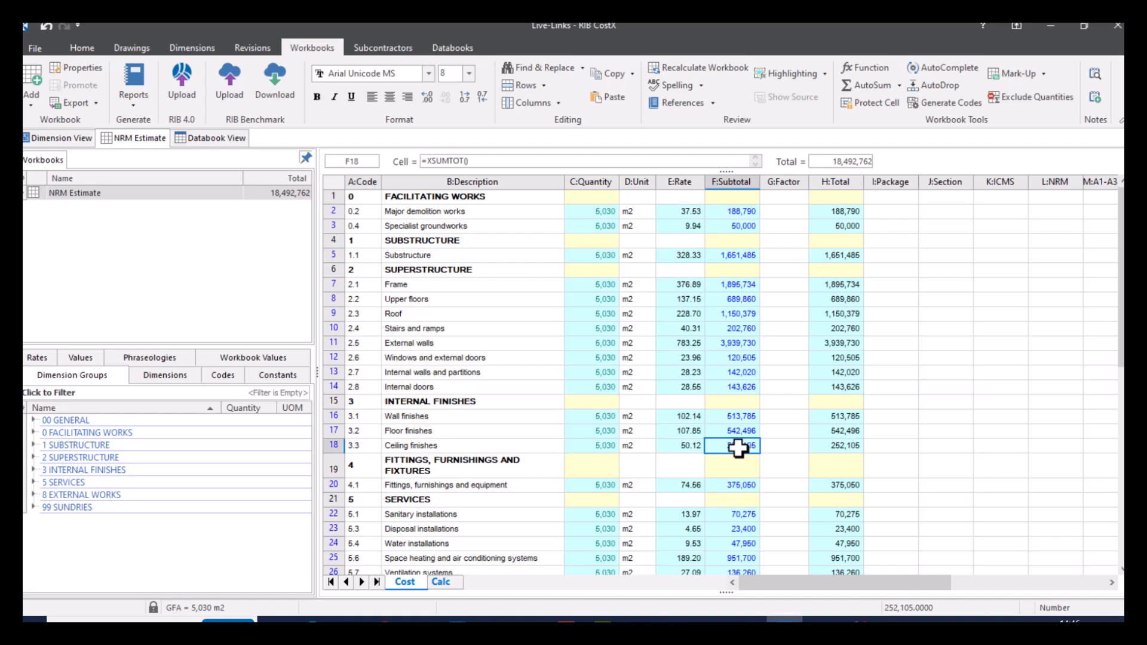
pyautogui.doubleClick(731, 446)
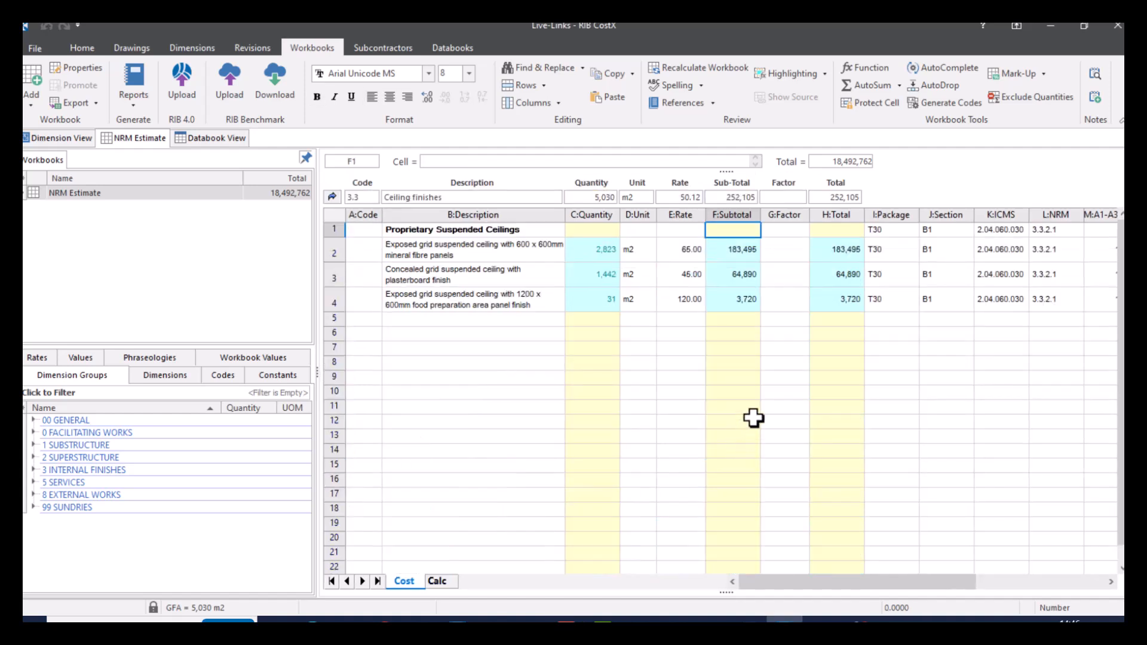
pyautogui.click(592, 250)
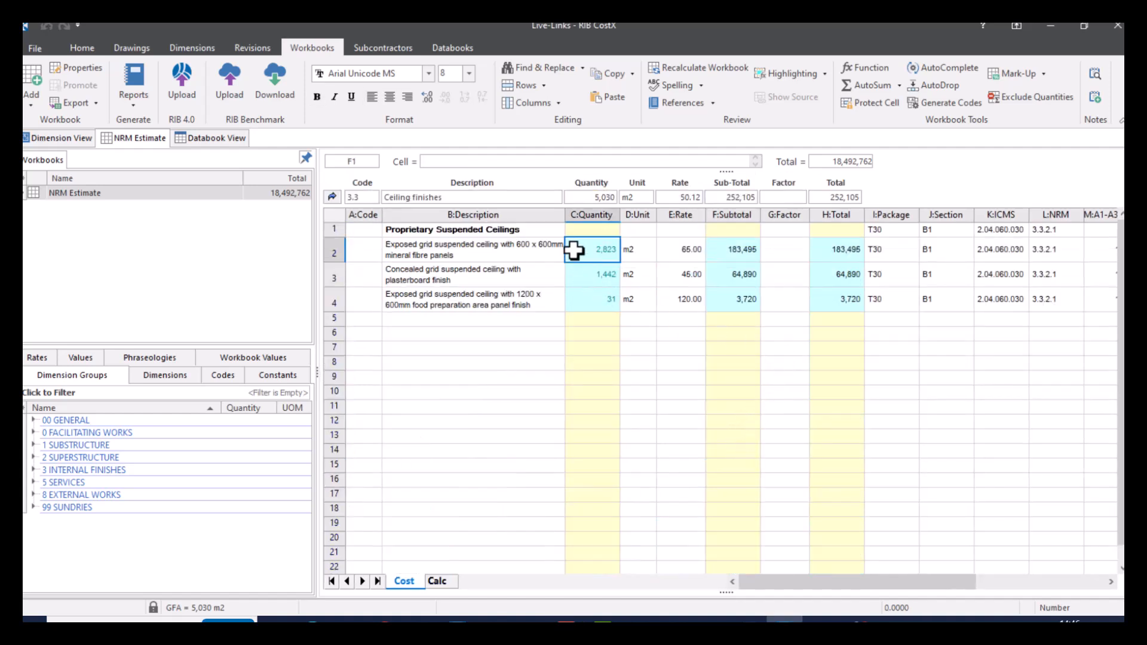
pyautogui.click(593, 250)
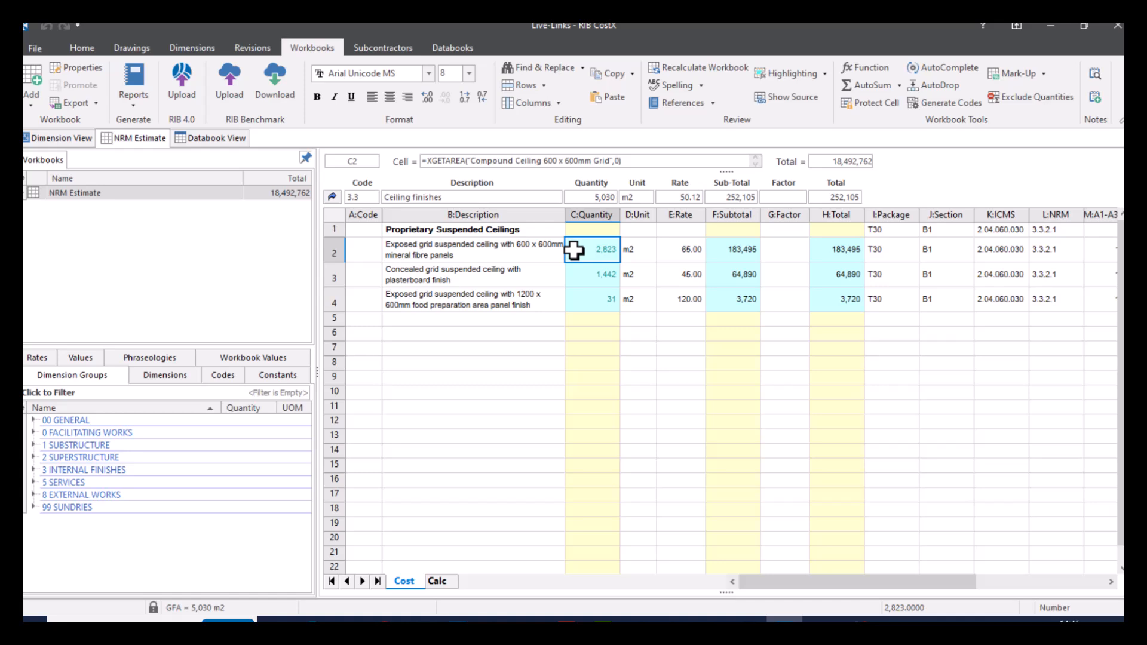
pyautogui.moveTo(585, 274)
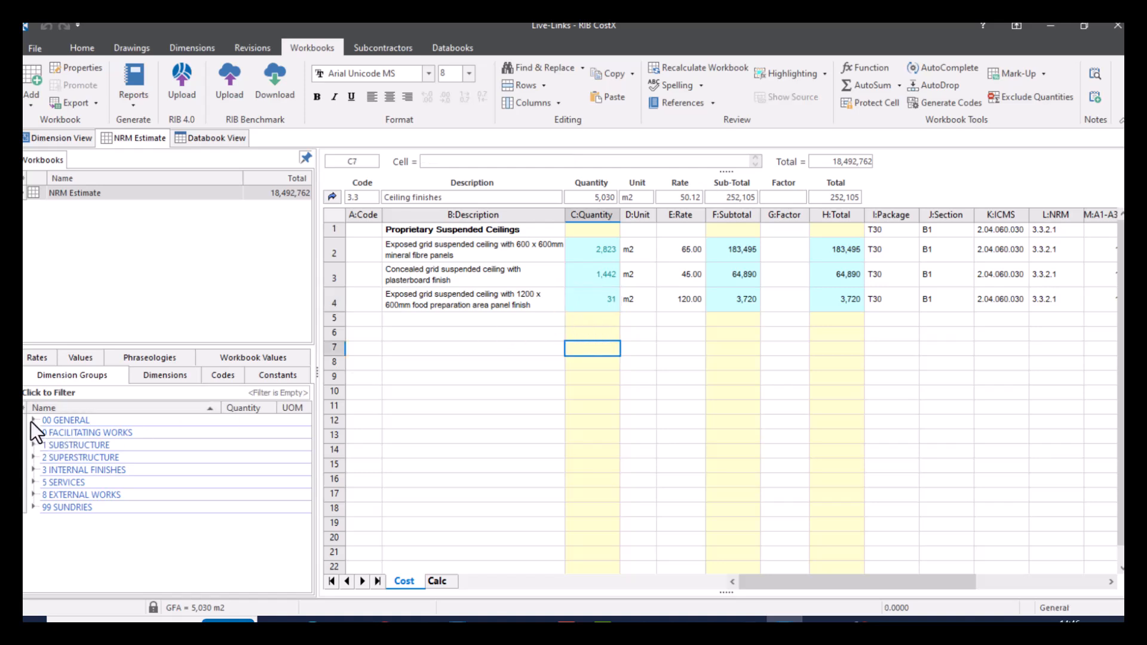
# Step: Expand 00 GENERAL > ROOMS and pick the Conference area to link into row 6
pyautogui.click(33, 420)
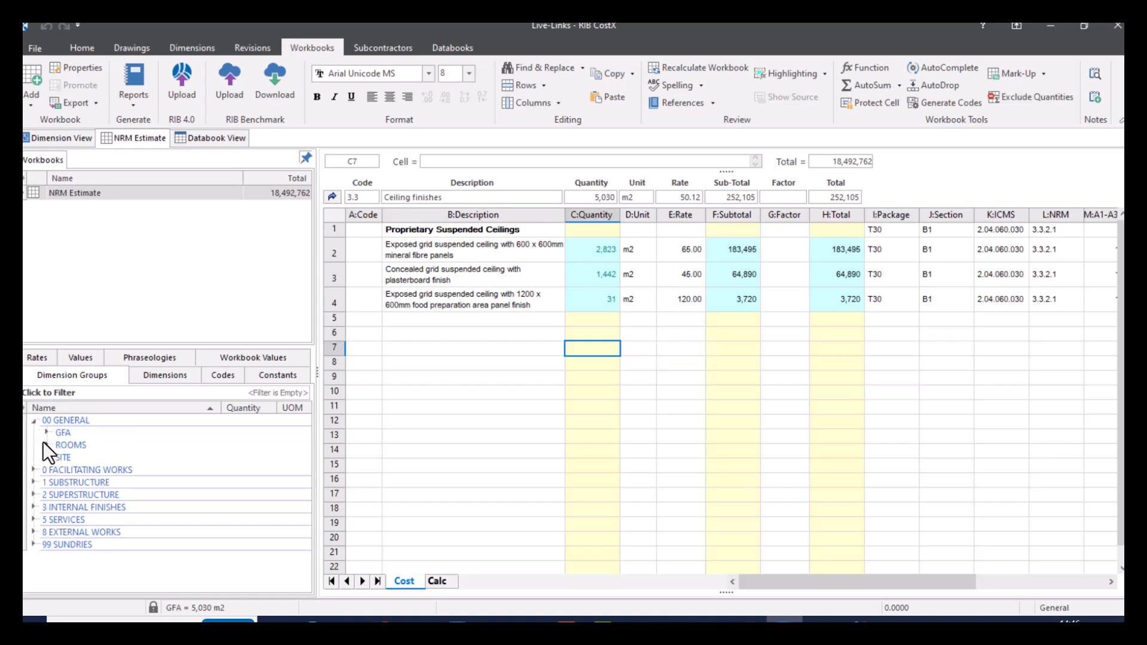
pyautogui.click(47, 444)
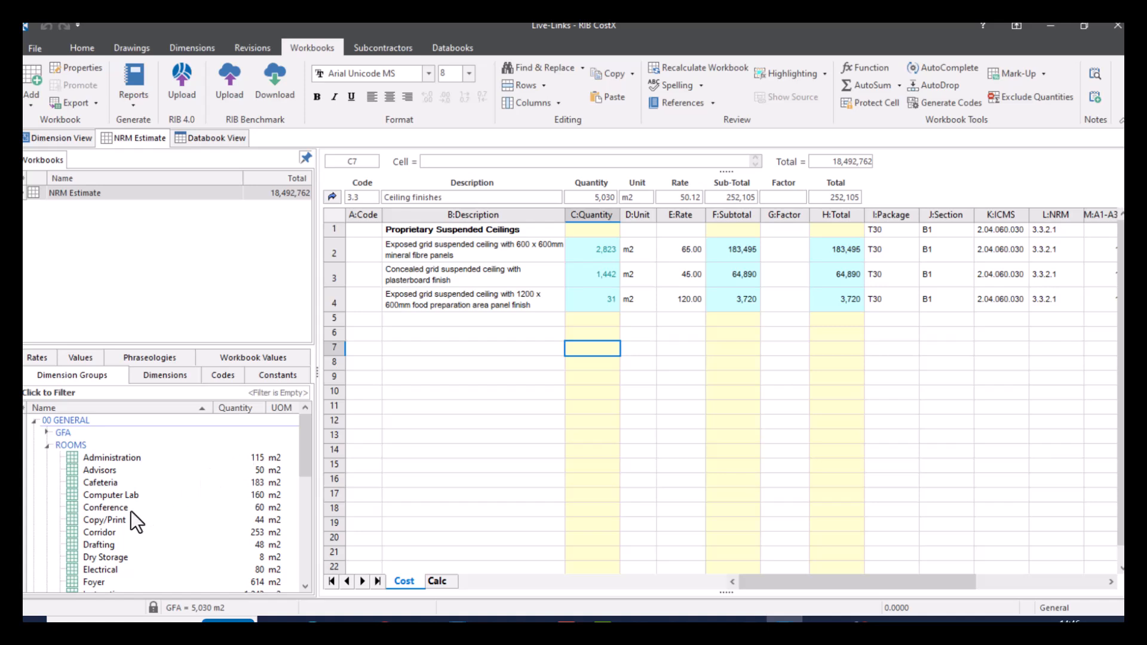
pyautogui.click(105, 507)
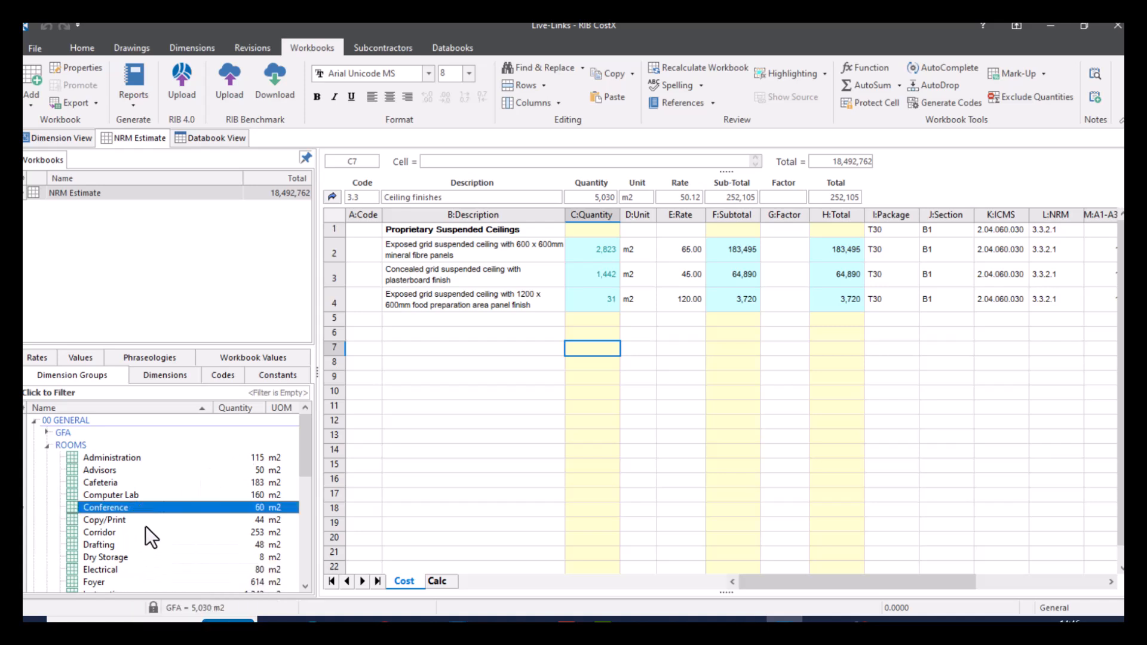
pyautogui.click(333, 375)
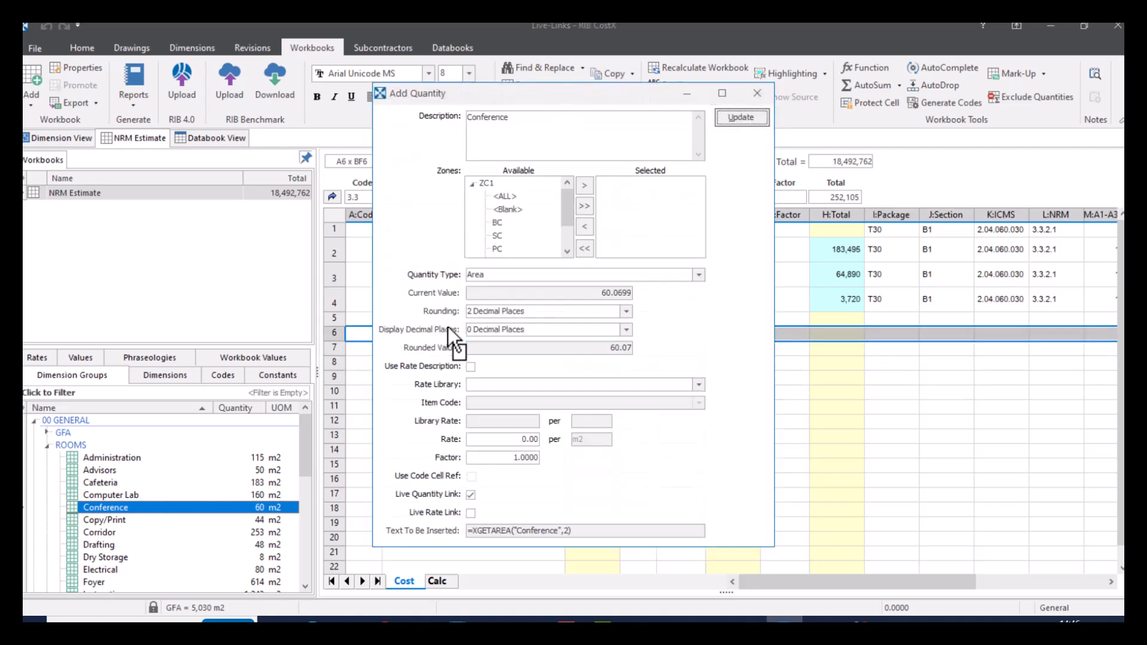
# Step: Describe the new item as 'Conference Room Ceiling' and insert it with a live quantity link
pyautogui.click(583, 136)
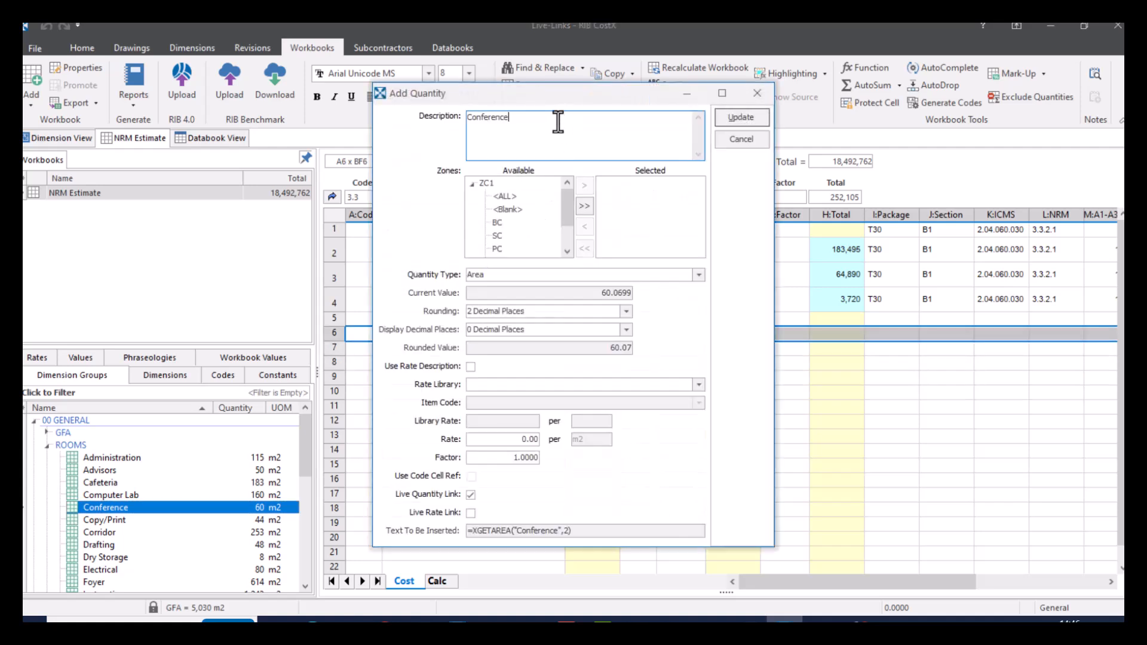
pyautogui.write('Room')
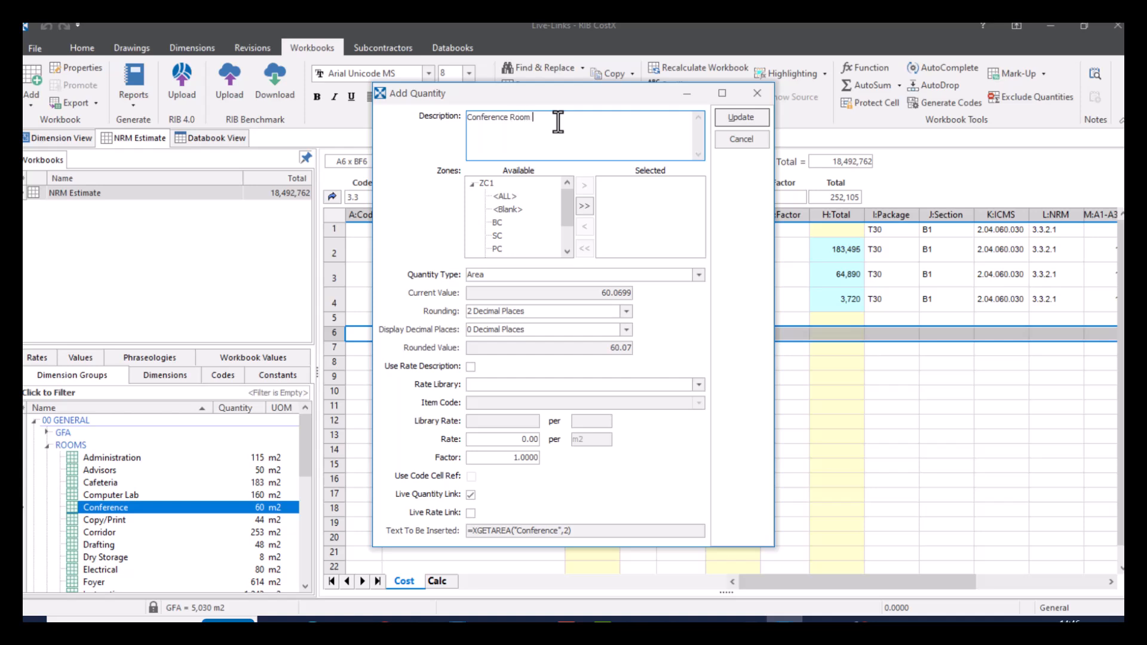
pyautogui.write('Ceiling')
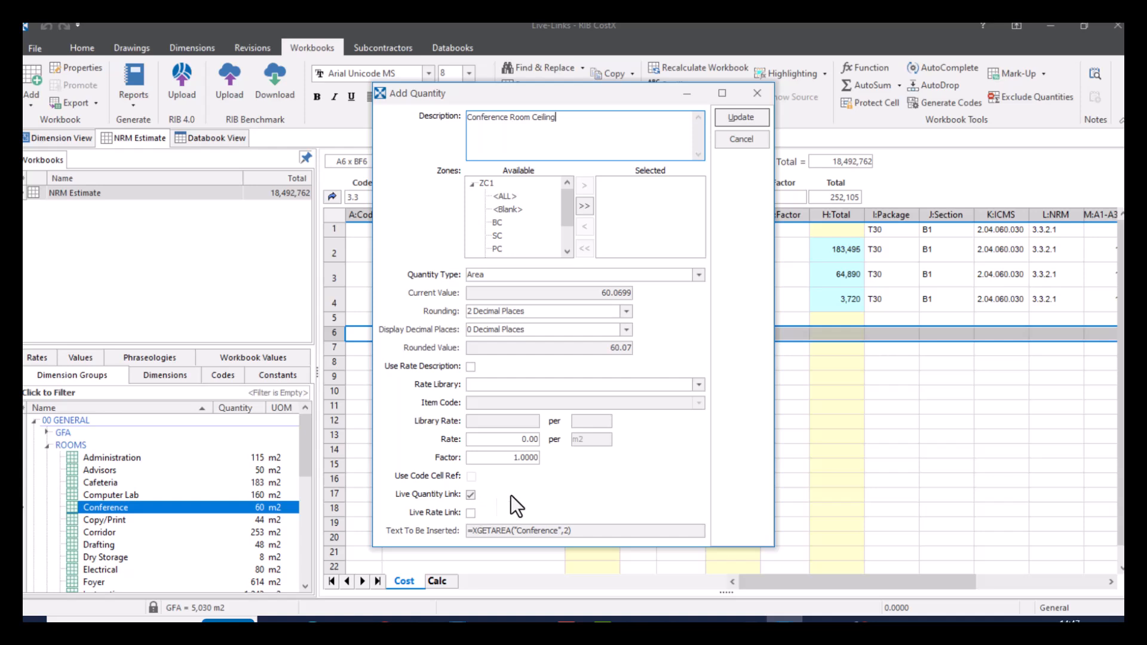
pyautogui.click(741, 117)
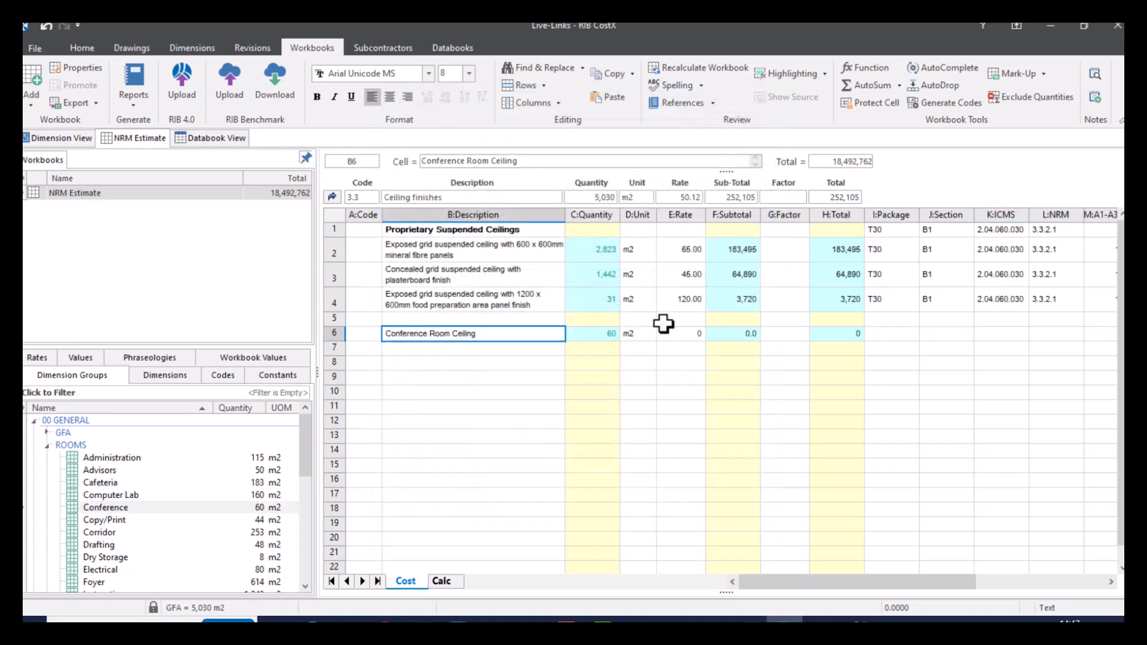
# Step: Check the row's XGETAREA formula and enter a rate of 160 for the conference ceiling
pyautogui.click(591, 333)
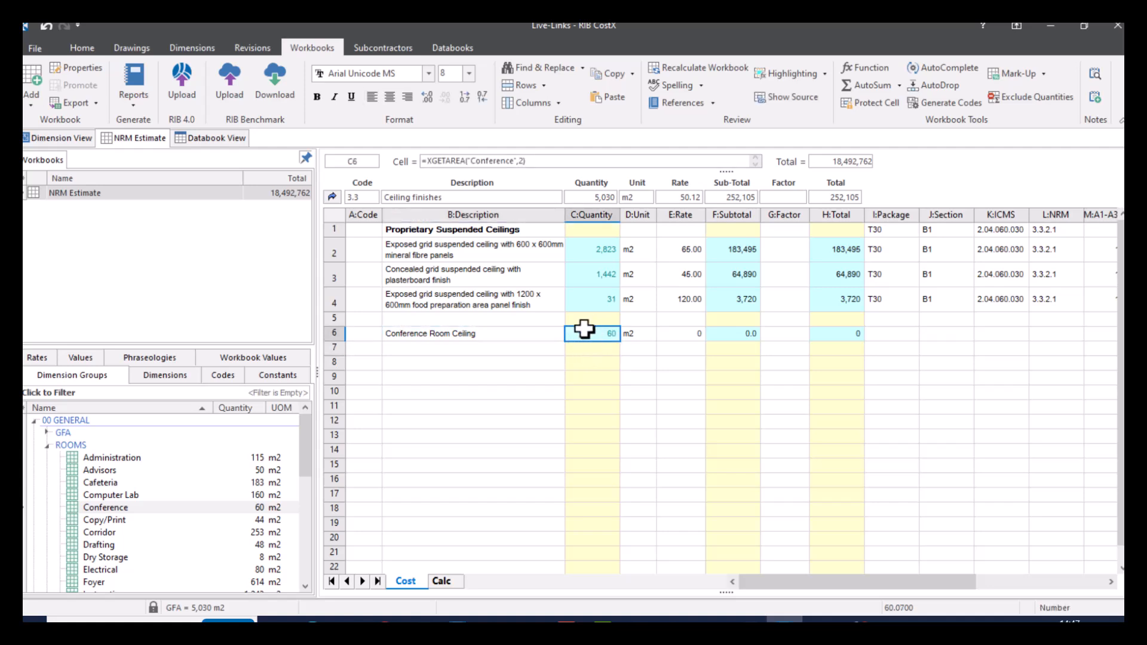
pyautogui.moveTo(622, 334)
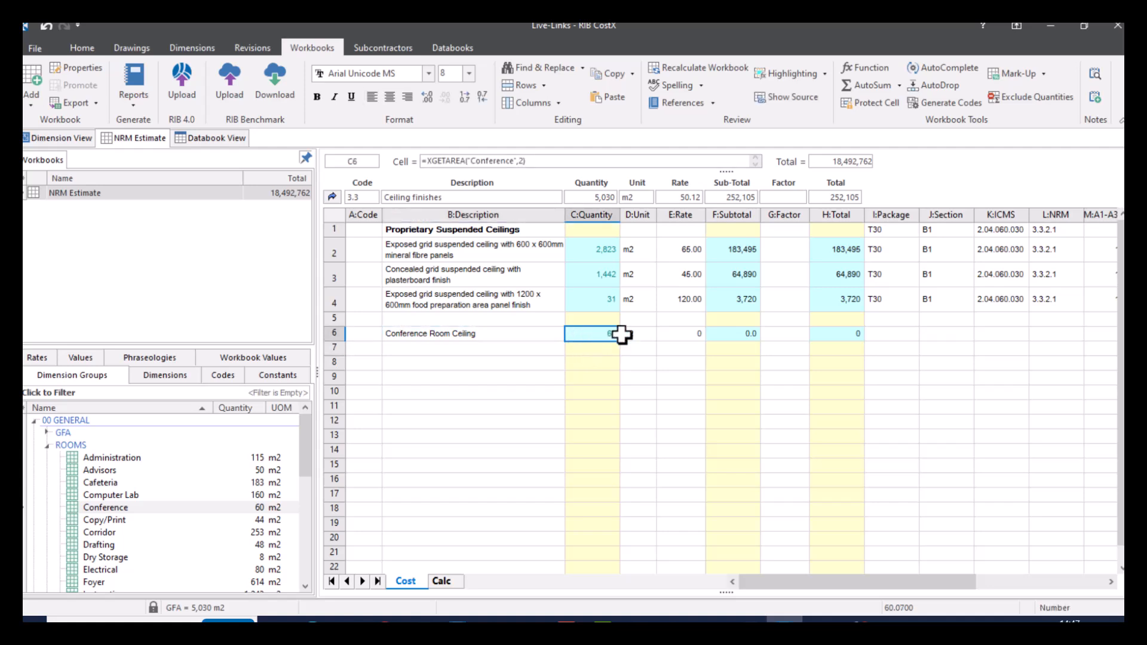
pyautogui.click(679, 333)
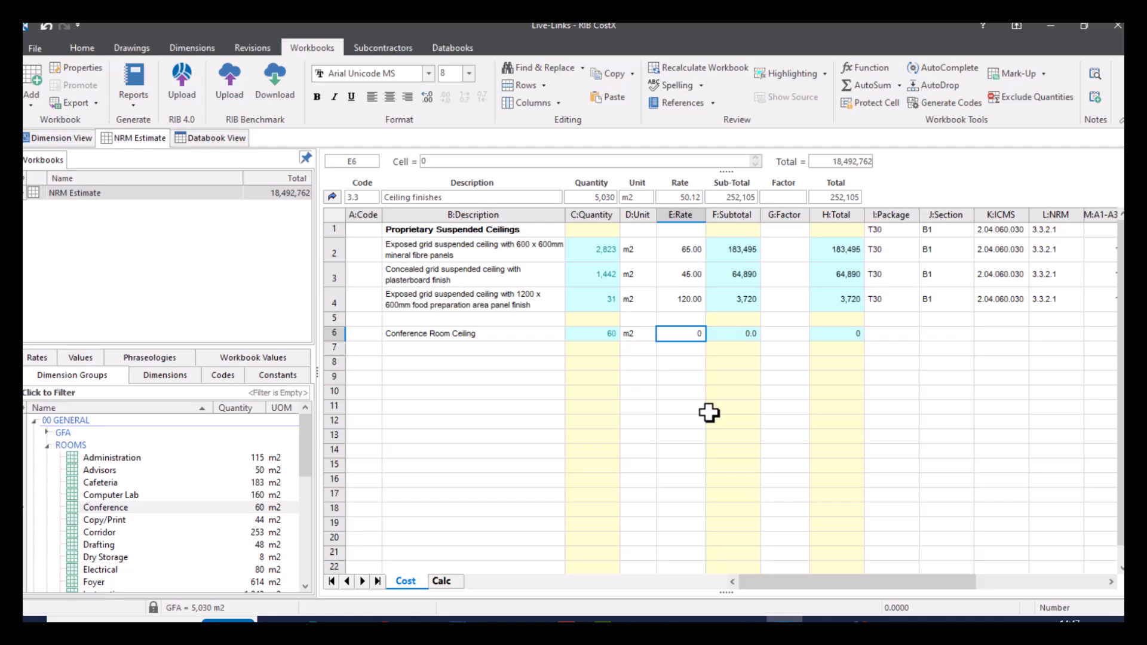
pyautogui.write('160')
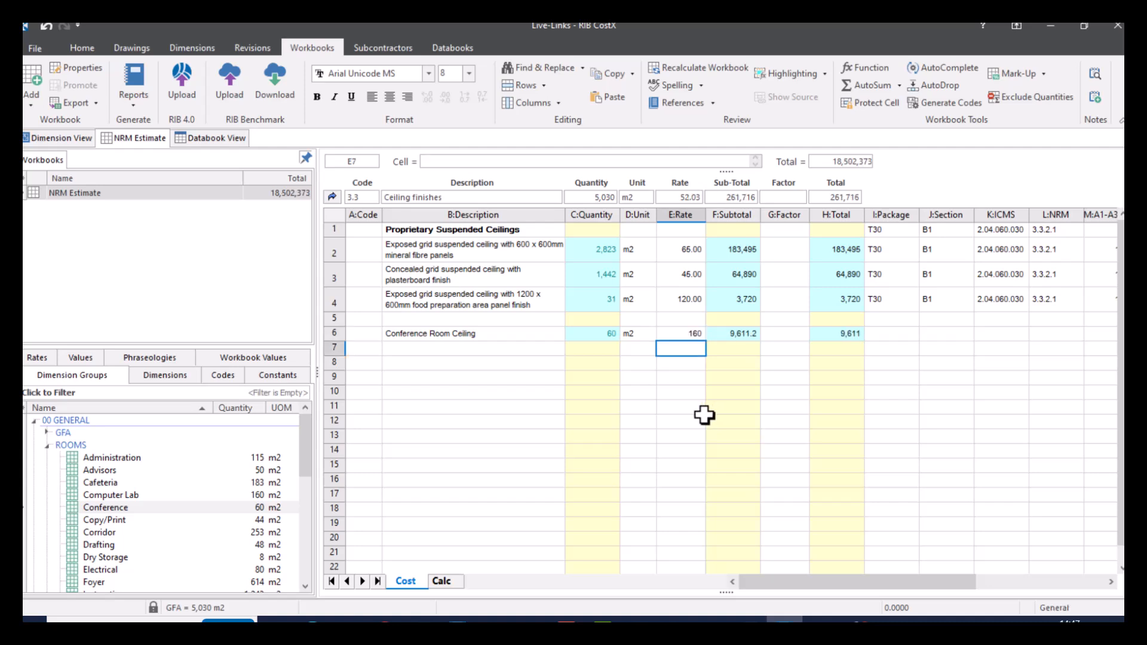
pyautogui.click(592, 334)
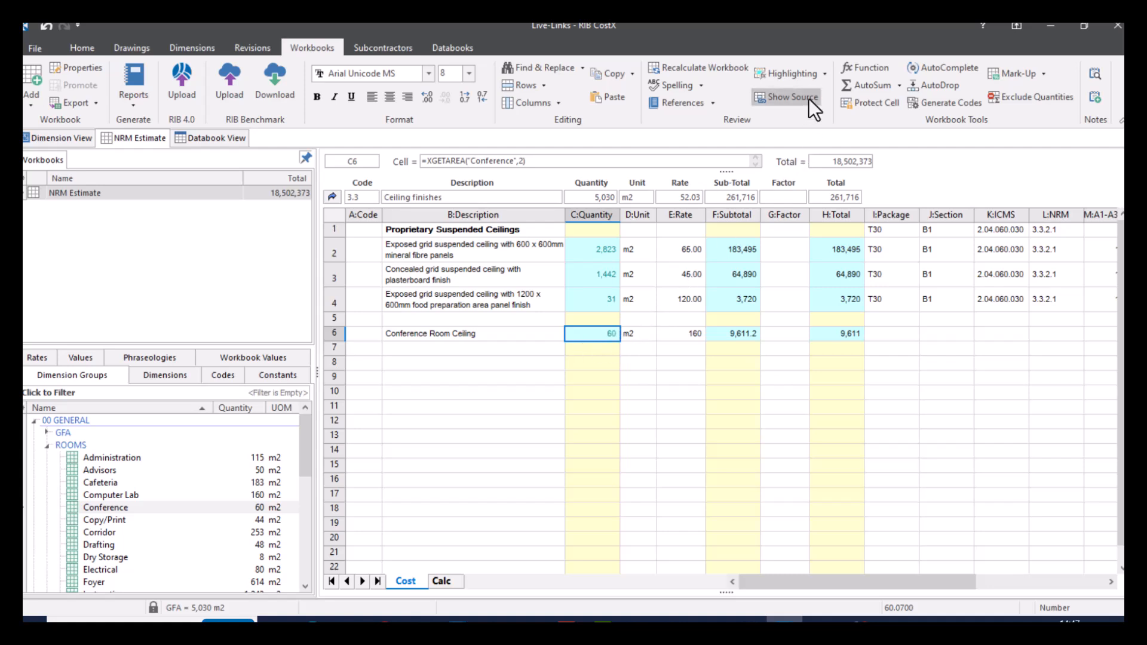
# Step: Show the linked quantity's source on the EX01-03 Second Floor Plan drawing
pyautogui.click(785, 97)
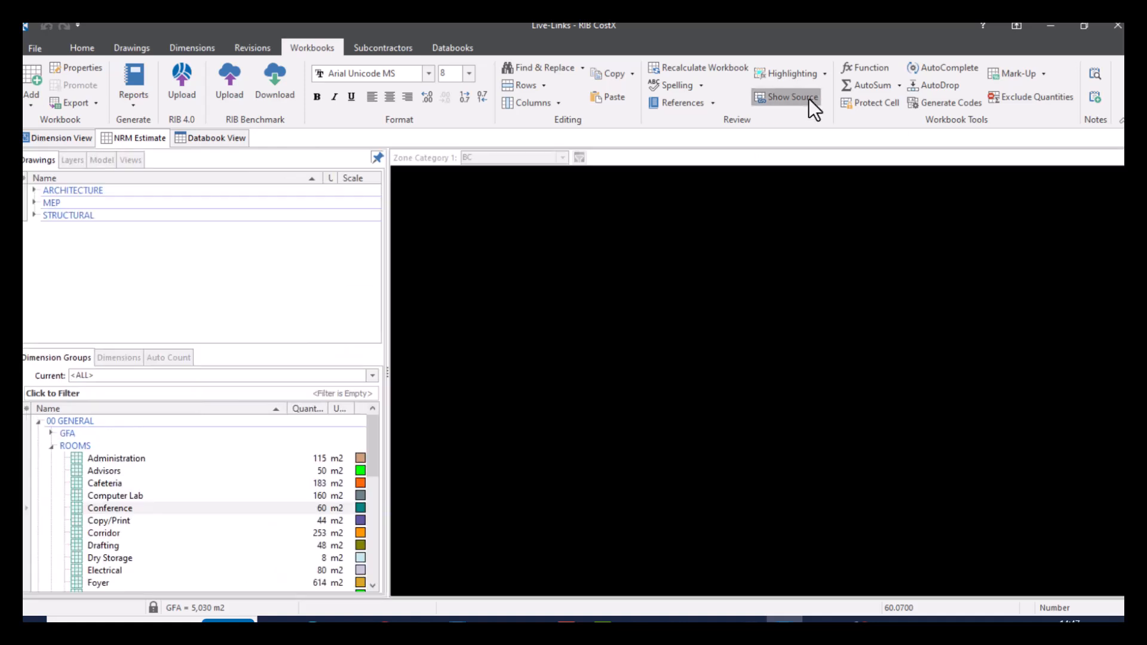
pyautogui.click(786, 97)
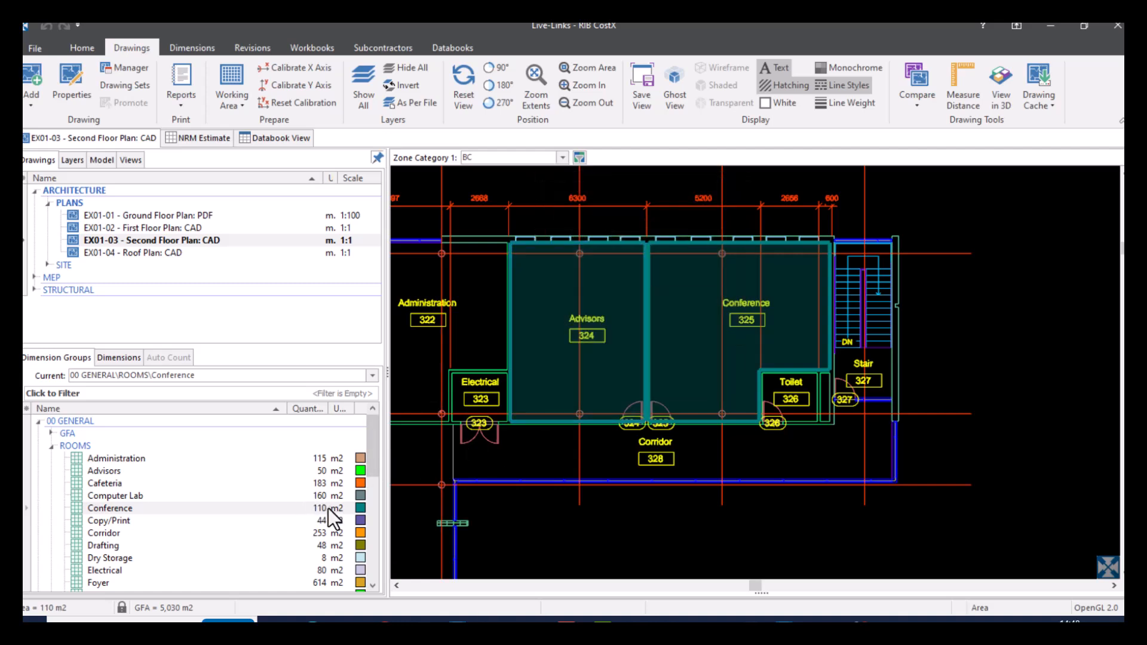
pyautogui.moveTo(326, 519)
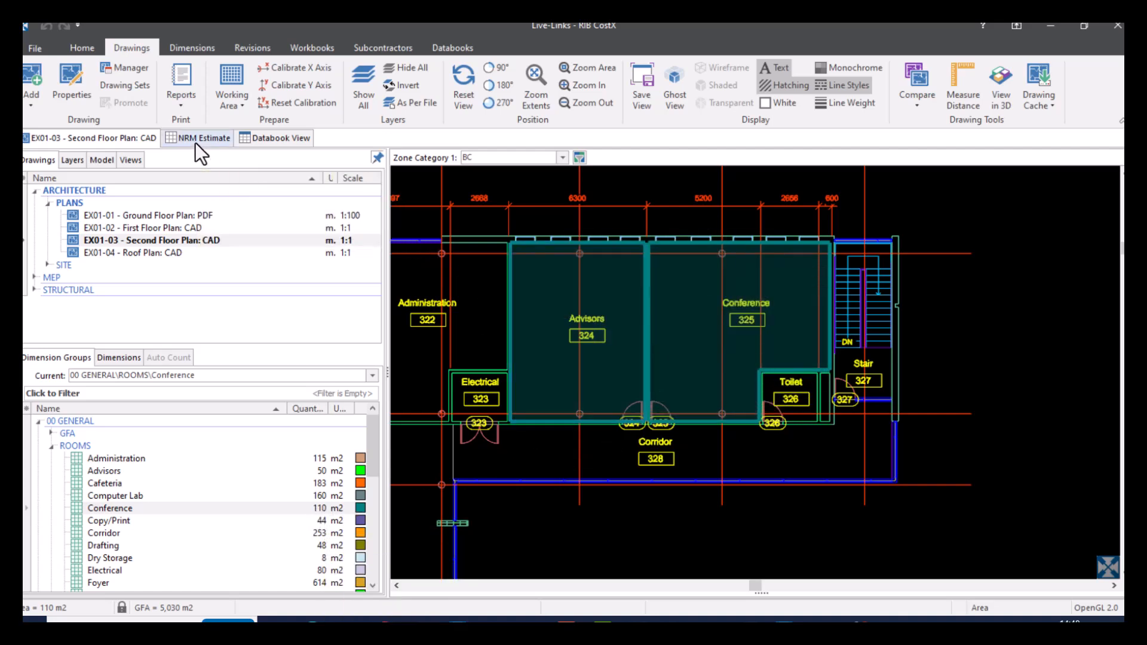
# Step: Select the Conference Room Ceiling quantity and switch to the second floor plan drawing
pyautogui.click(202, 138)
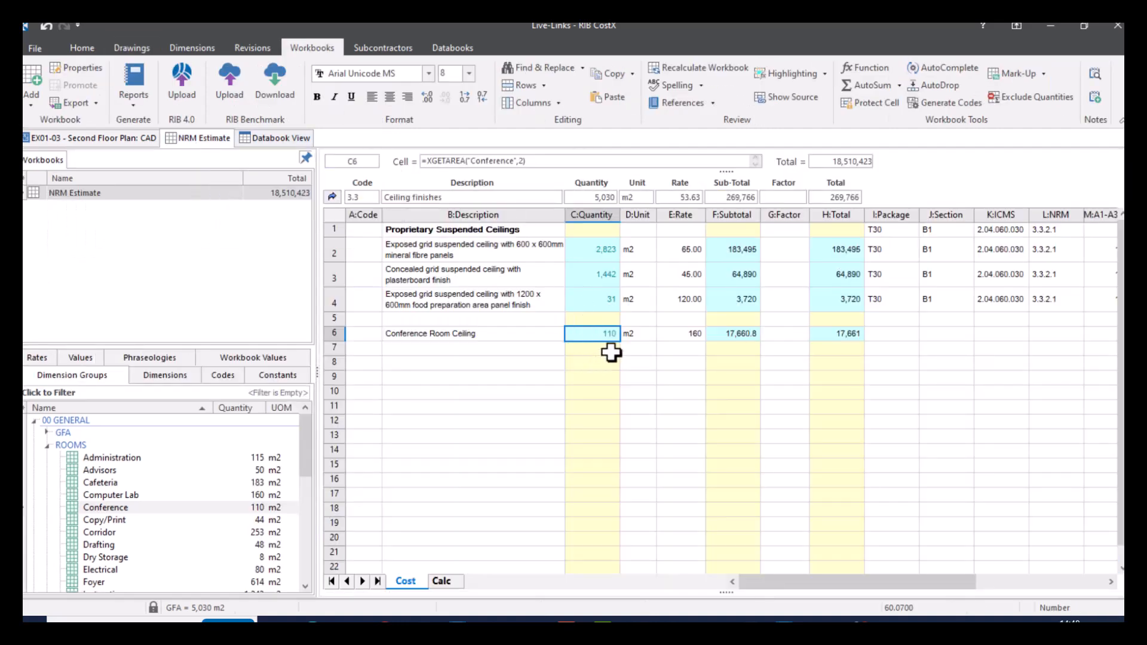
pyautogui.moveTo(612, 349)
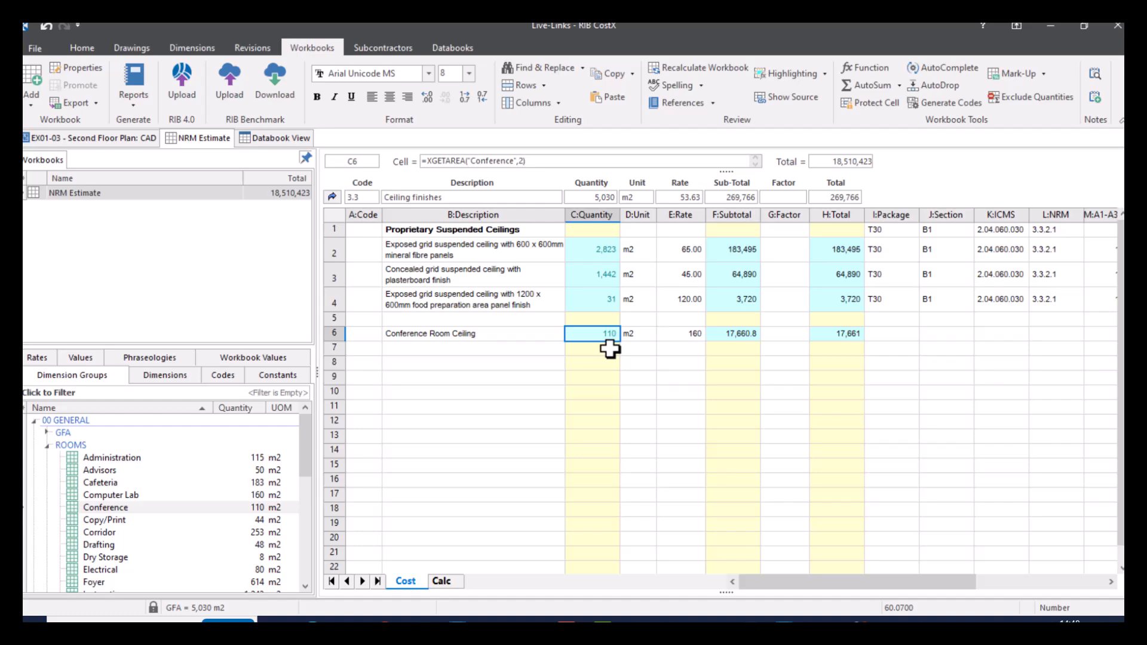
pyautogui.click(785, 97)
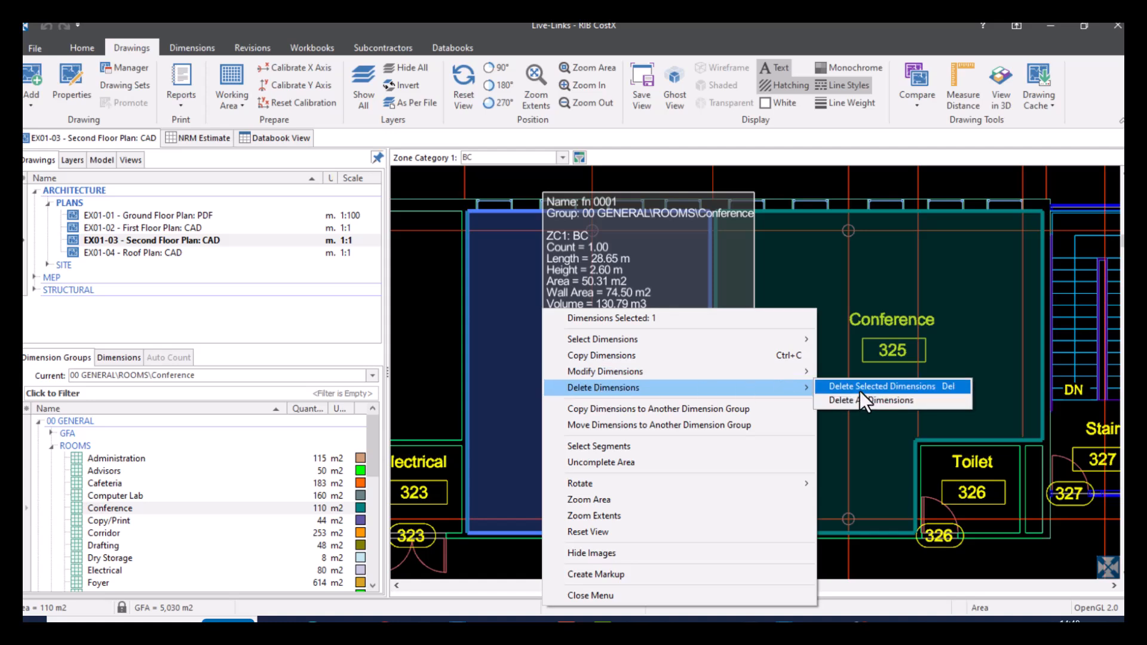
# Step: Delete the selected Conference area dimension from the second floor plan
pyautogui.click(882, 386)
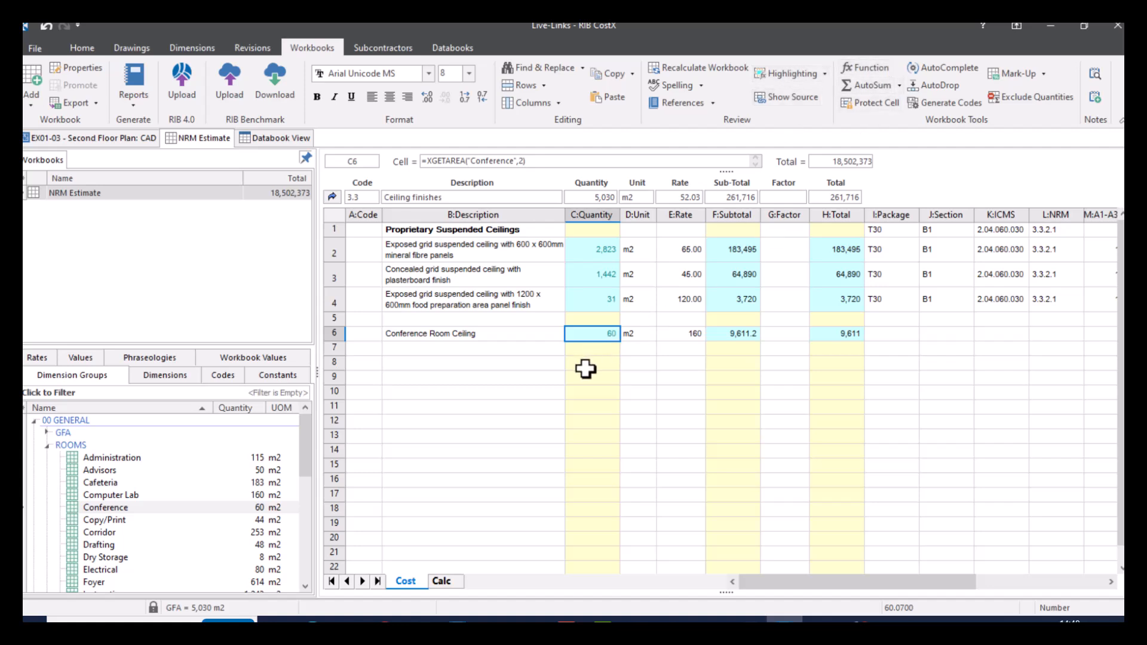
pyautogui.moveTo(596, 354)
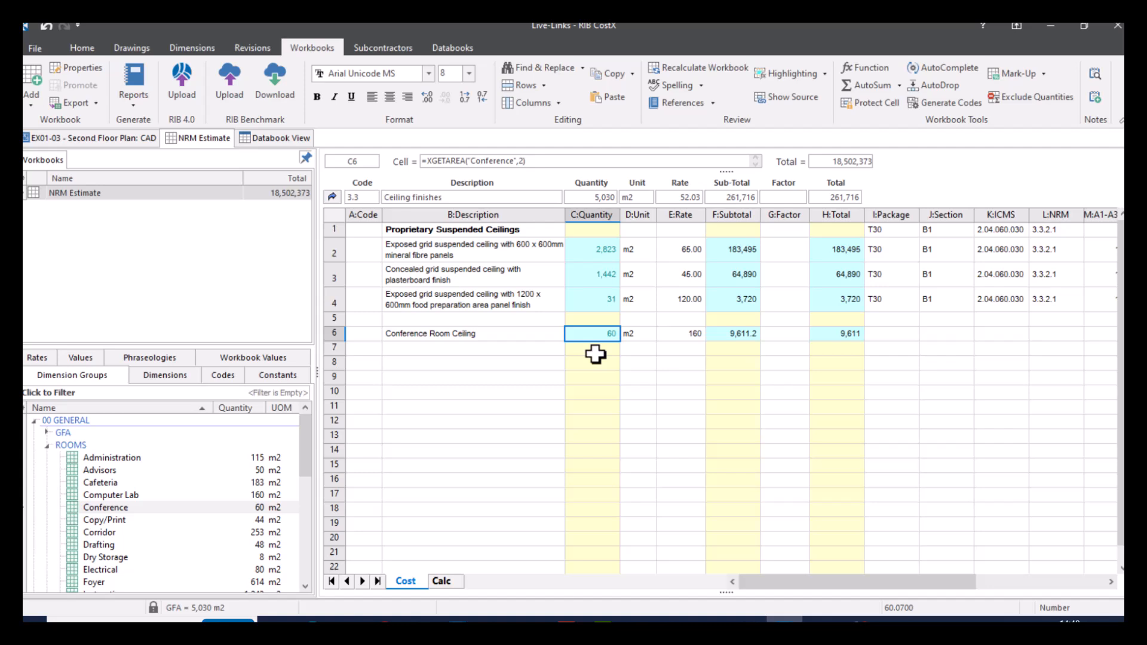
pyautogui.moveTo(604, 429)
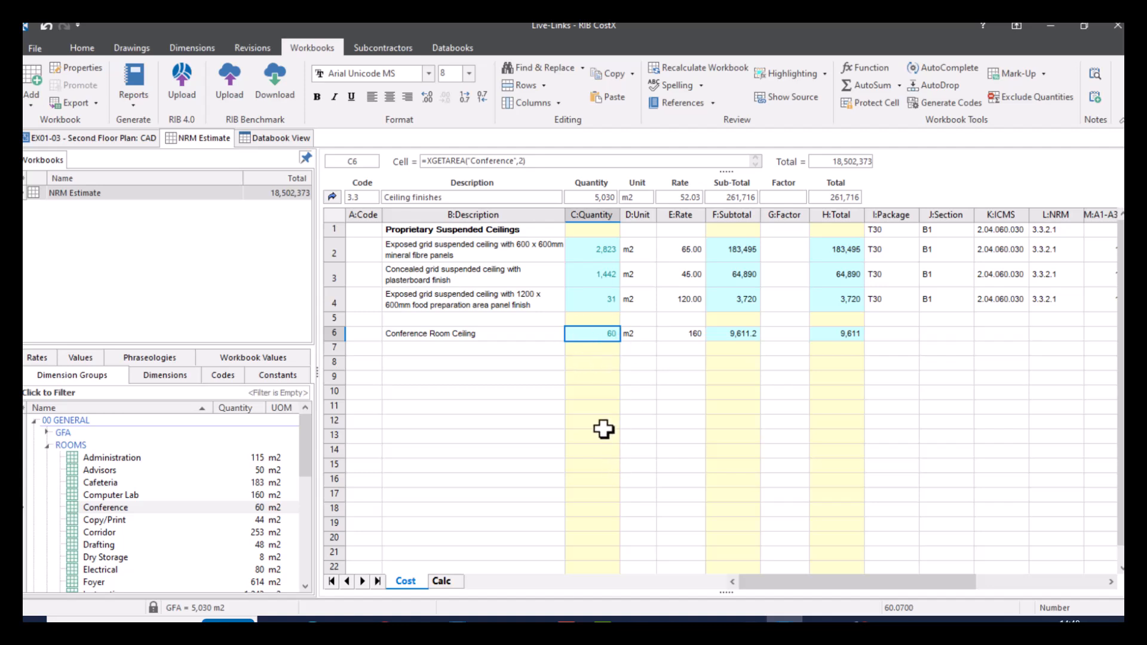
pyautogui.moveTo(566, 363)
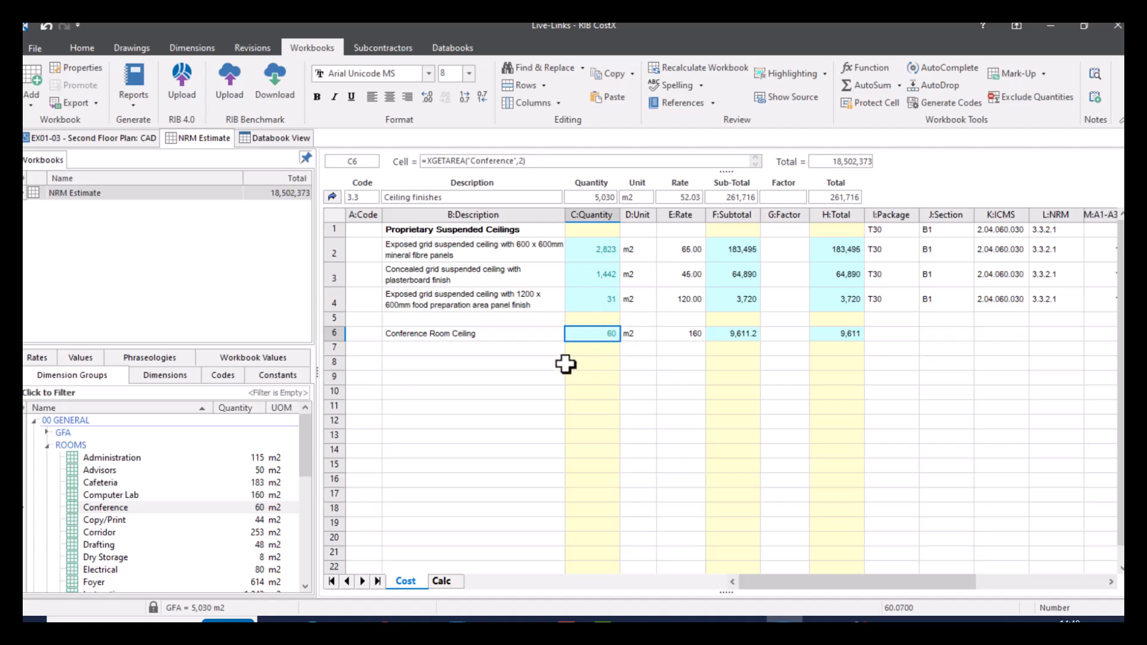
pyautogui.moveTo(563, 375)
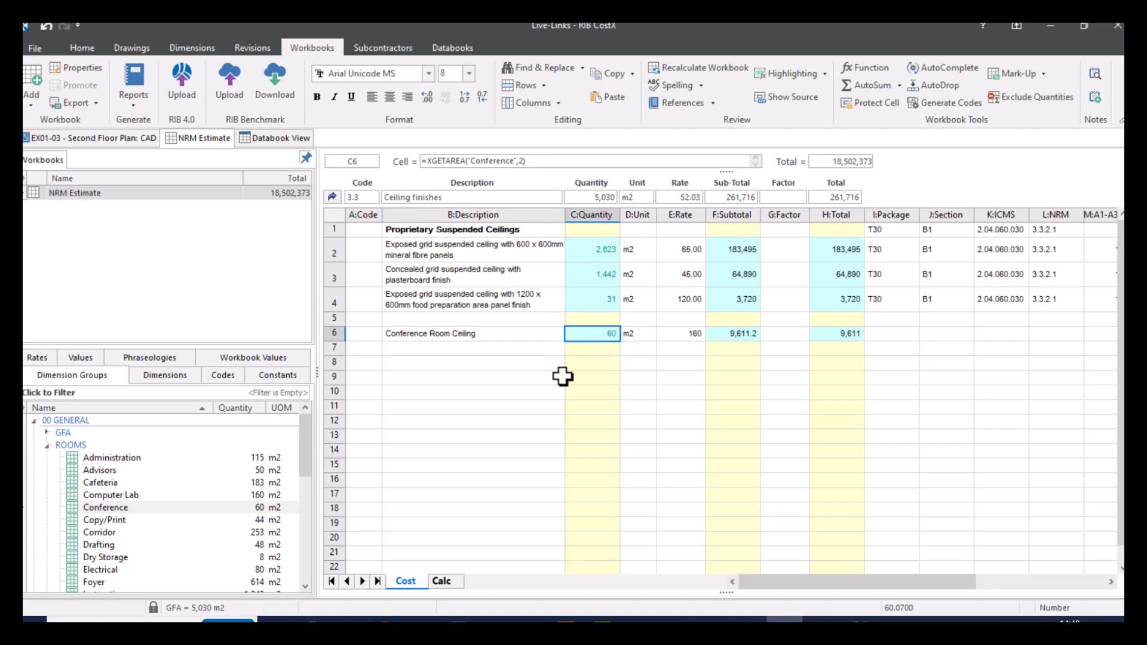
pyautogui.moveTo(563, 433)
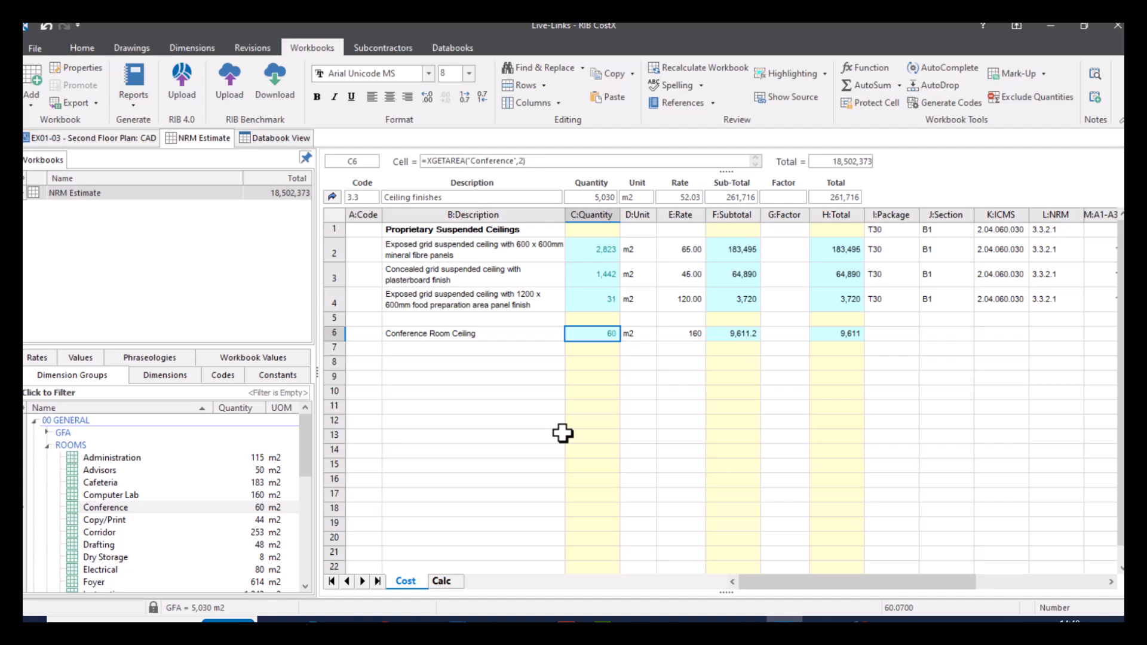
pyautogui.moveTo(511, 442)
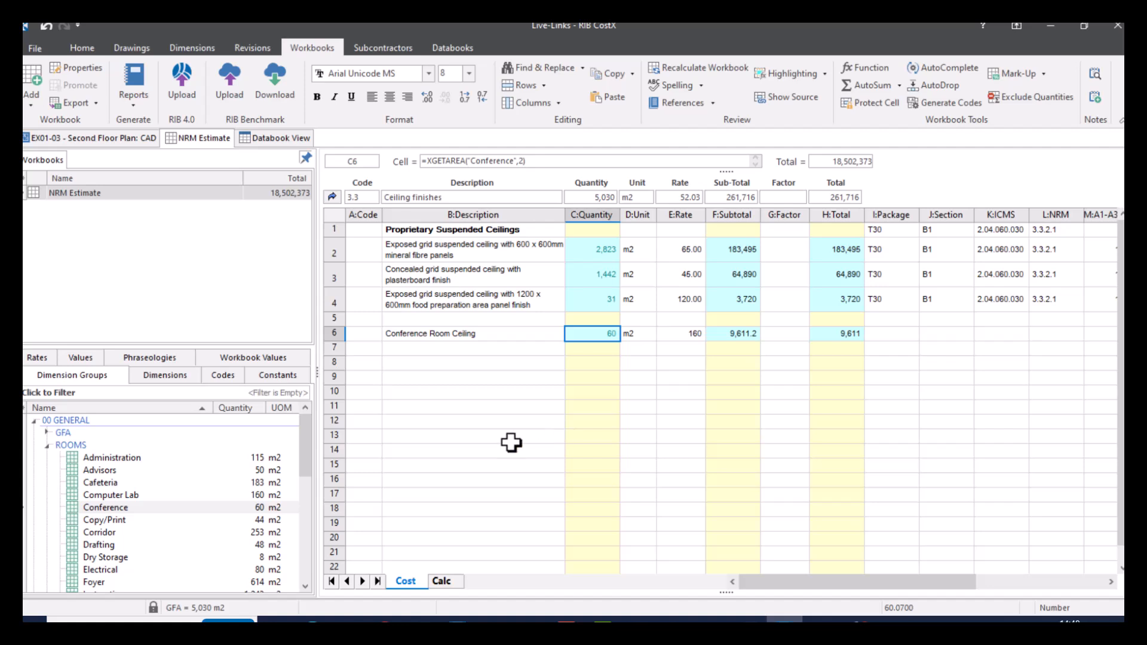
pyautogui.moveTo(518, 417)
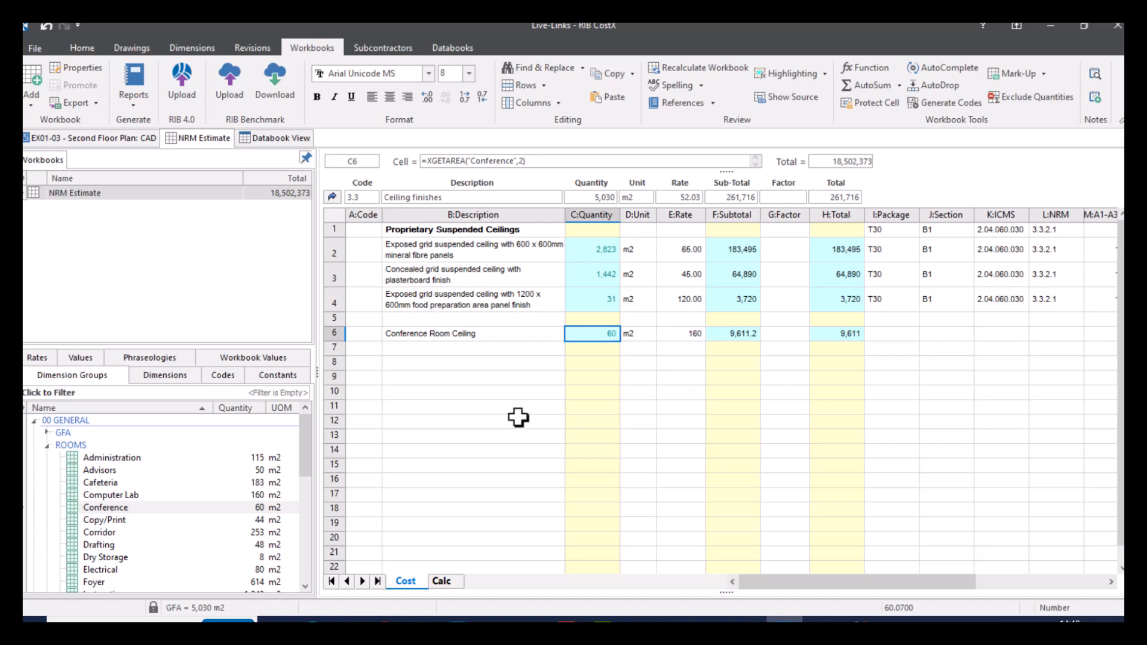
pyautogui.moveTo(477, 302)
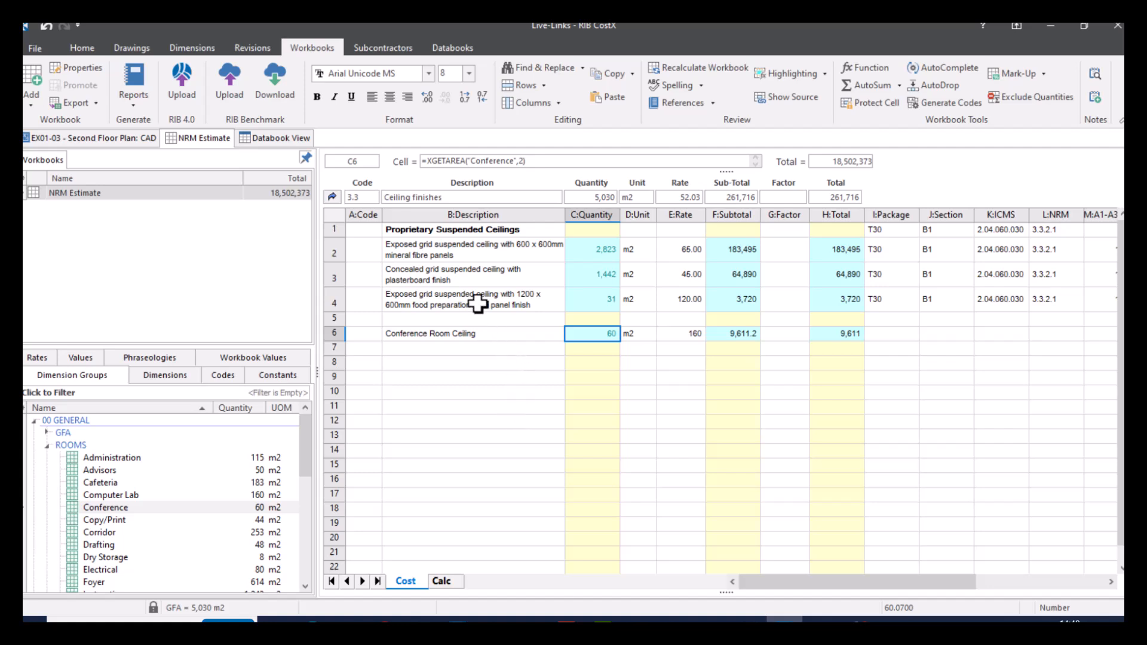
pyautogui.moveTo(333, 201)
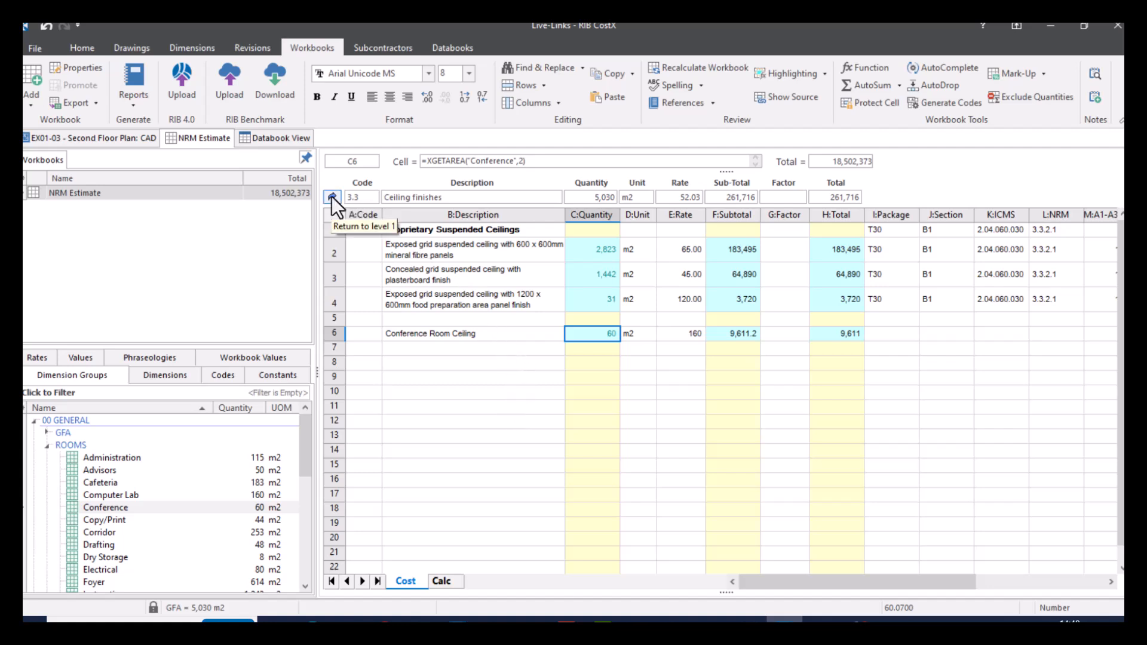
# Step: Go back to level 1, where Ceiling finishes totals 261,716
pyautogui.click(333, 201)
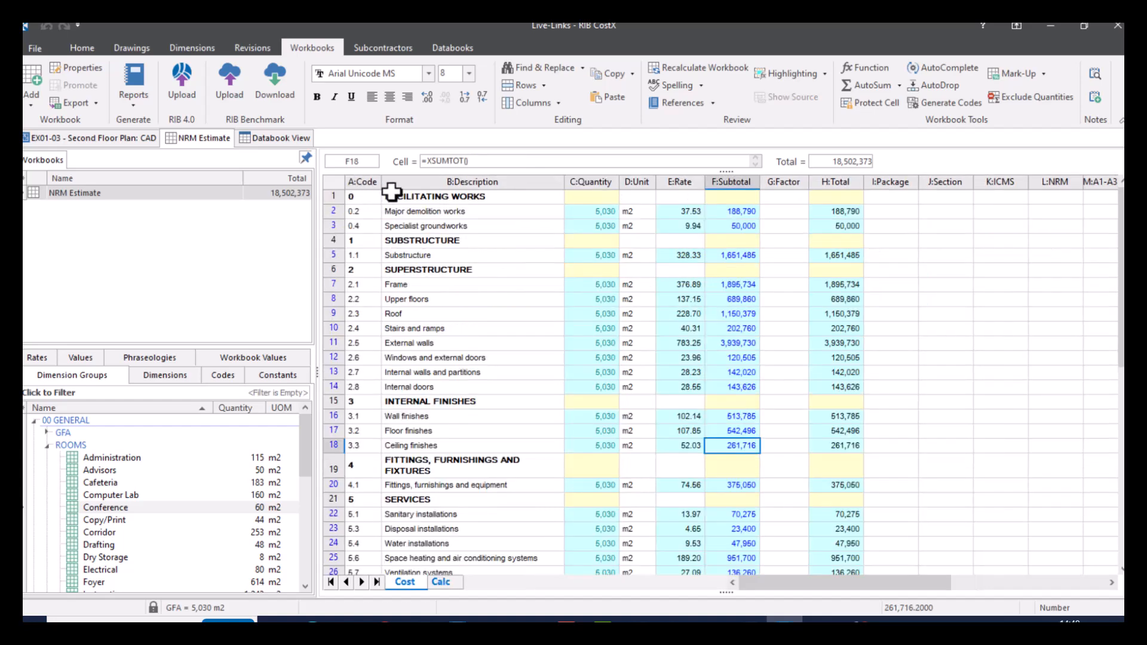
pyautogui.moveTo(717, 430)
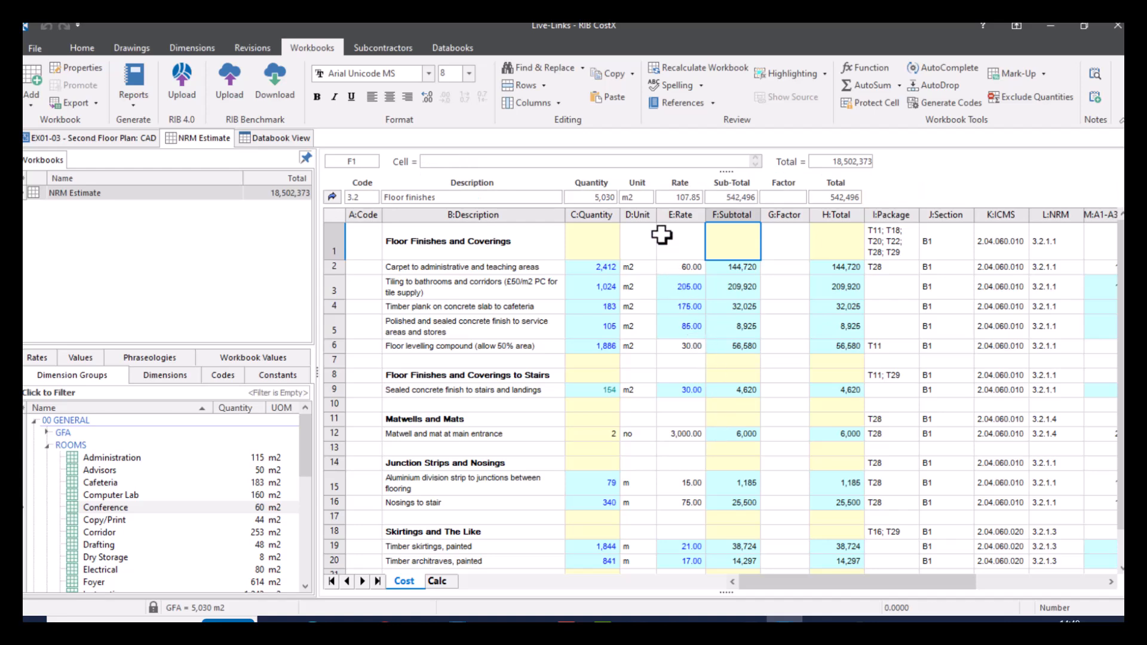
# Step: Scroll down to the Skirtings lines and select Timber skirtings, painted
pyautogui.scroll(-3)
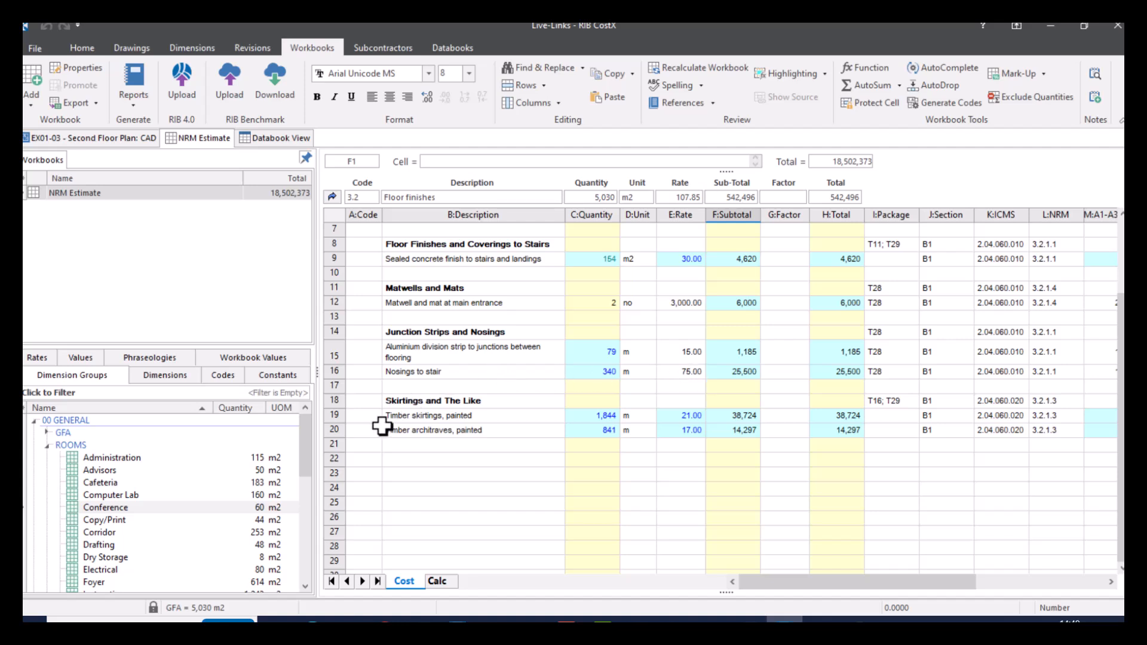
pyautogui.moveTo(660, 473)
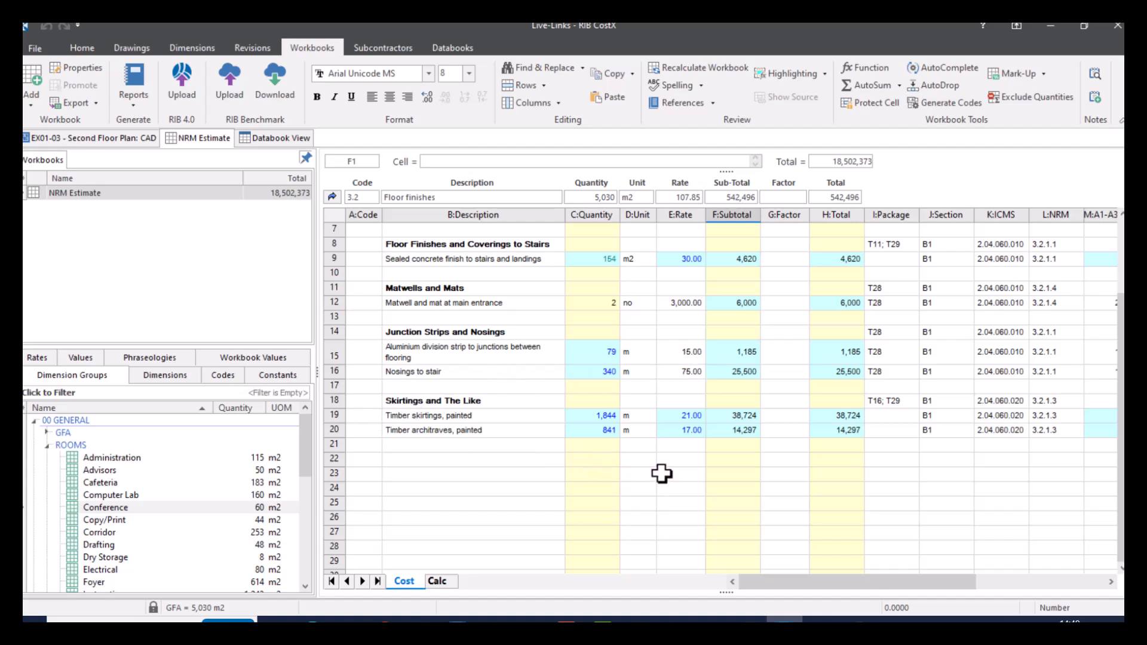
pyautogui.moveTo(487, 411)
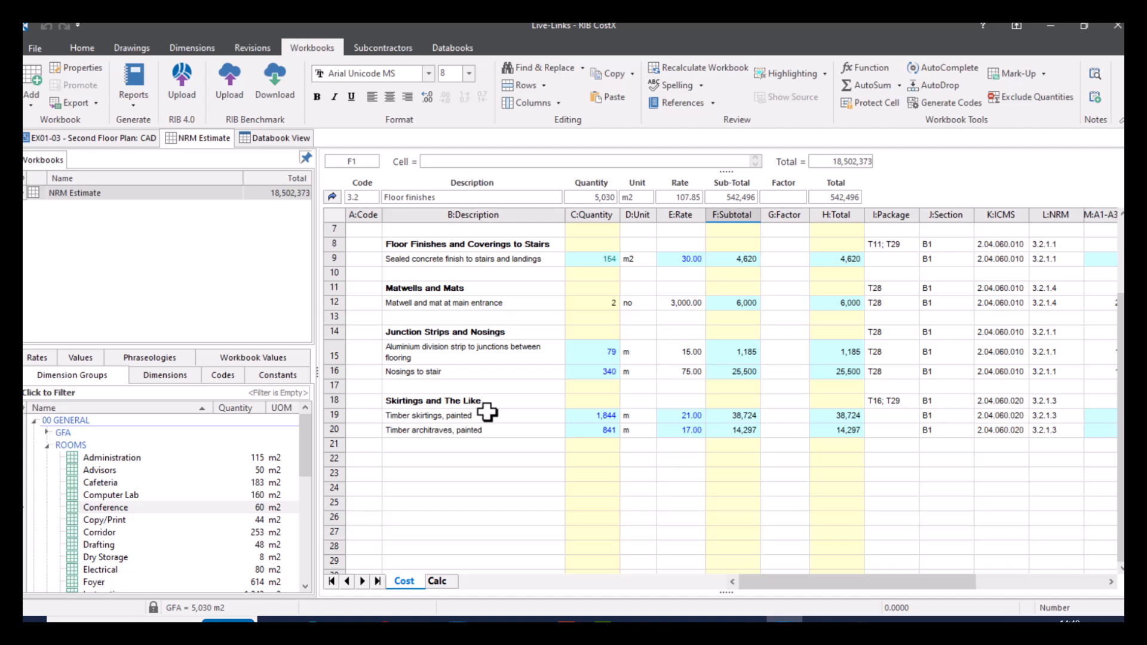
pyautogui.click(680, 414)
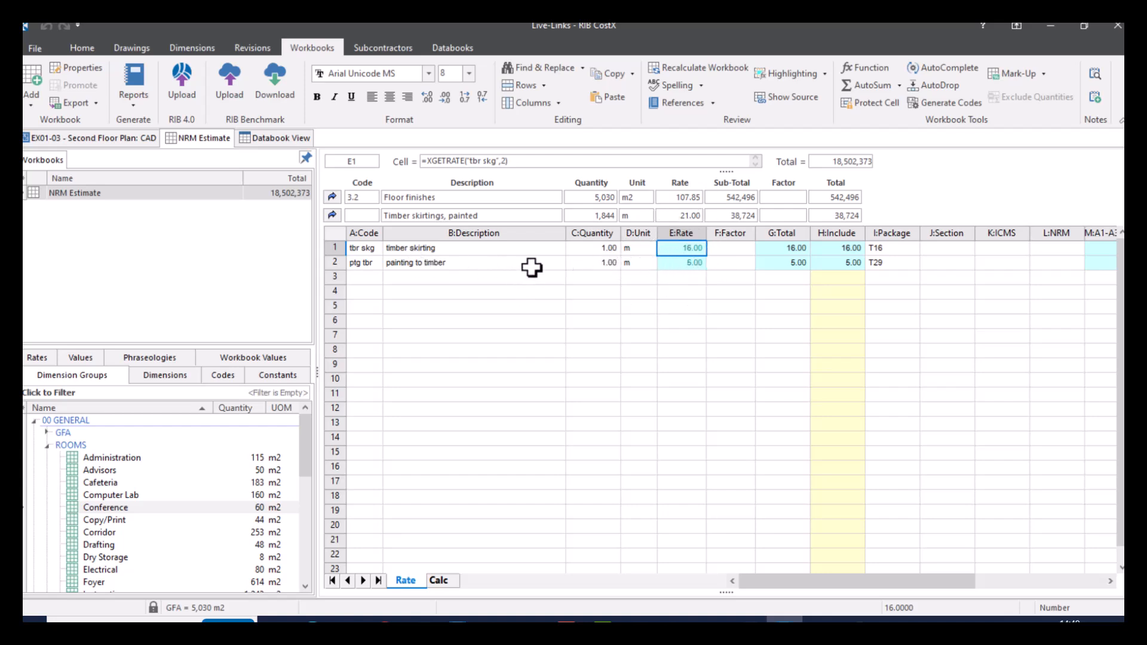
# Step: Inspect the painting to timber rate's XGETRATE formula, then open the workbook properties
pyautogui.click(680, 262)
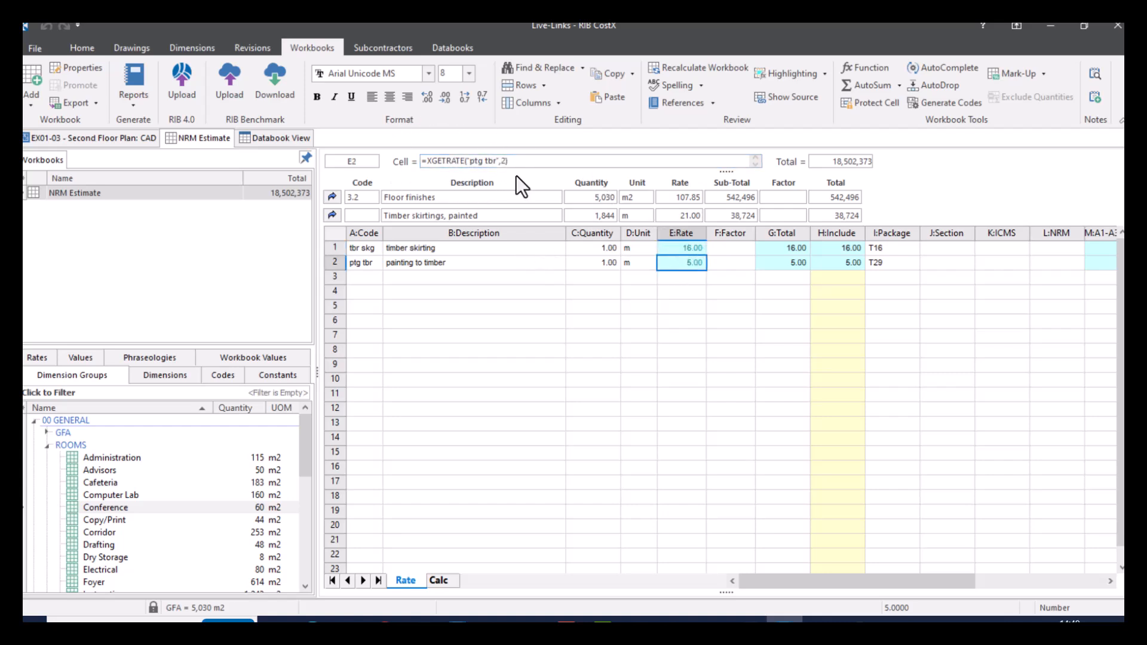
pyautogui.click(431, 160)
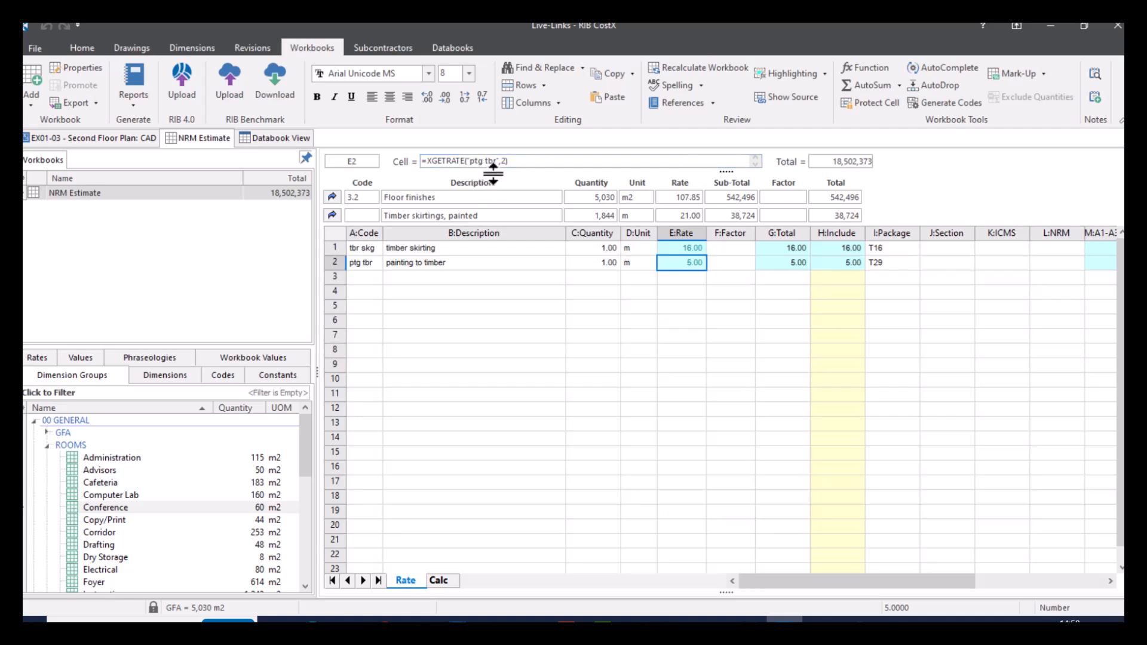
pyautogui.moveTo(514, 185)
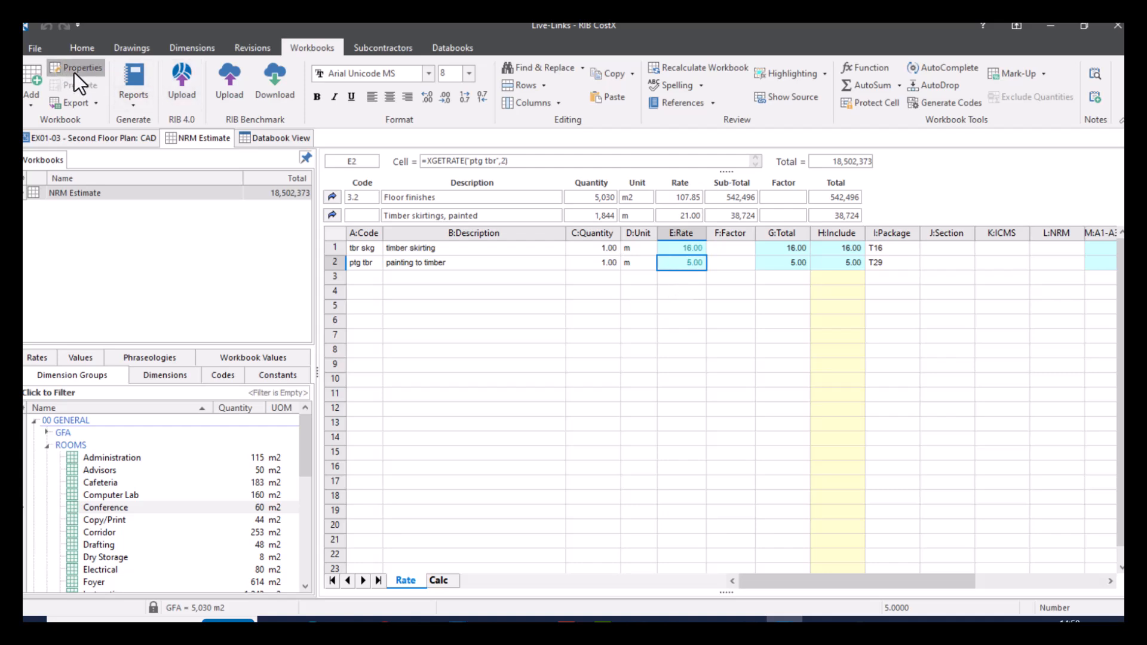
pyautogui.click(80, 67)
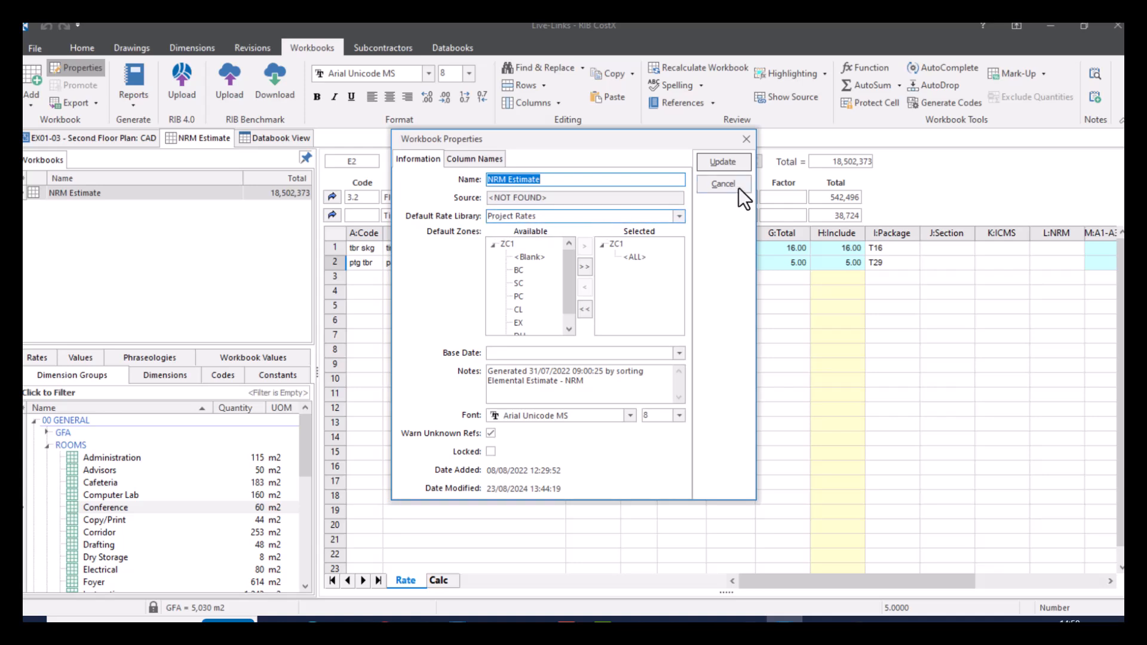
pyautogui.click(722, 184)
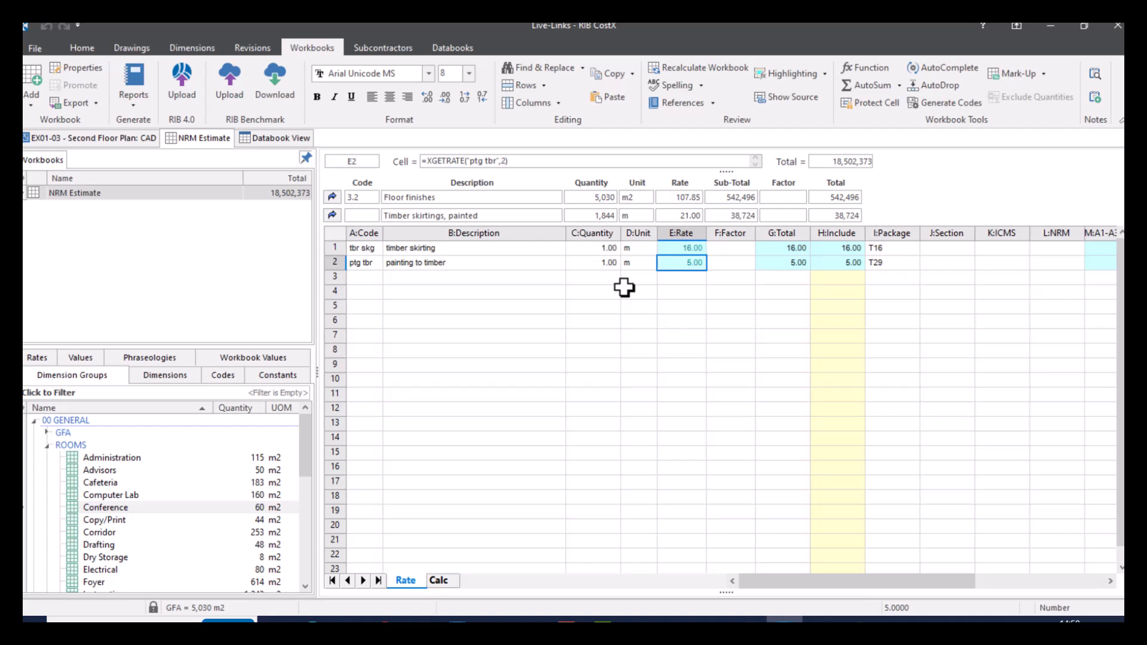
pyautogui.moveTo(51, 457)
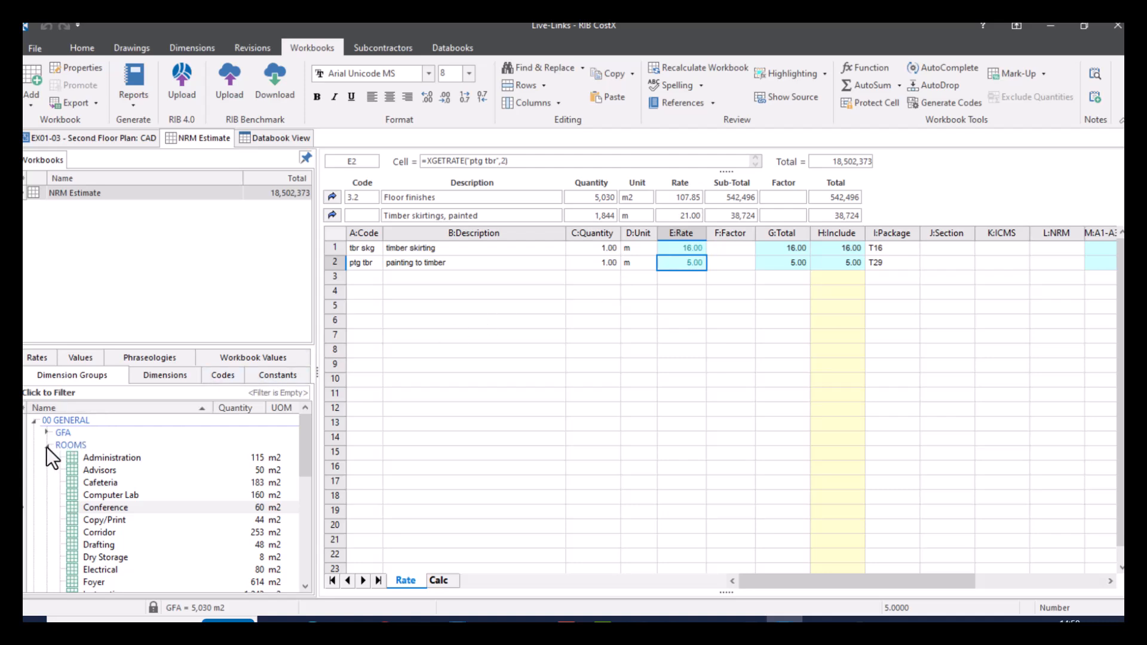
# Step: Collapse the ROOMS dimension group and expand the Painting rate group
pyautogui.click(71, 357)
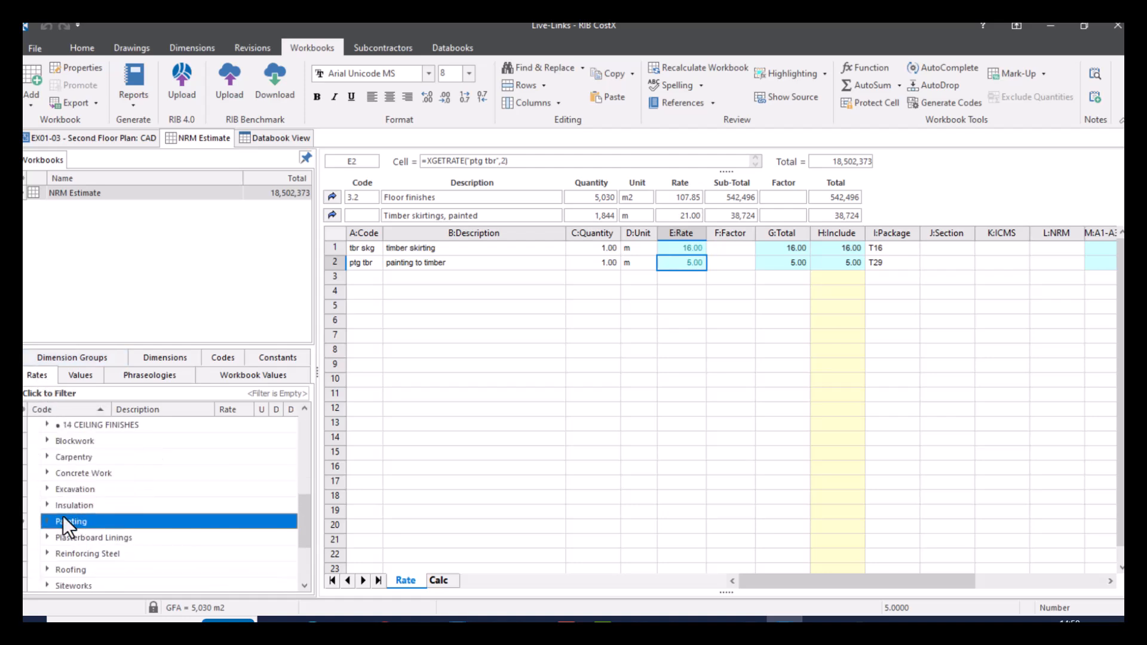
pyautogui.click(70, 521)
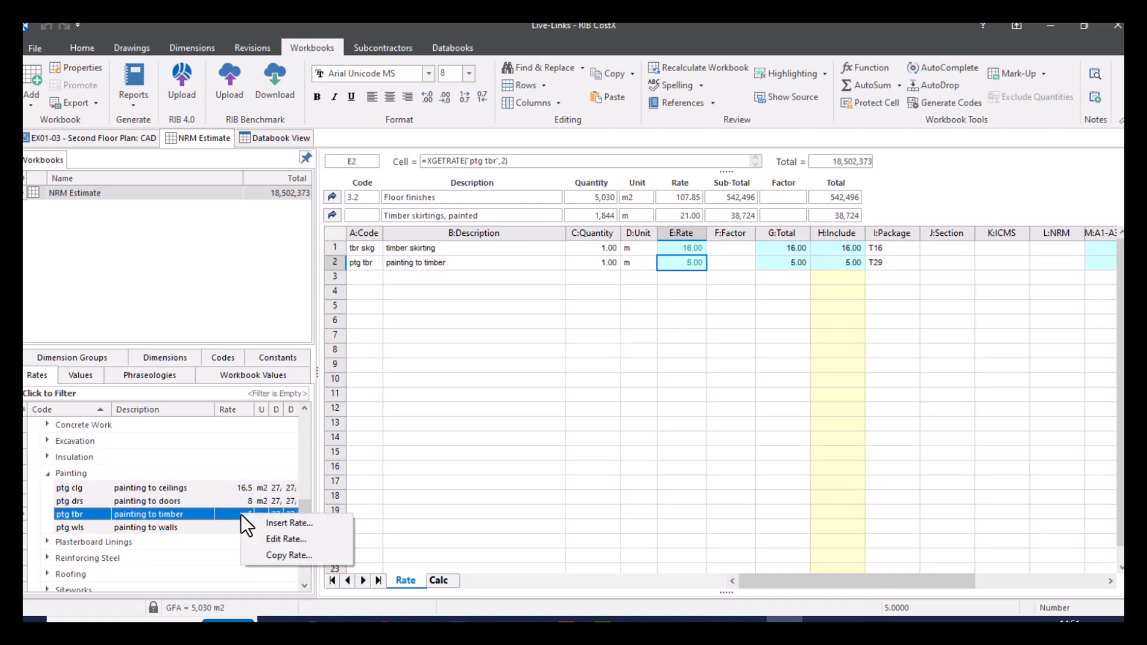
# Step: Raise the painting to timber rate to 7.5, lifting skirting to 23.50
pyautogui.click(286, 538)
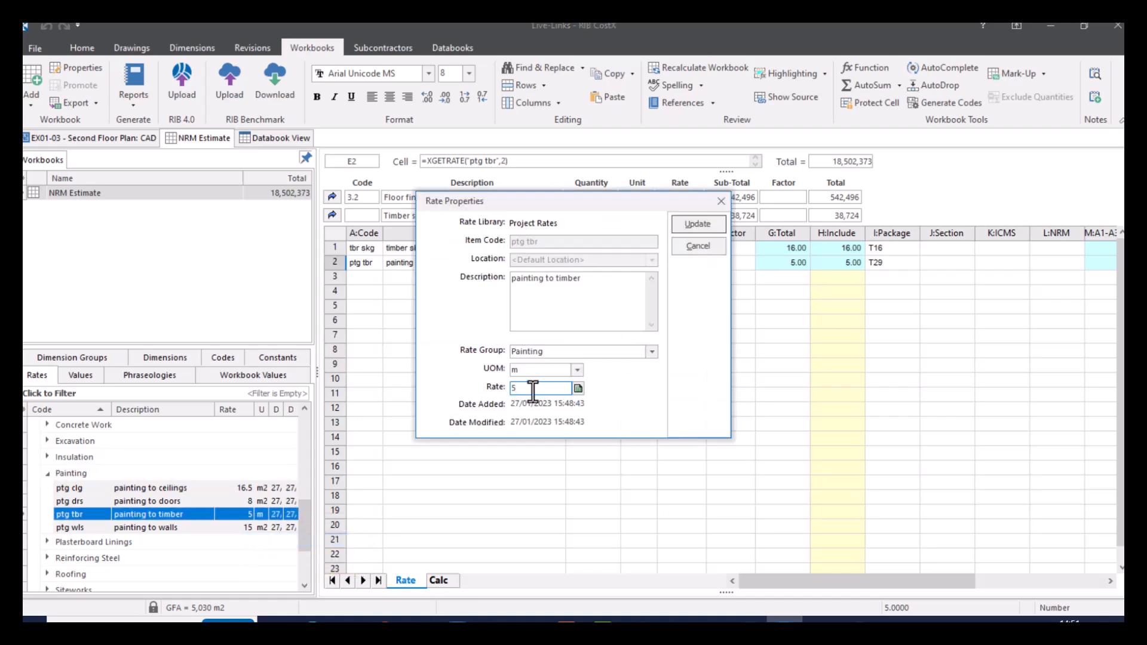
pyautogui.write('7')
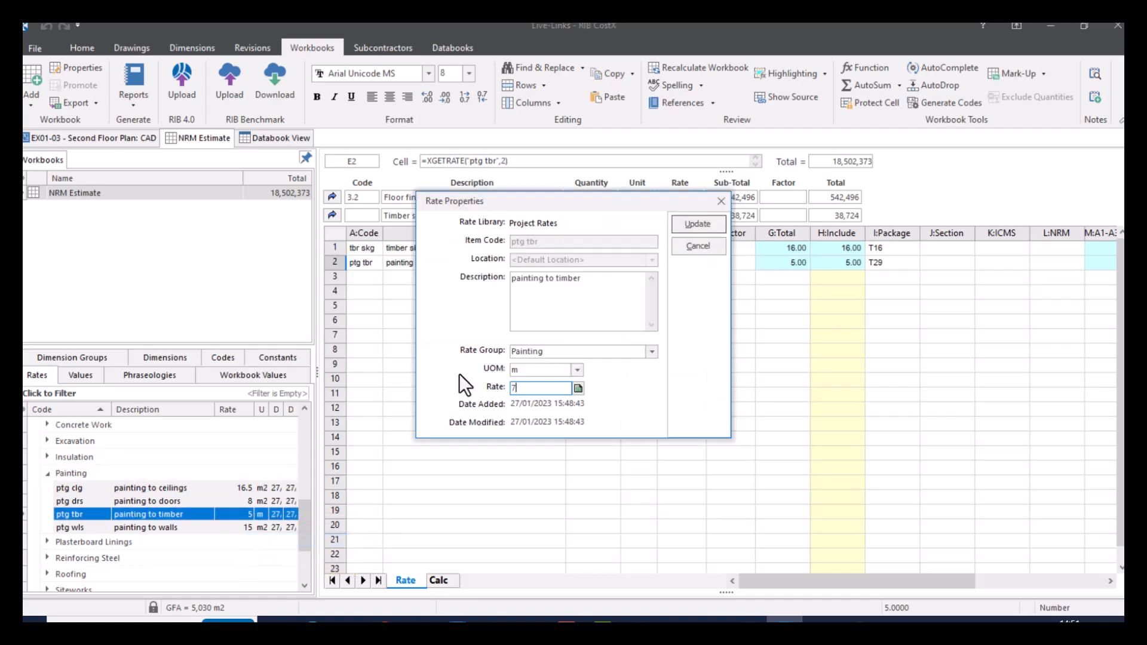
pyautogui.write('.5')
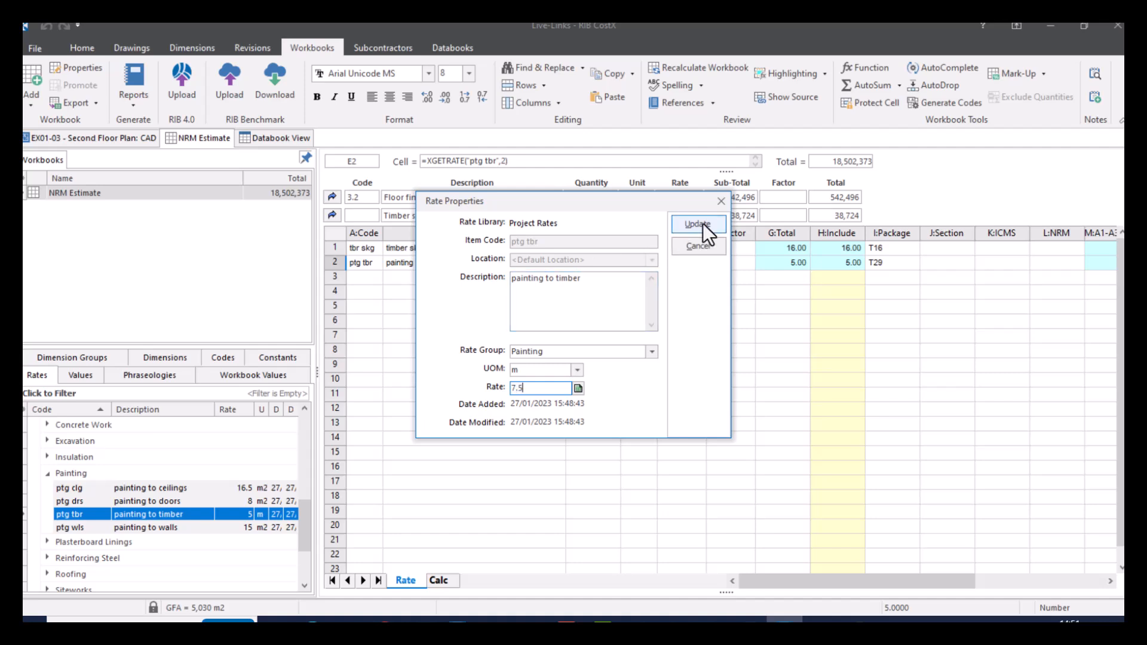
pyautogui.click(697, 225)
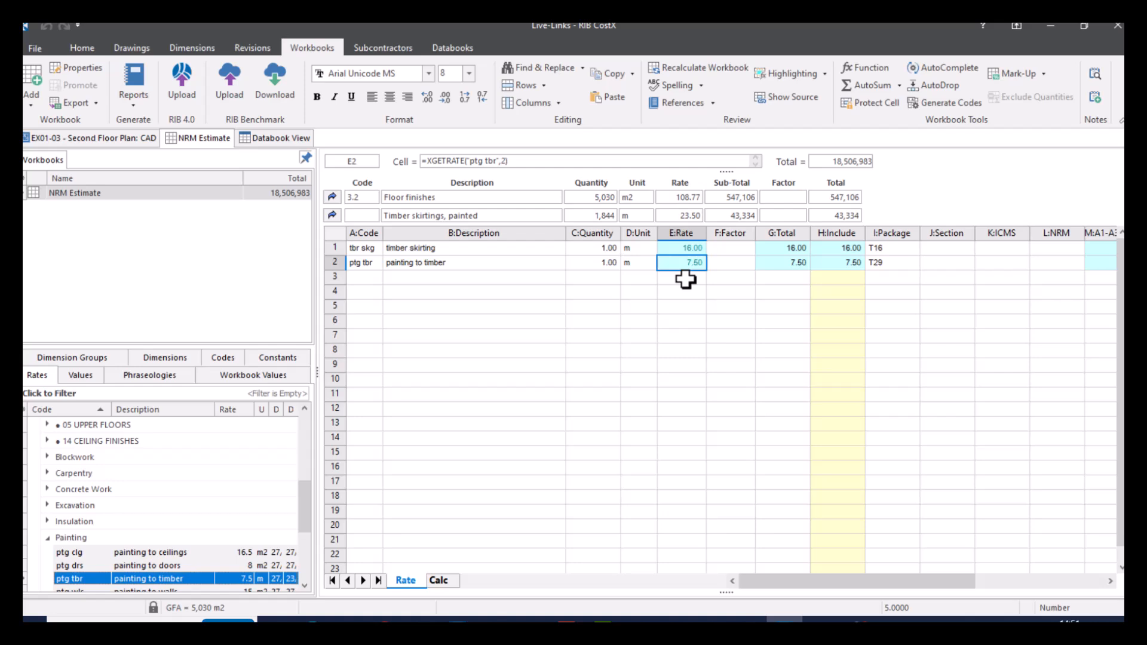
pyautogui.rightClick(688, 262)
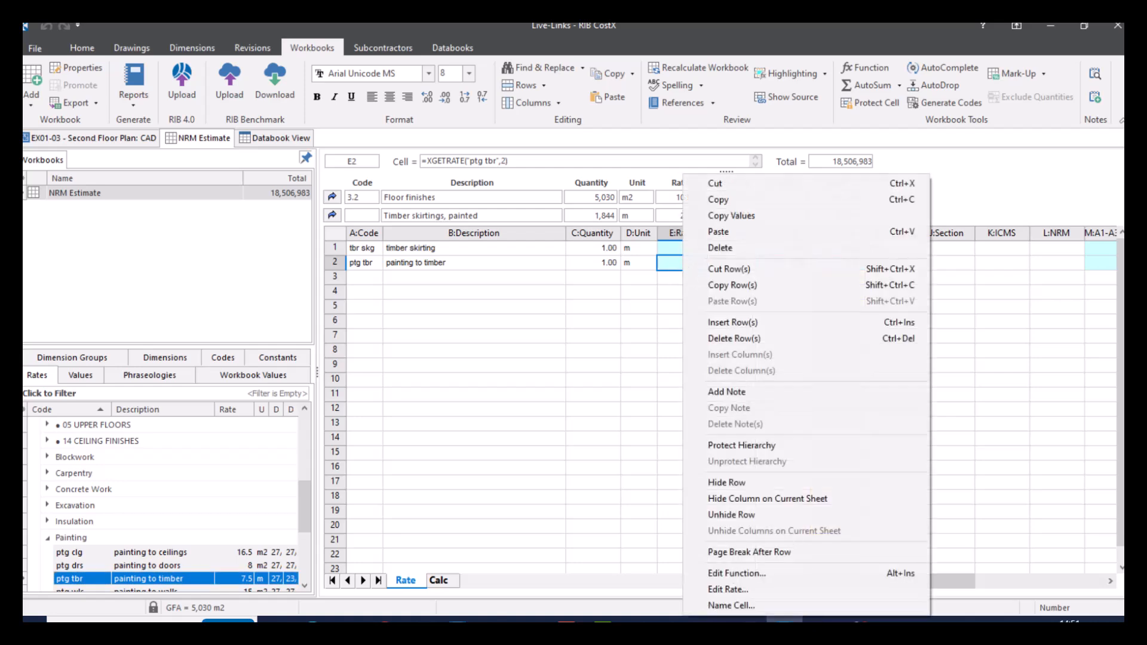
# Step: Set painting to timber back to 5, returning skirting to 21.00
pyautogui.click(727, 589)
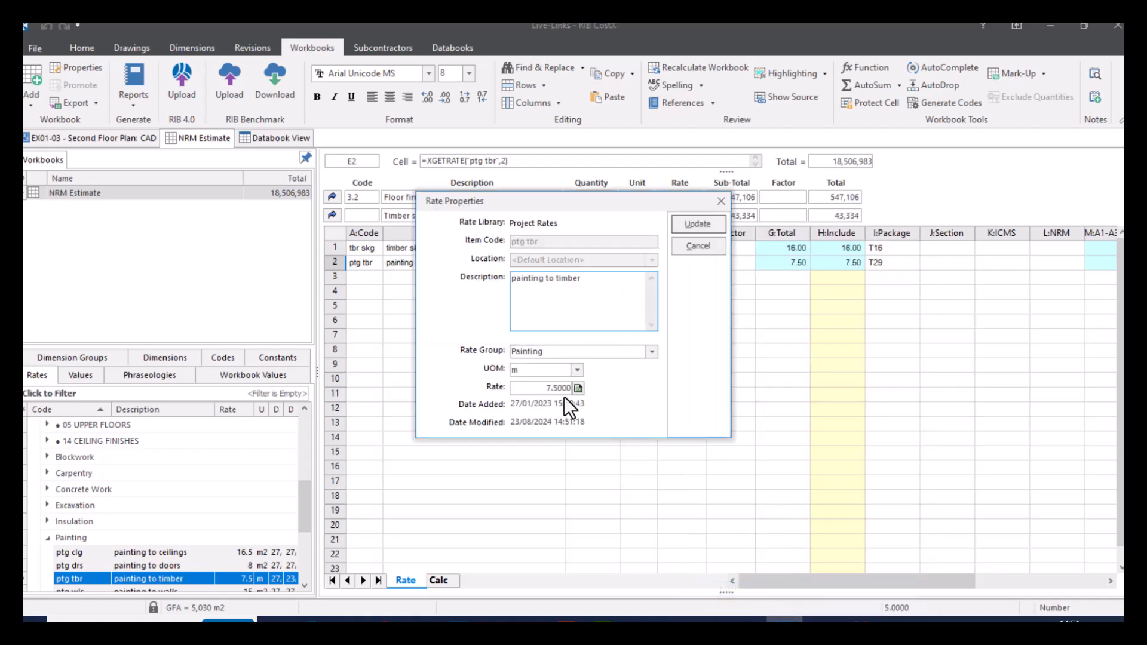
pyautogui.write('5')
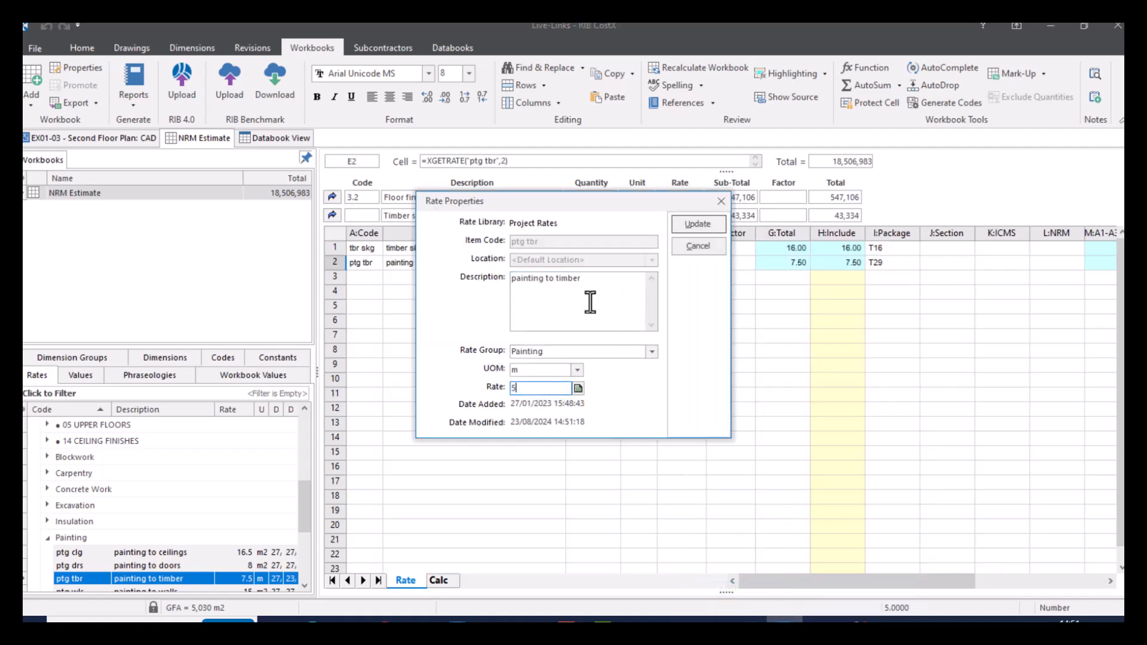
pyautogui.click(696, 223)
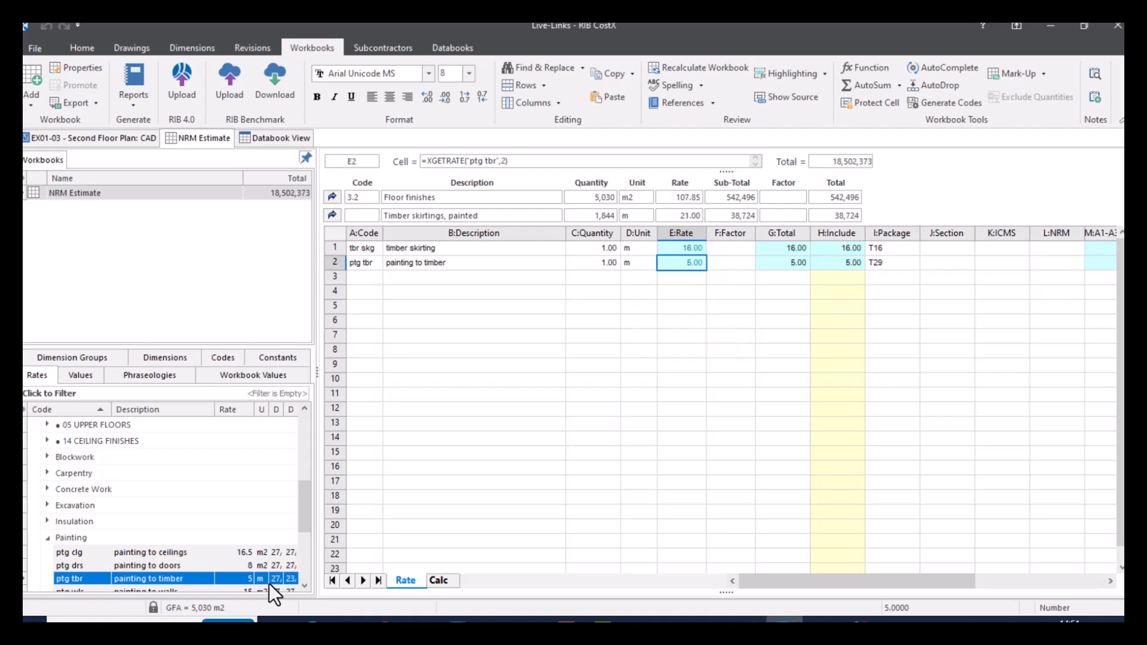
pyautogui.moveTo(602, 343)
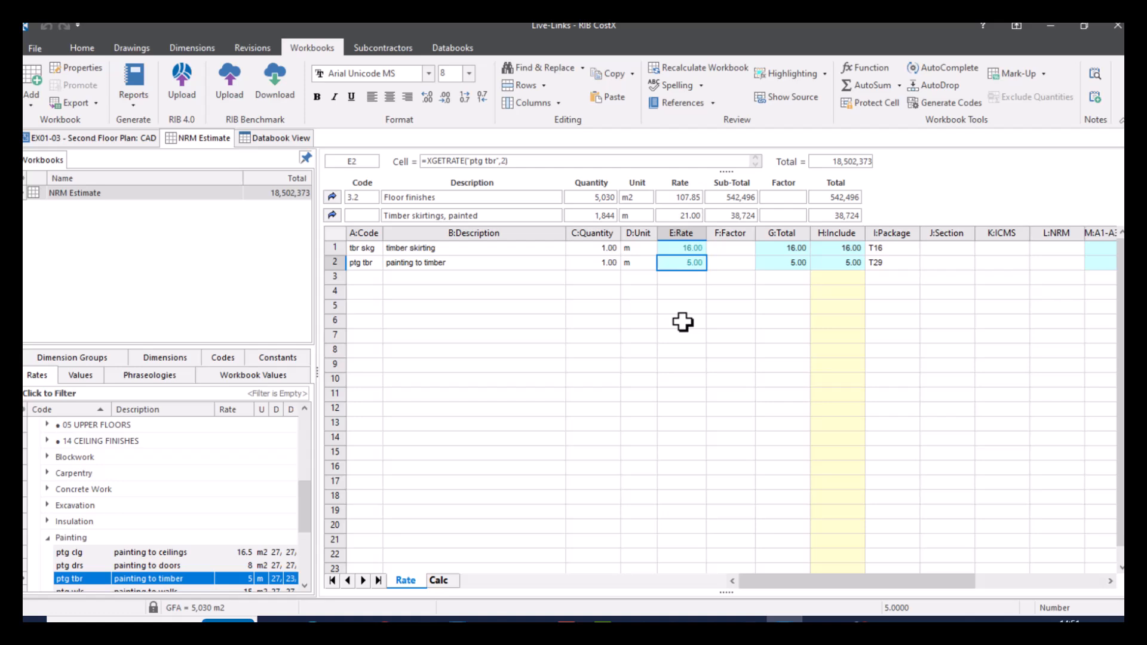
pyautogui.moveTo(576, 269)
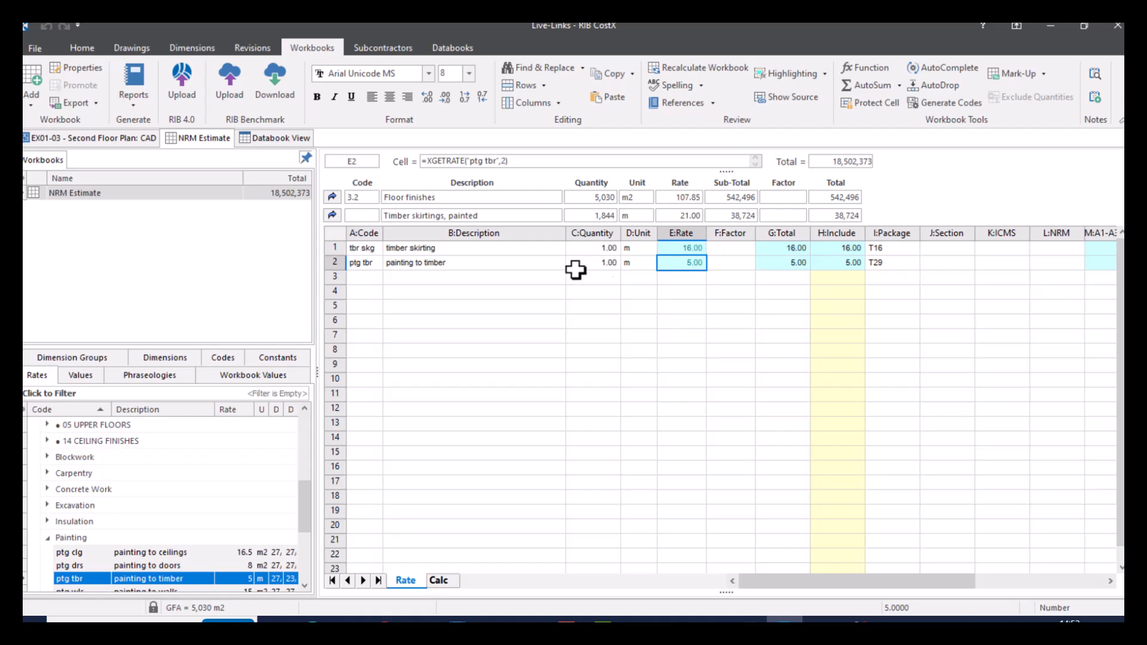
# Step: Go up to the elemental cost summary and switch to the Calc sheet
pyautogui.click(406, 580)
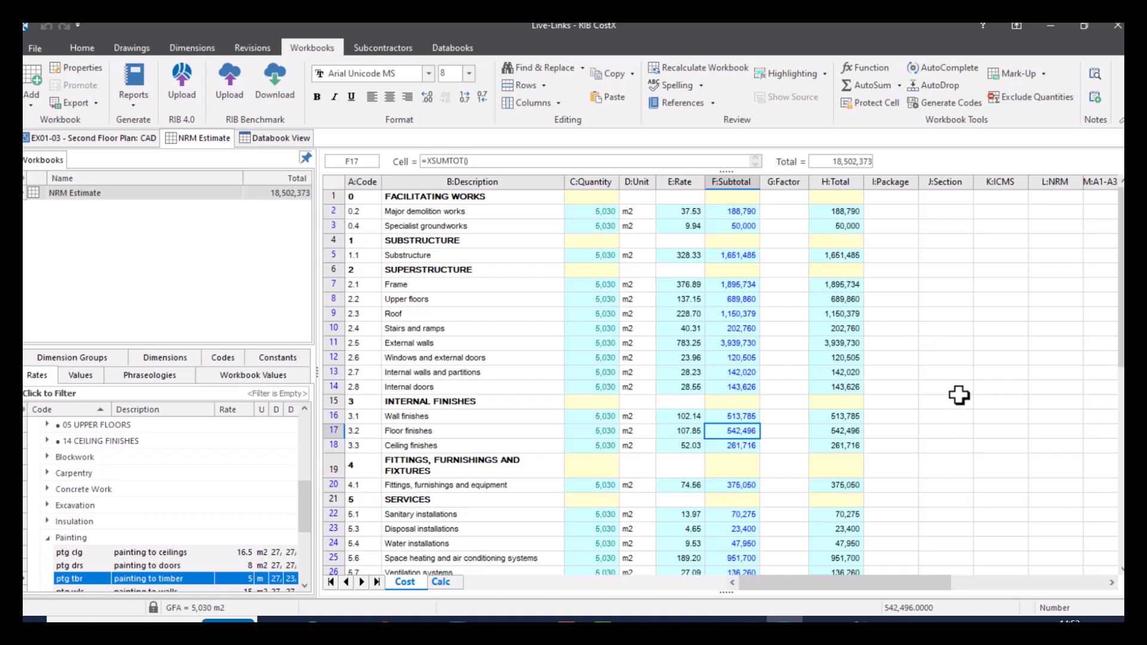
pyautogui.click(441, 581)
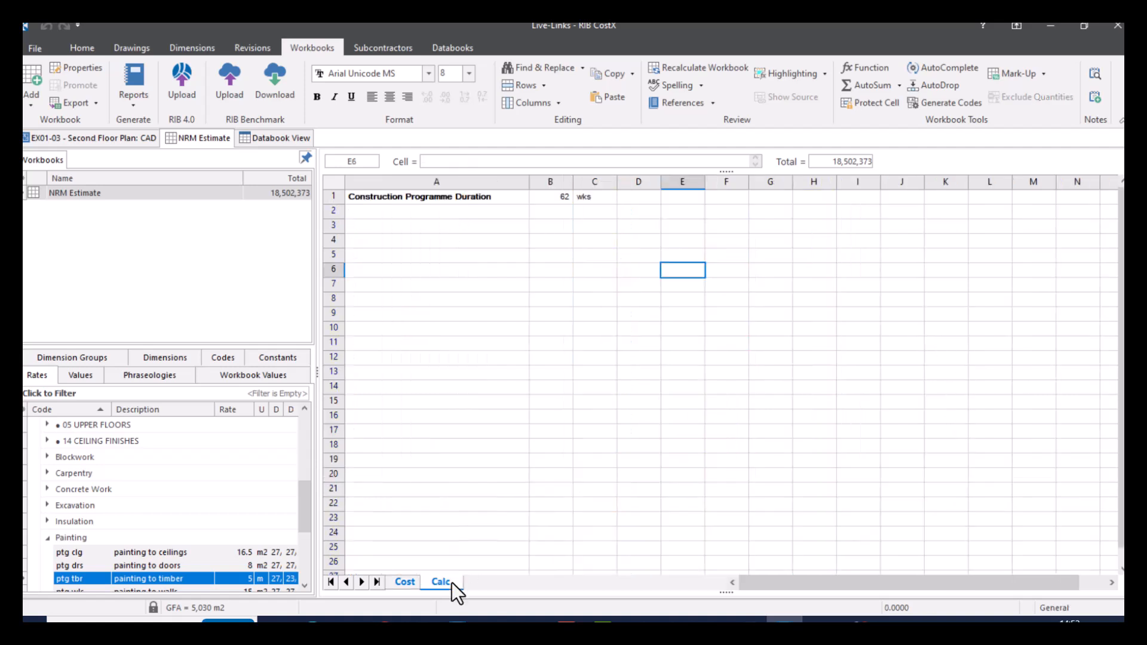
# Step: Confirm cell B1 holding 62 weeks is named Duration, unlike the adjacent wks cell
pyautogui.click(440, 581)
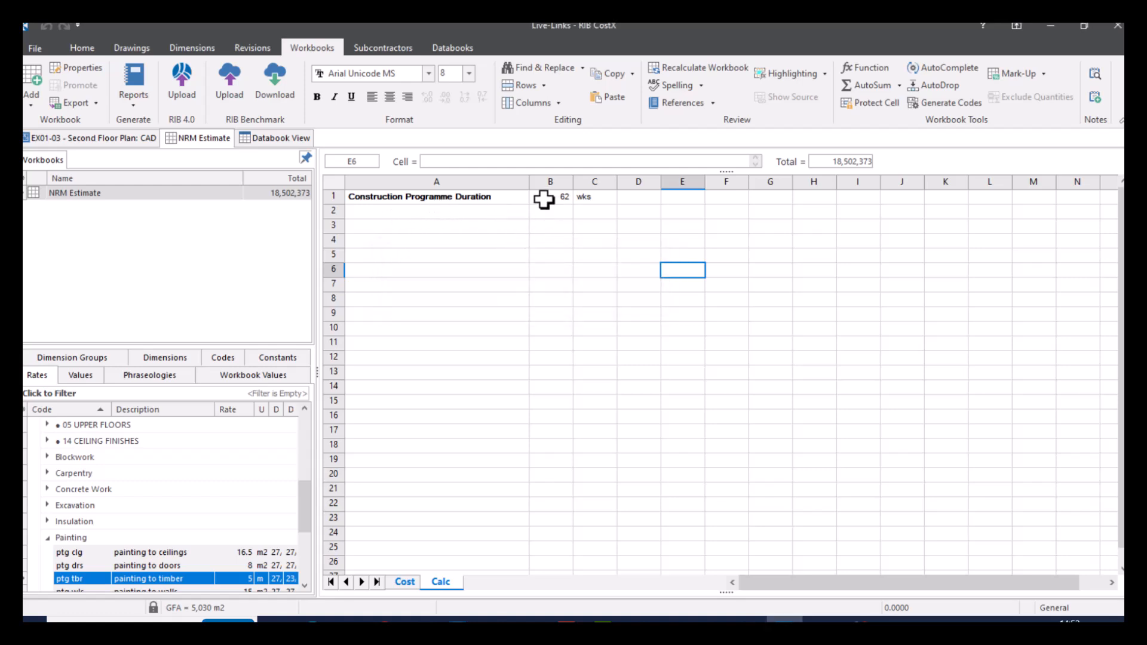
pyautogui.click(550, 196)
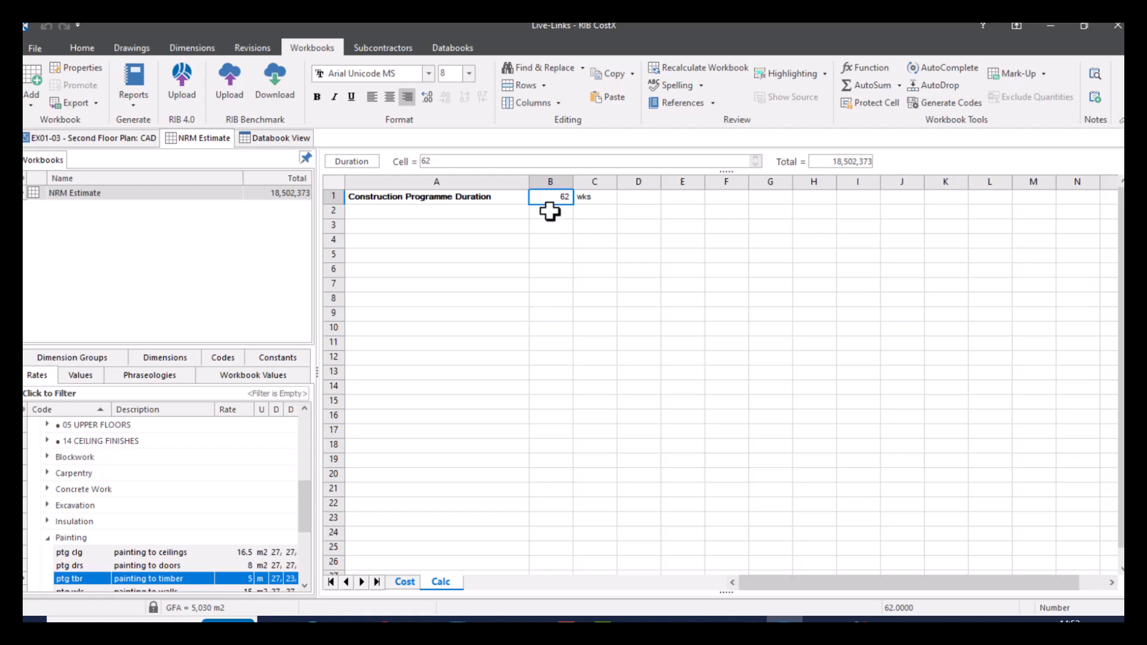
pyautogui.moveTo(369, 178)
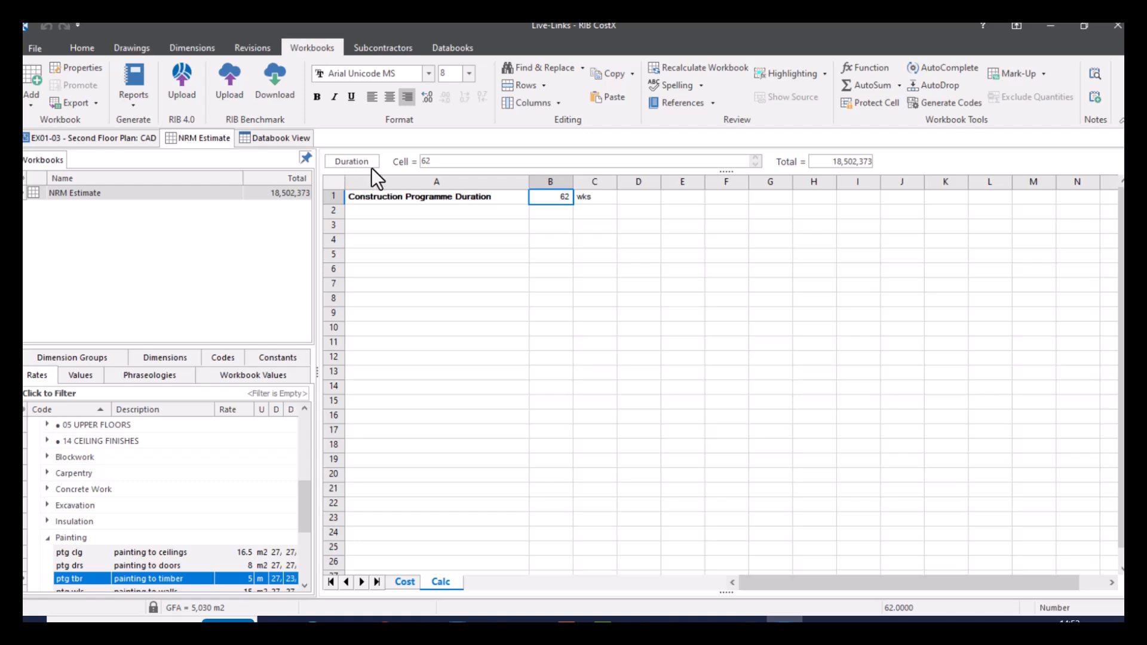
pyautogui.moveTo(620, 197)
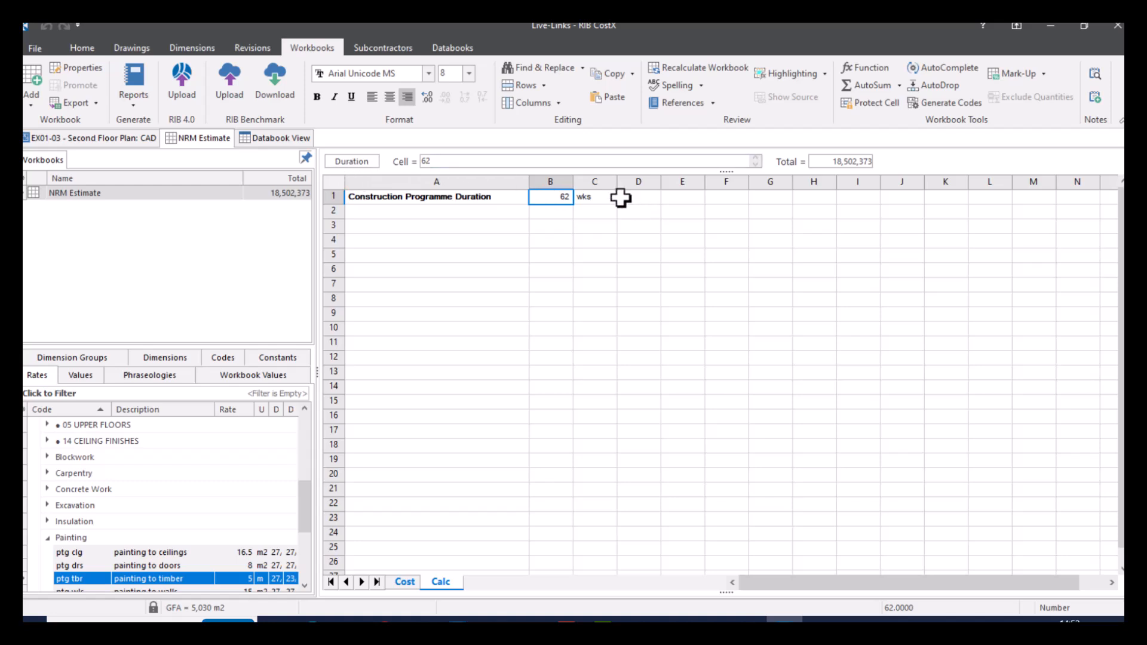
pyautogui.click(593, 195)
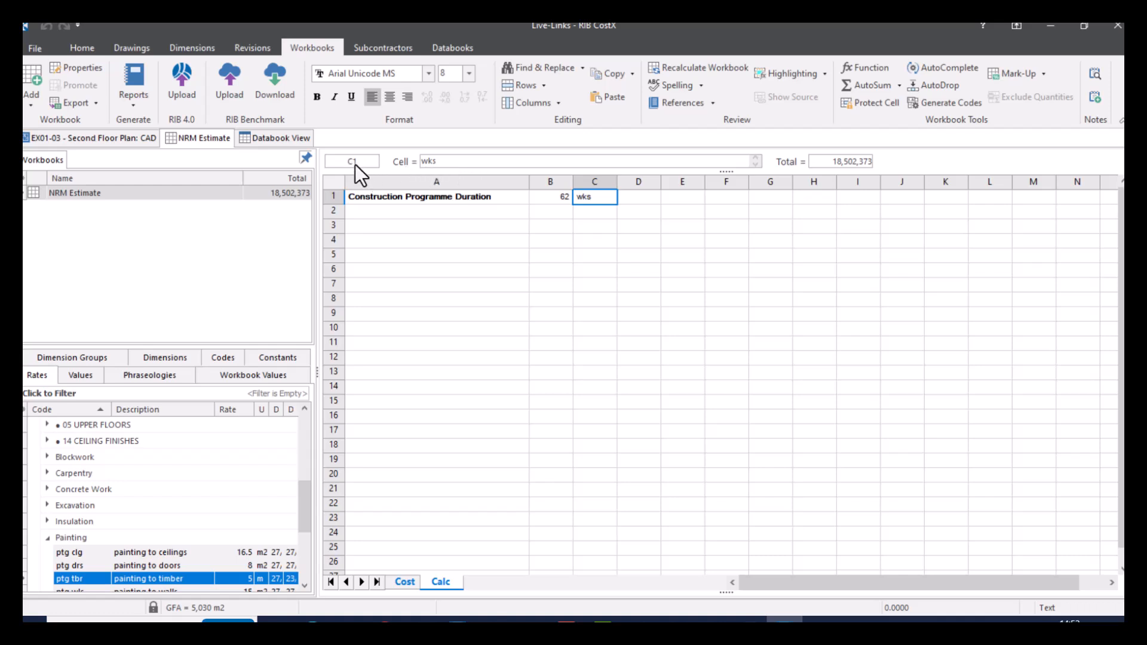
pyautogui.click(550, 196)
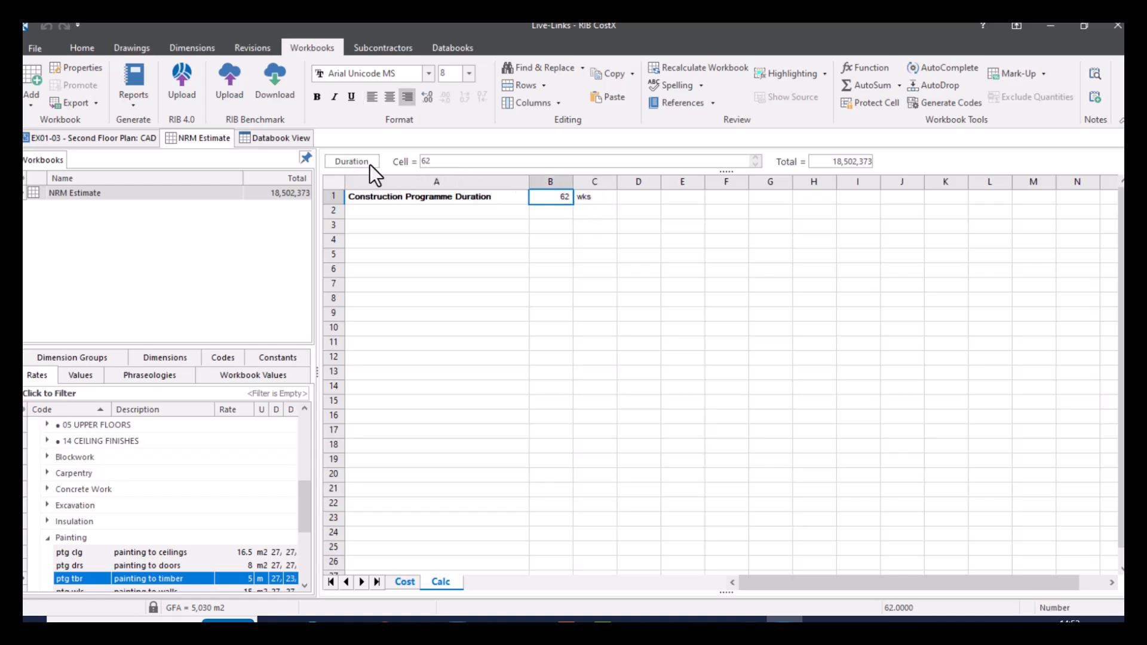
pyautogui.moveTo(601, 215)
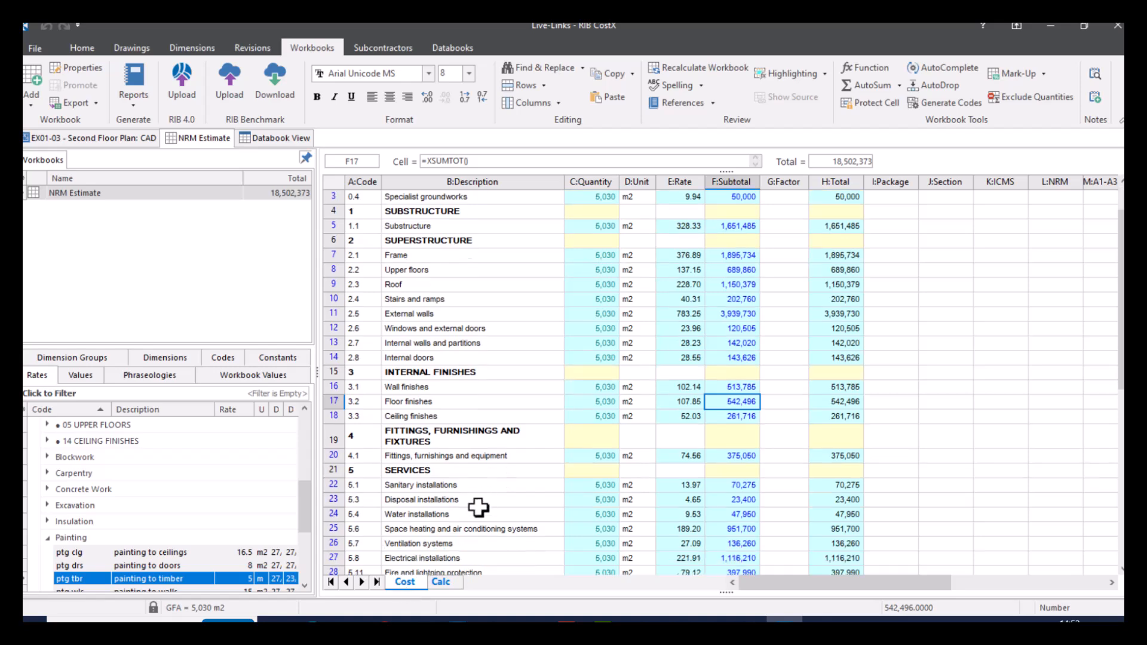
pyautogui.scroll(-3)
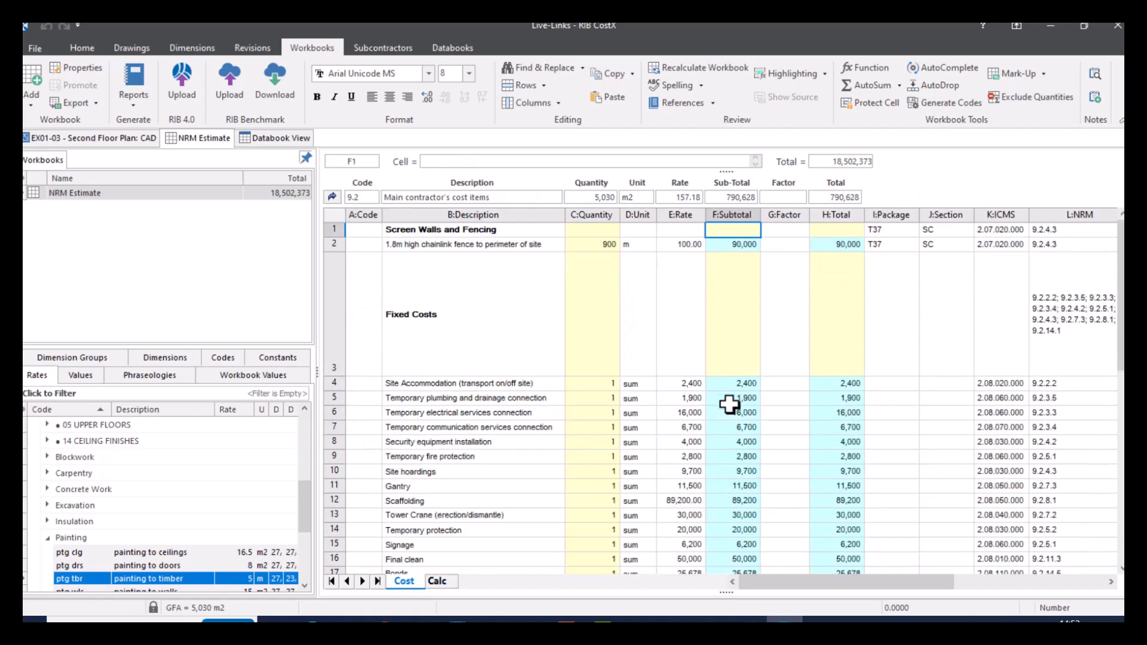
# Step: Scroll down to the per-week Time-Related Costs rows, including Tower Crane at 325,500
pyautogui.scroll(-3)
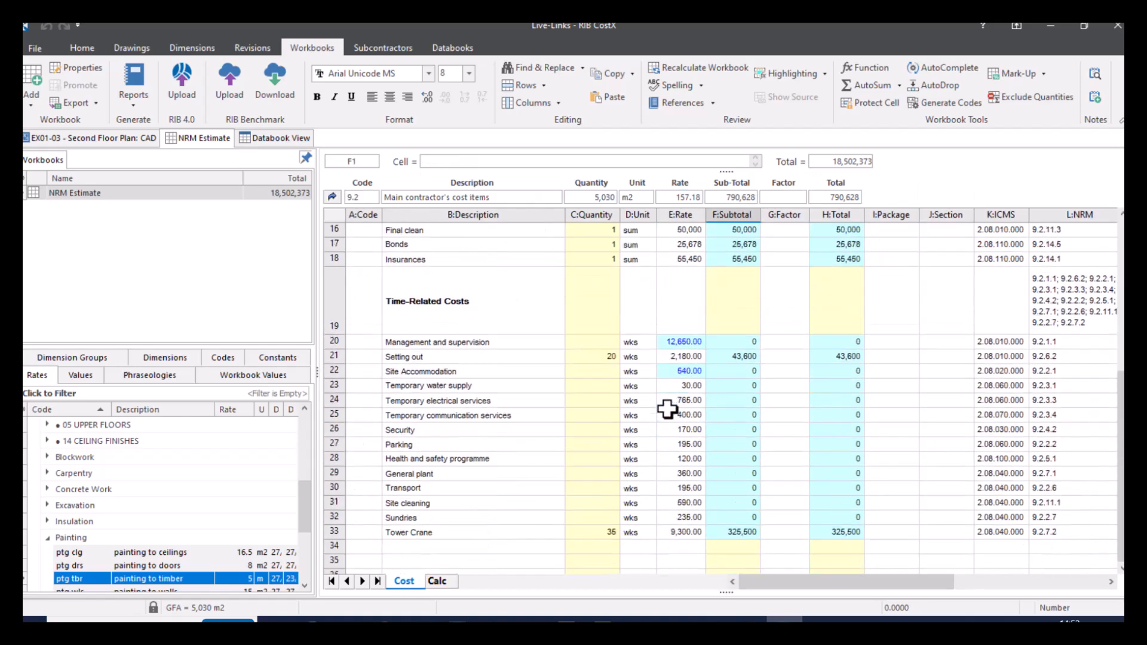
pyautogui.moveTo(580, 353)
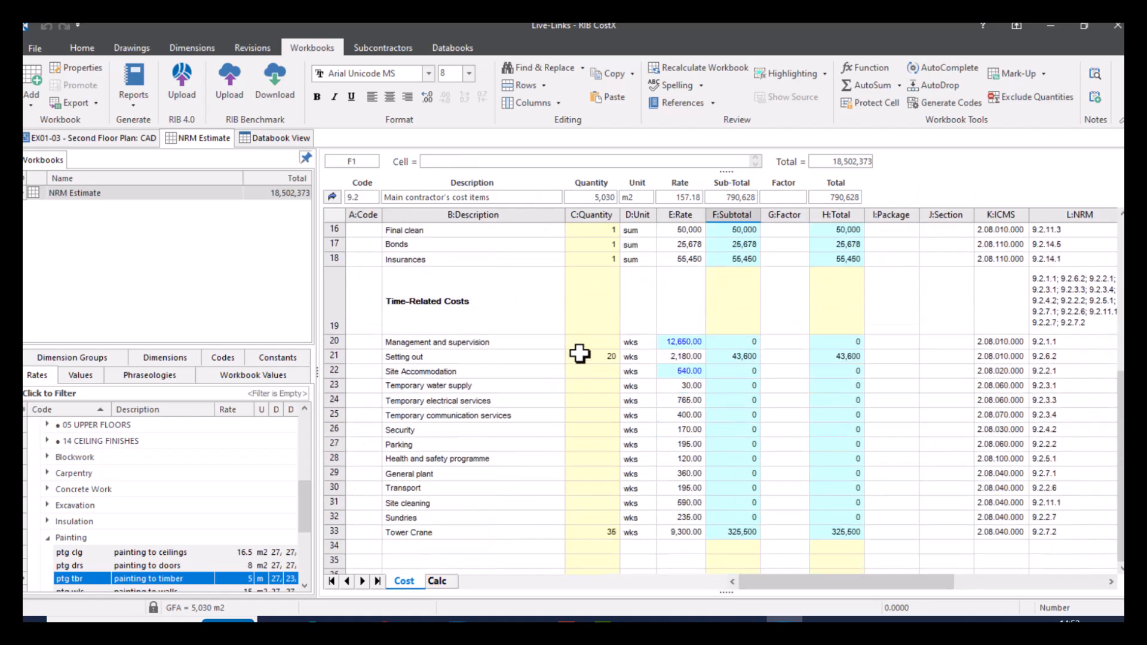
pyautogui.moveTo(581, 344)
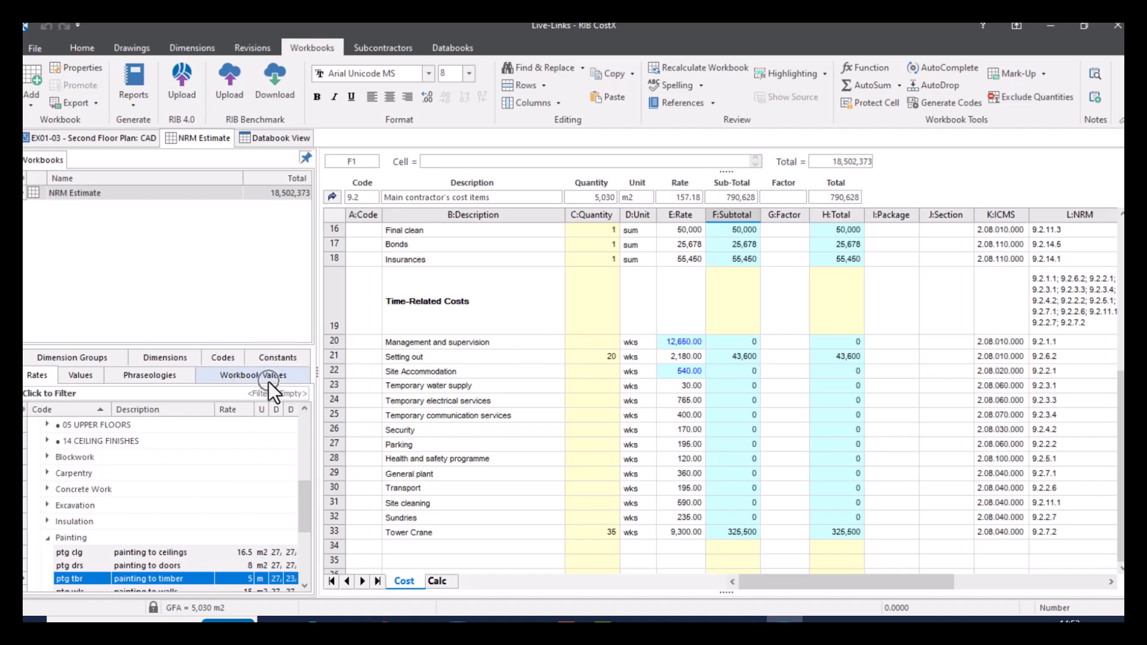
# Step: Link management, site accommodation and lines down to Sundries to the Duration named cell
pyautogui.click(253, 375)
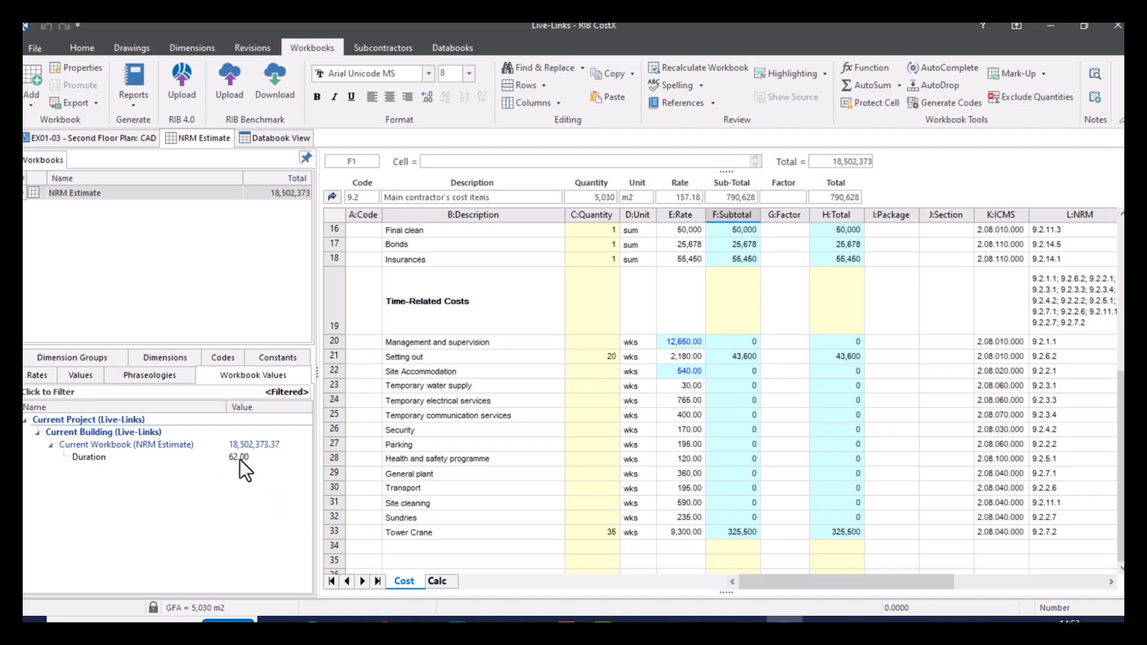
pyautogui.moveTo(238, 456)
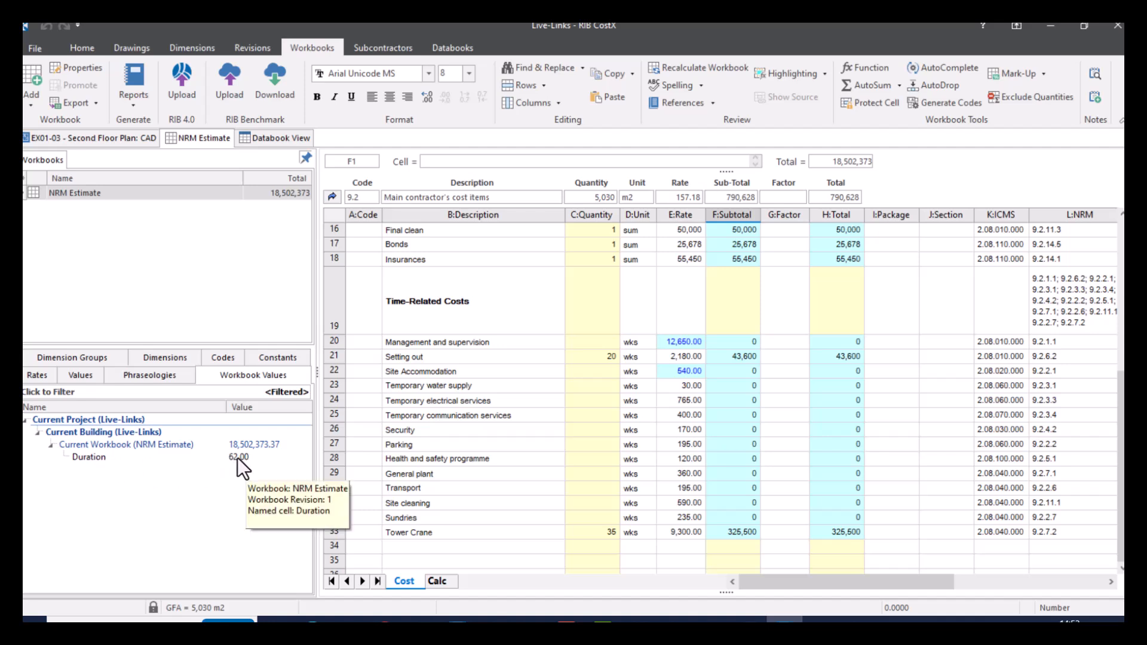
pyautogui.click(88, 456)
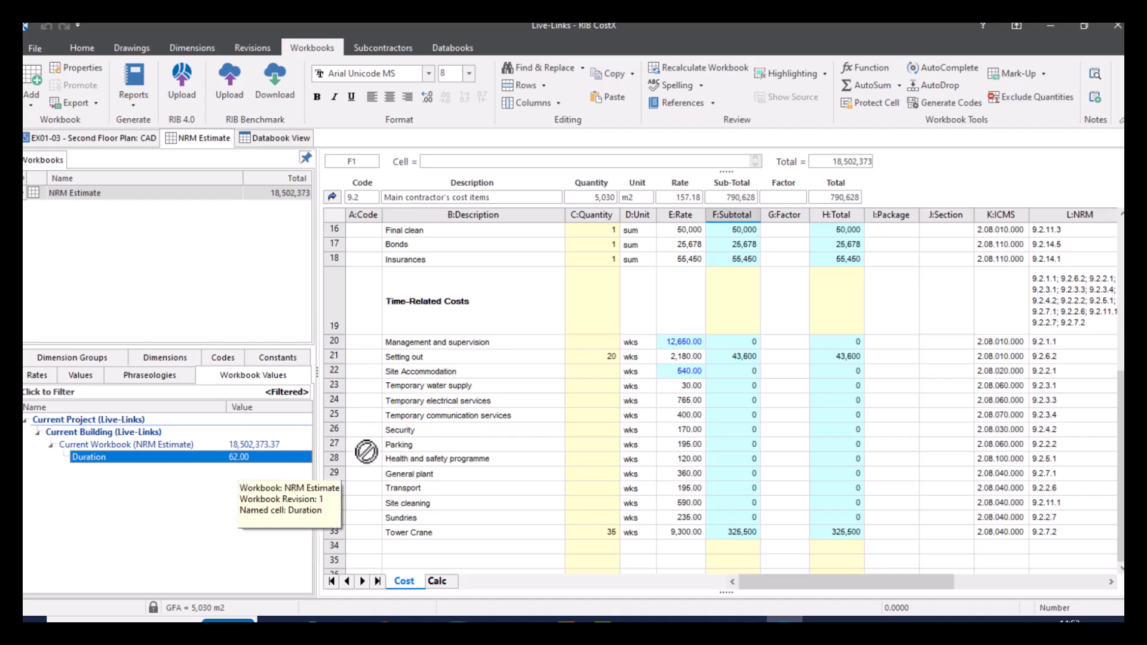
pyautogui.click(591, 342)
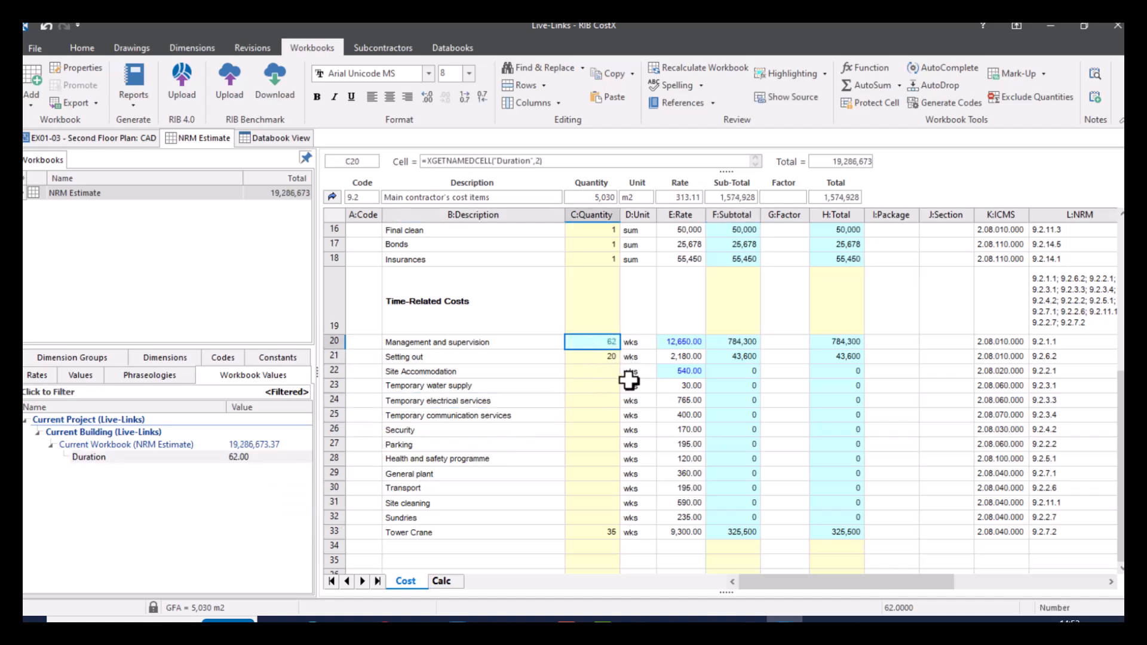
pyautogui.click(590, 371)
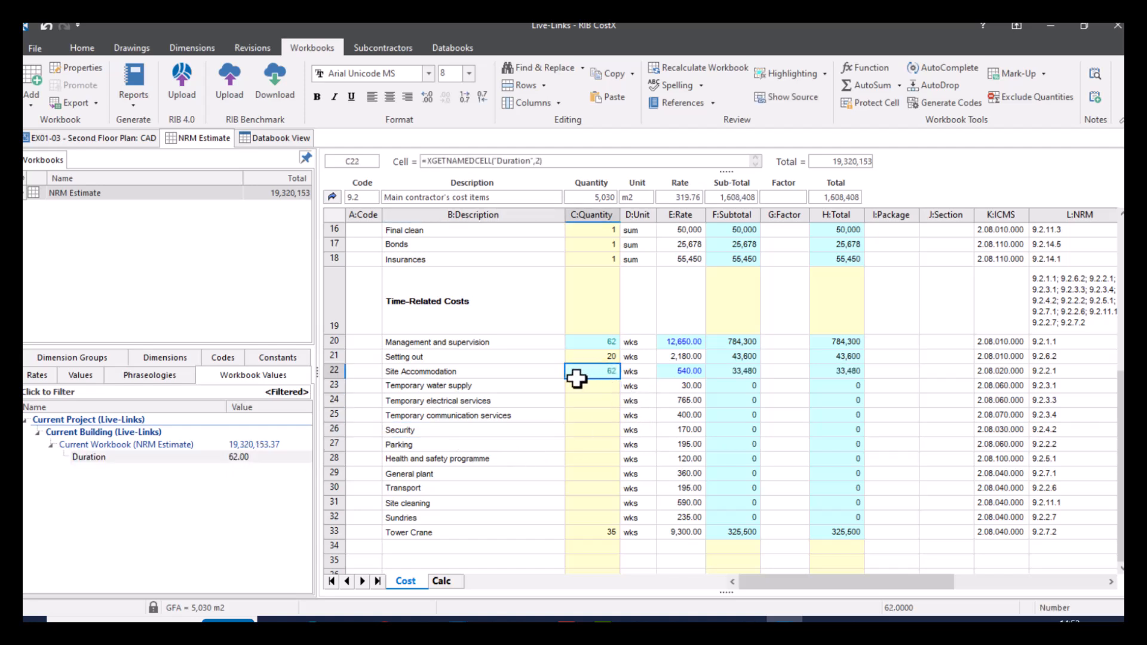
pyautogui.moveTo(608, 371); pyautogui.dragTo(577, 510)
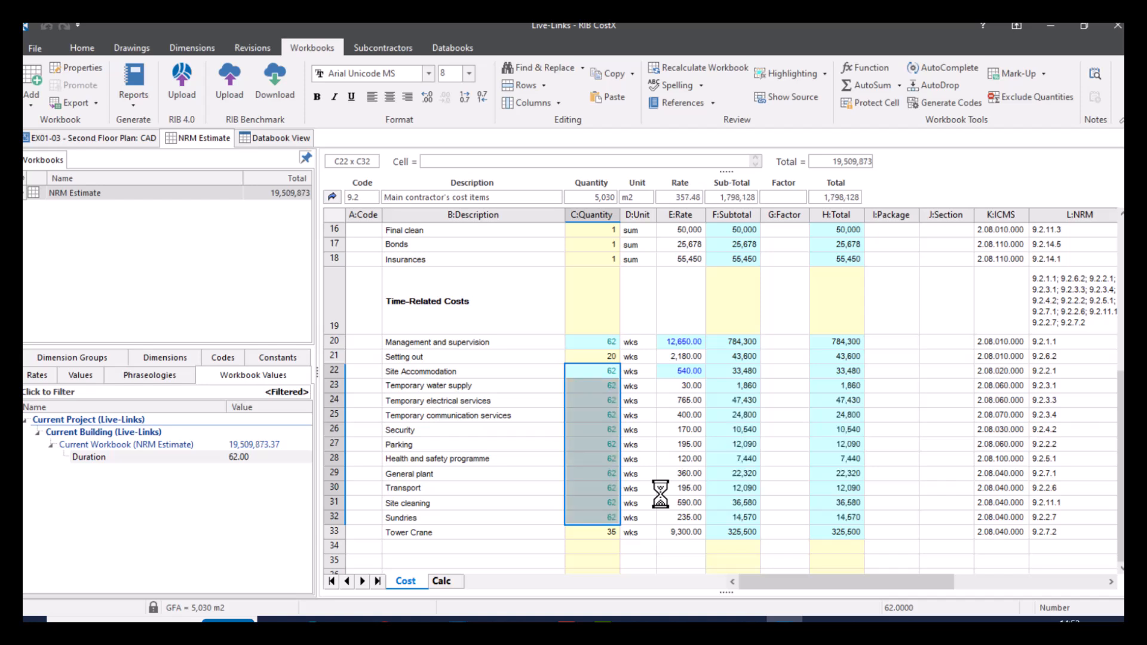
pyautogui.click(590, 341)
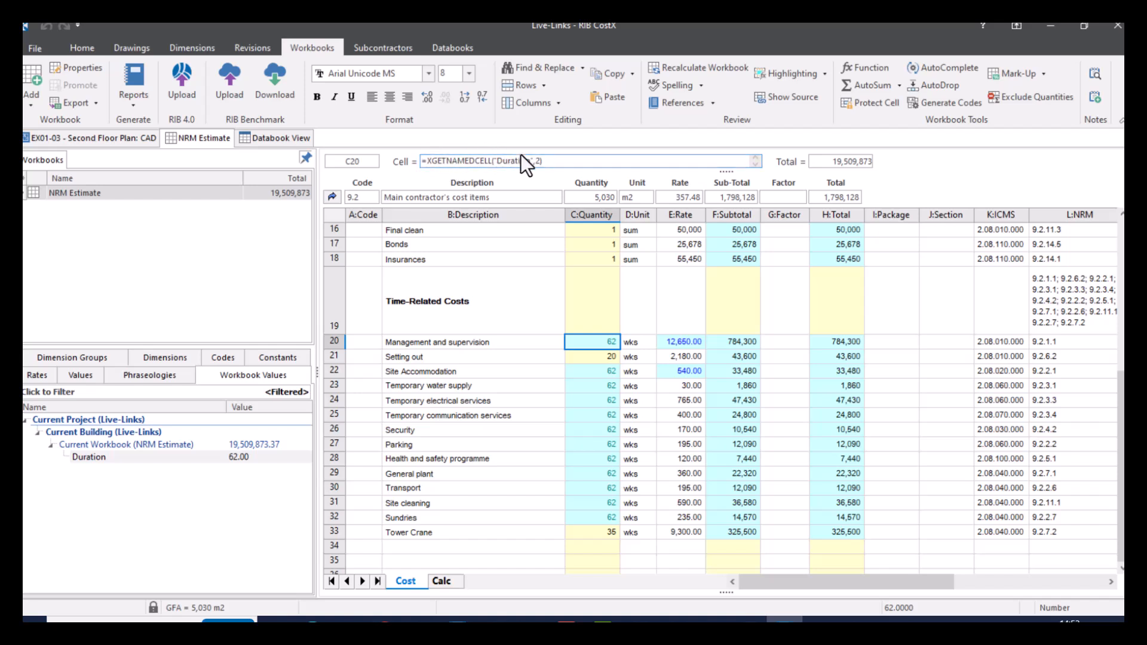
pyautogui.moveTo(626, 265)
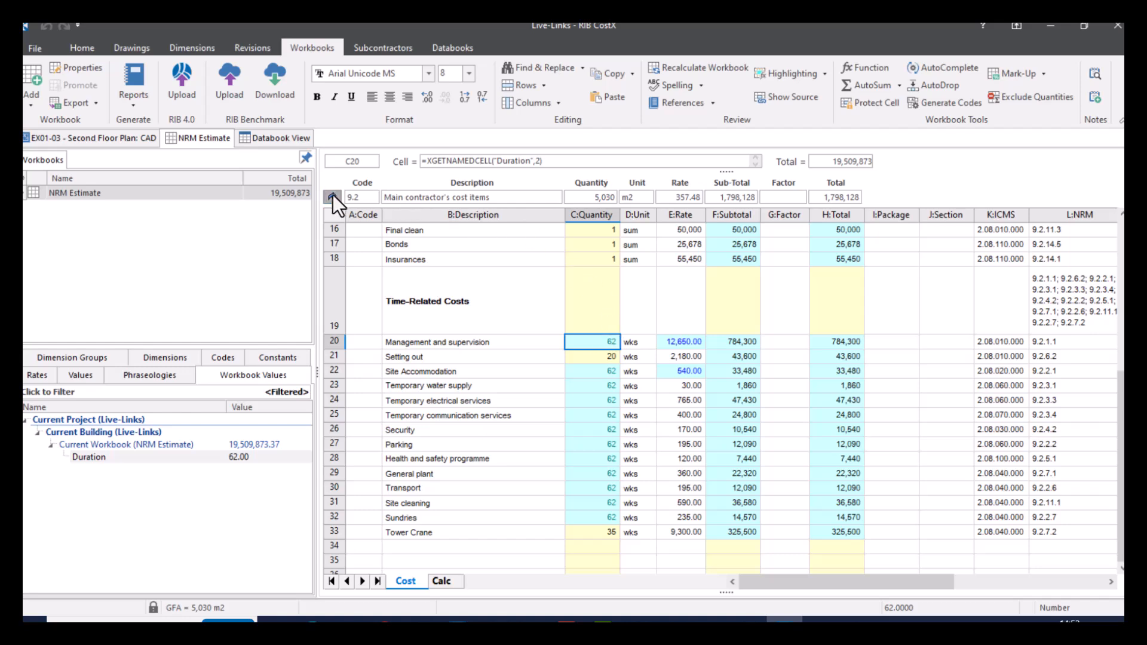
# Step: Enter 82 in the Duration cell B1 on the Calc sheet
pyautogui.click(441, 581)
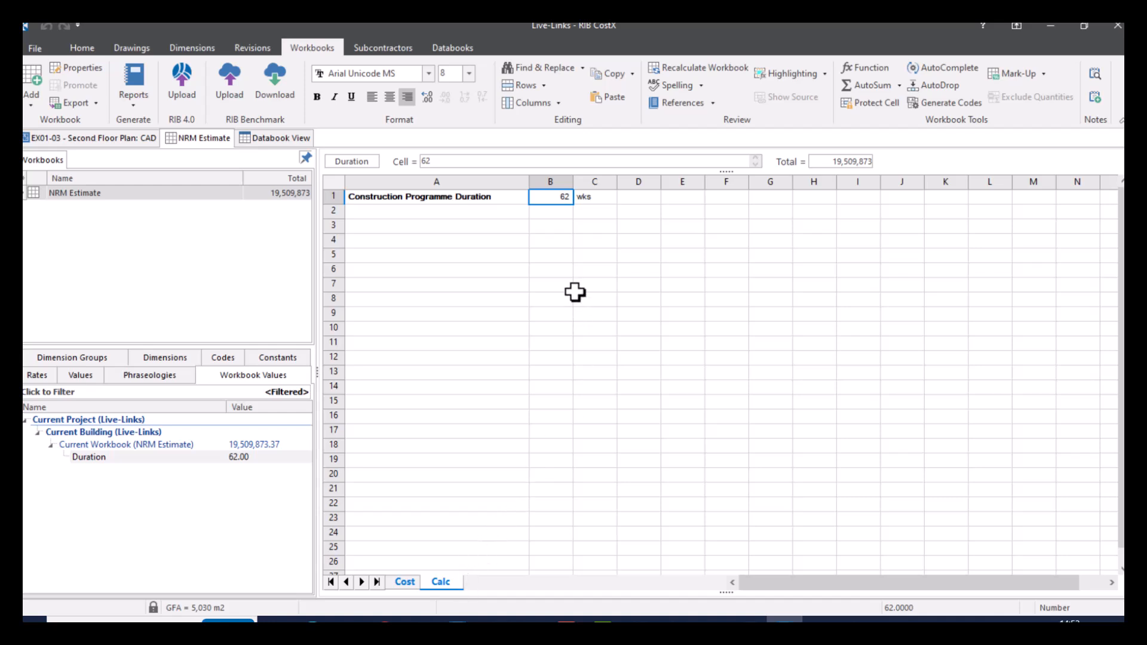
pyautogui.moveTo(681, 252)
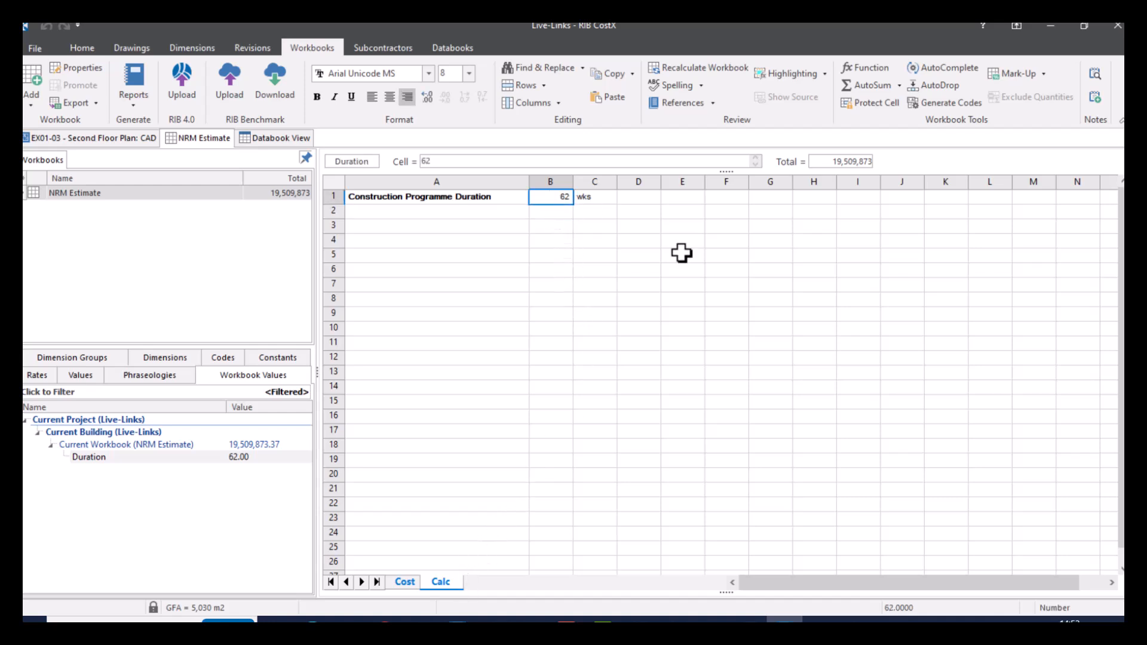
pyautogui.write('8')
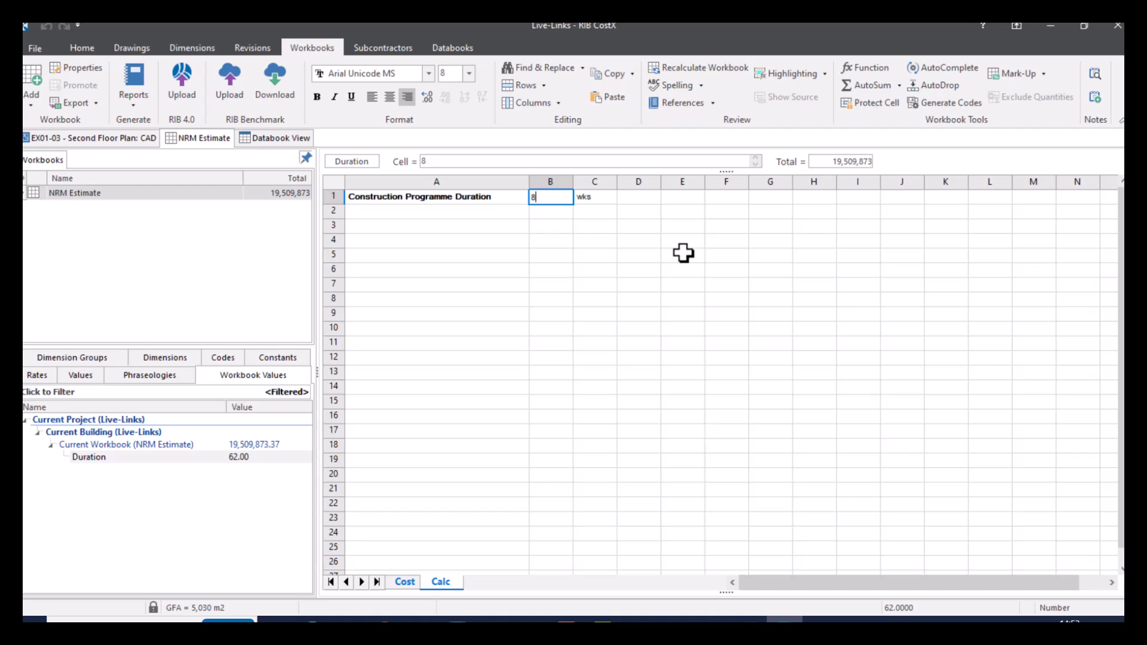
pyautogui.write('82')
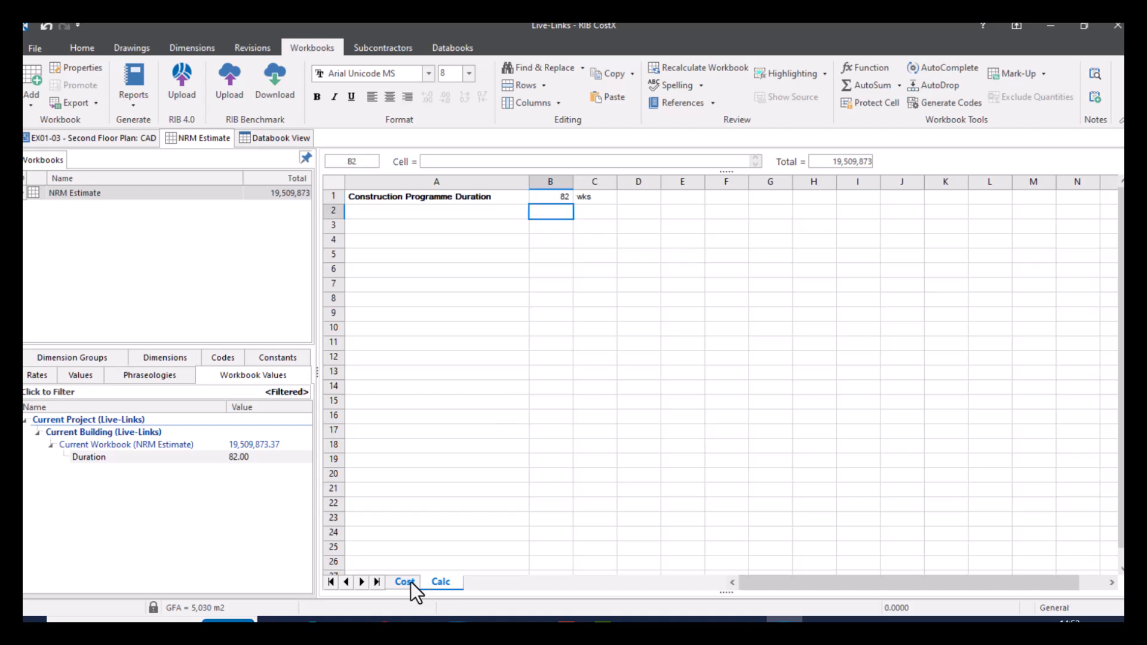
# Step: Check the water supply and electrical services quantities now read 82 weeks
pyautogui.click(404, 581)
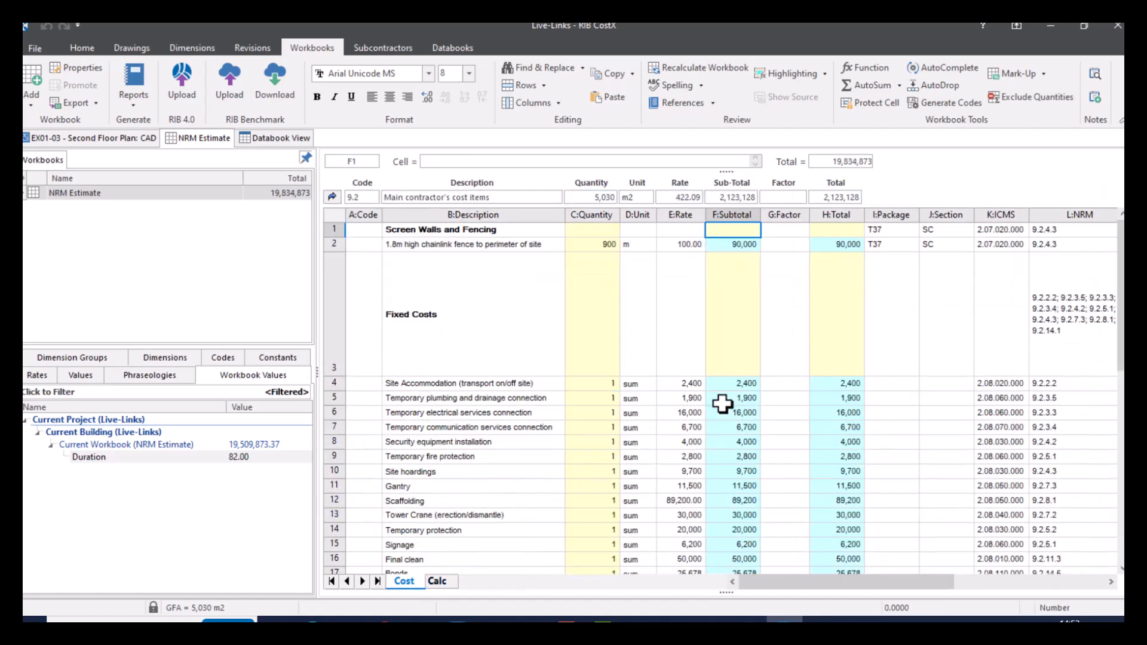
pyautogui.scroll(-3)
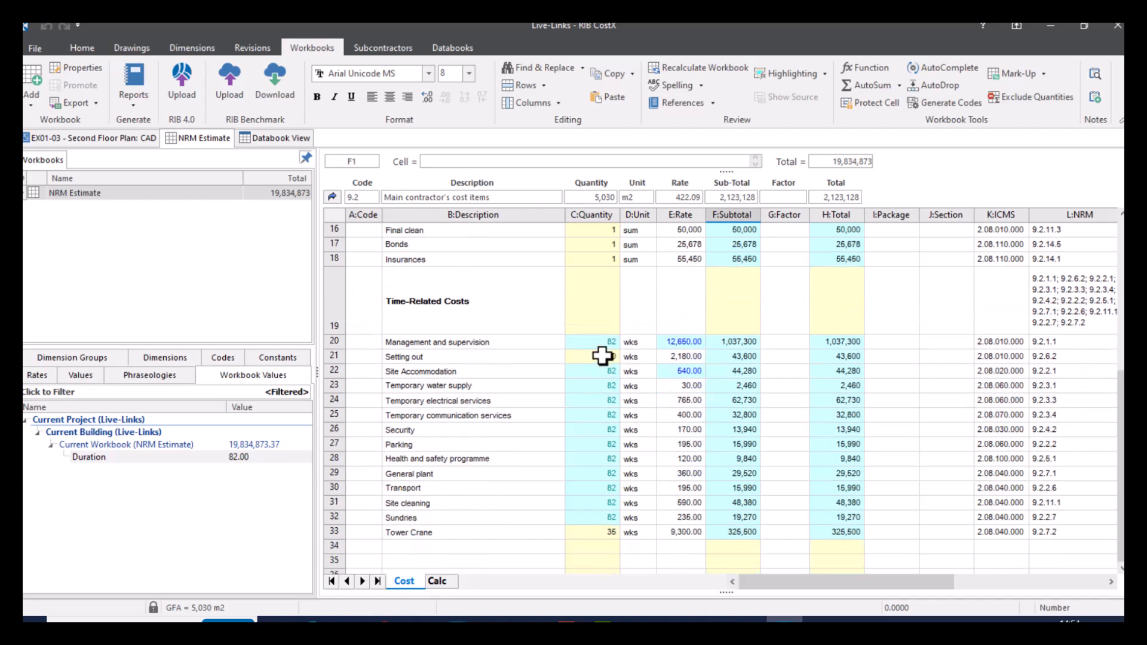
pyautogui.click(591, 386)
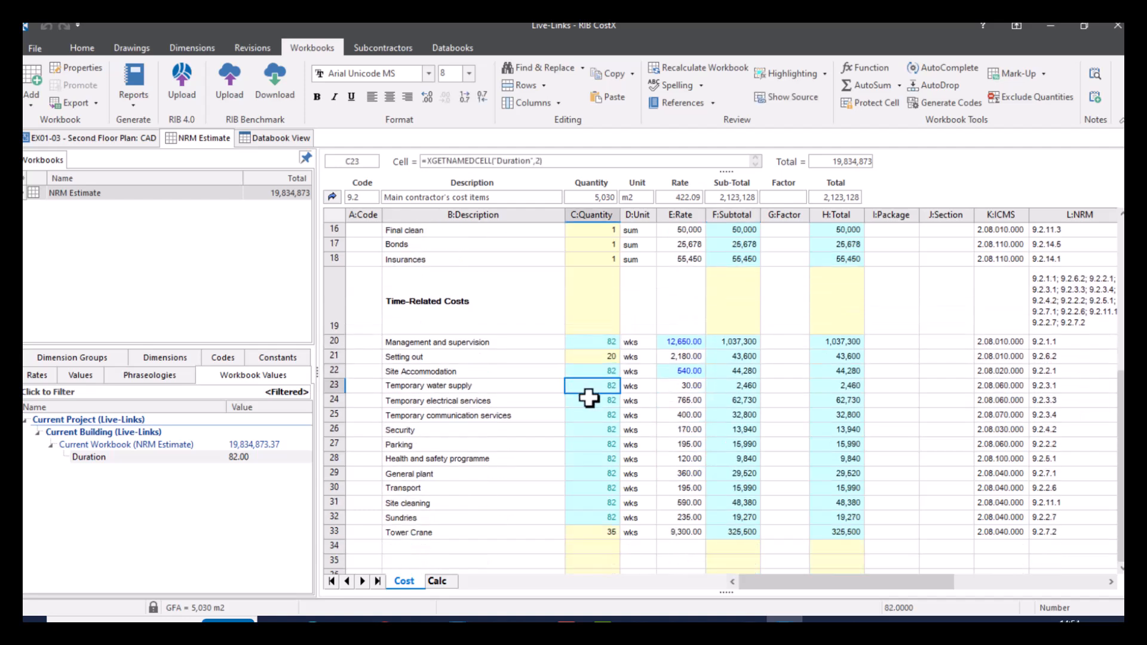
pyautogui.click(590, 401)
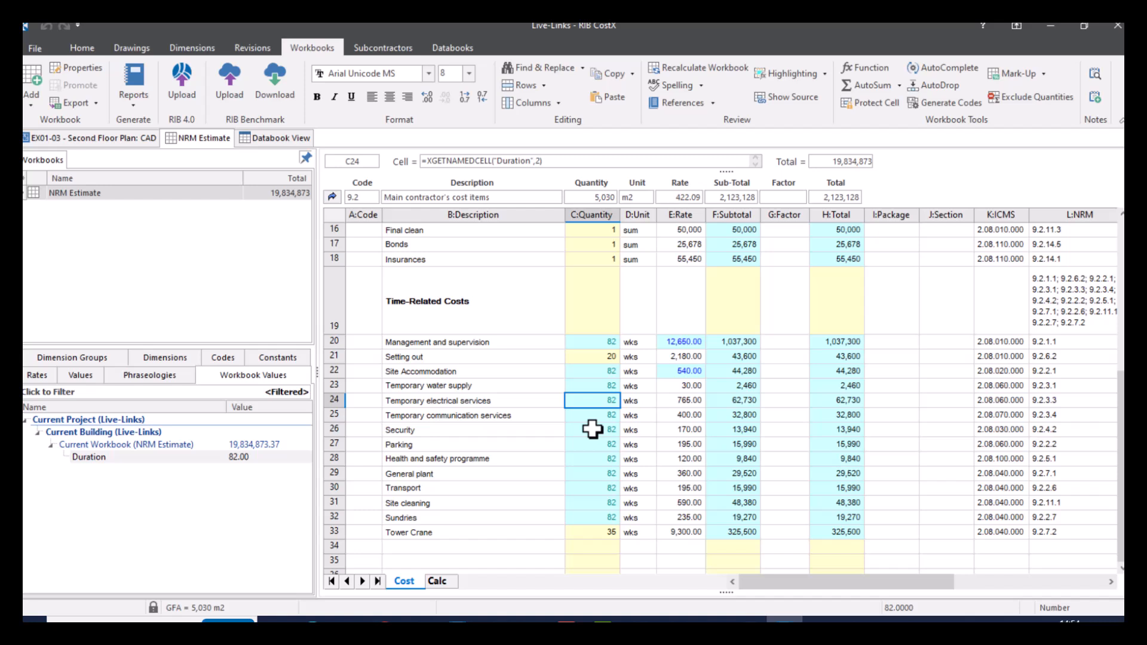
pyautogui.moveTo(449, 555)
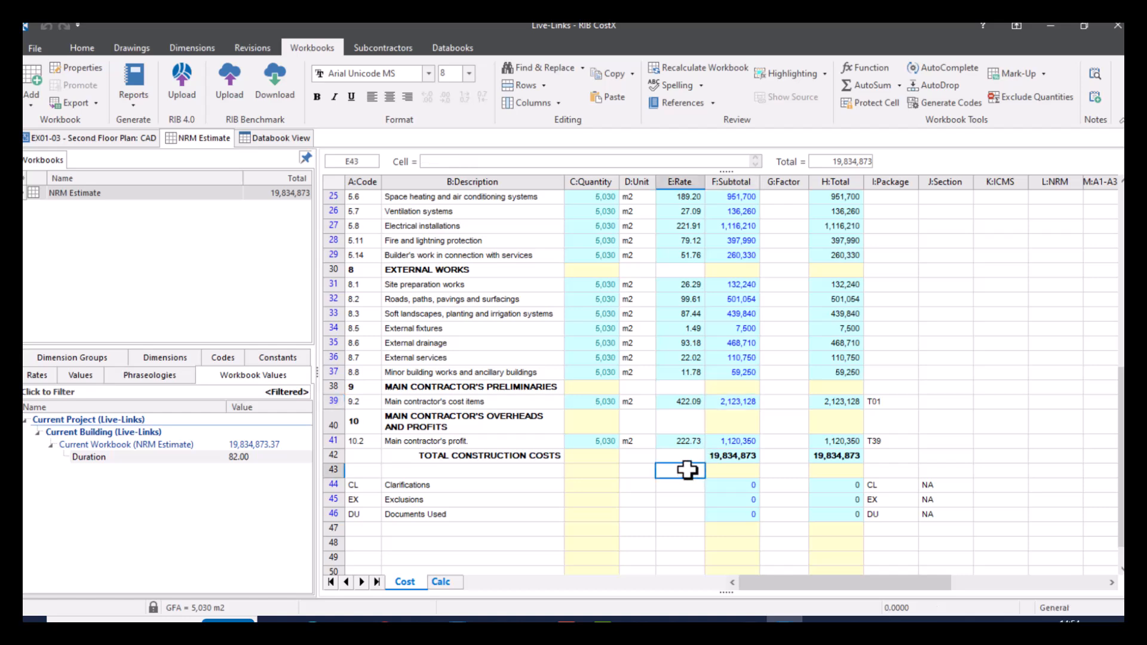
# Step: Show the Constants list of section weights and scroll through it
pyautogui.click(277, 375)
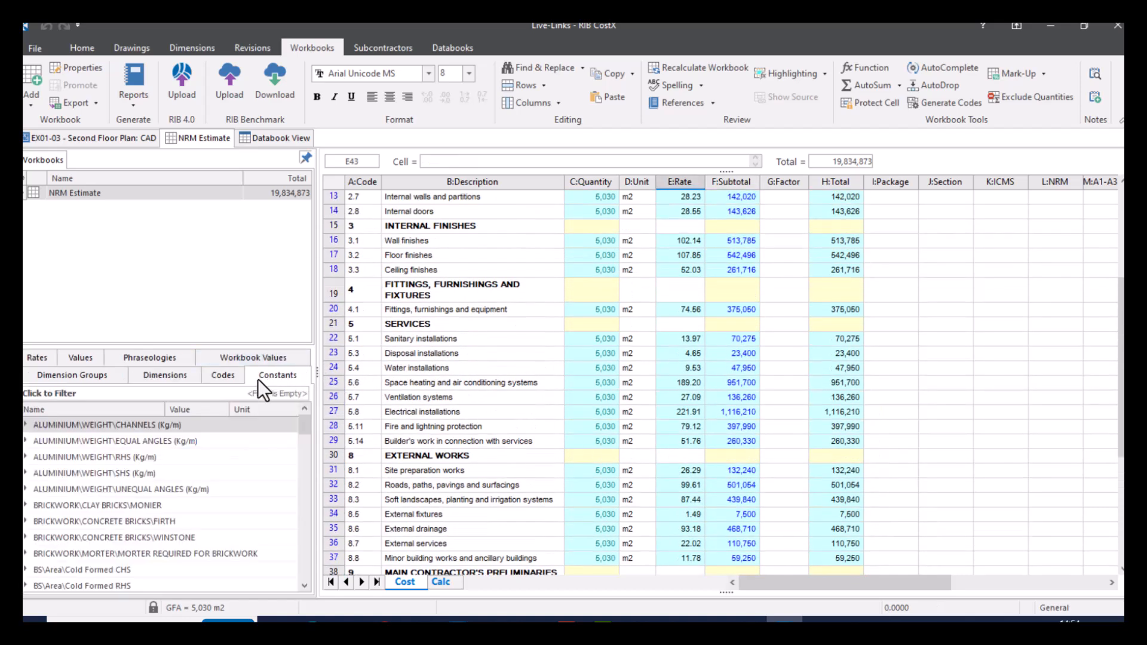
pyautogui.scroll(-3)
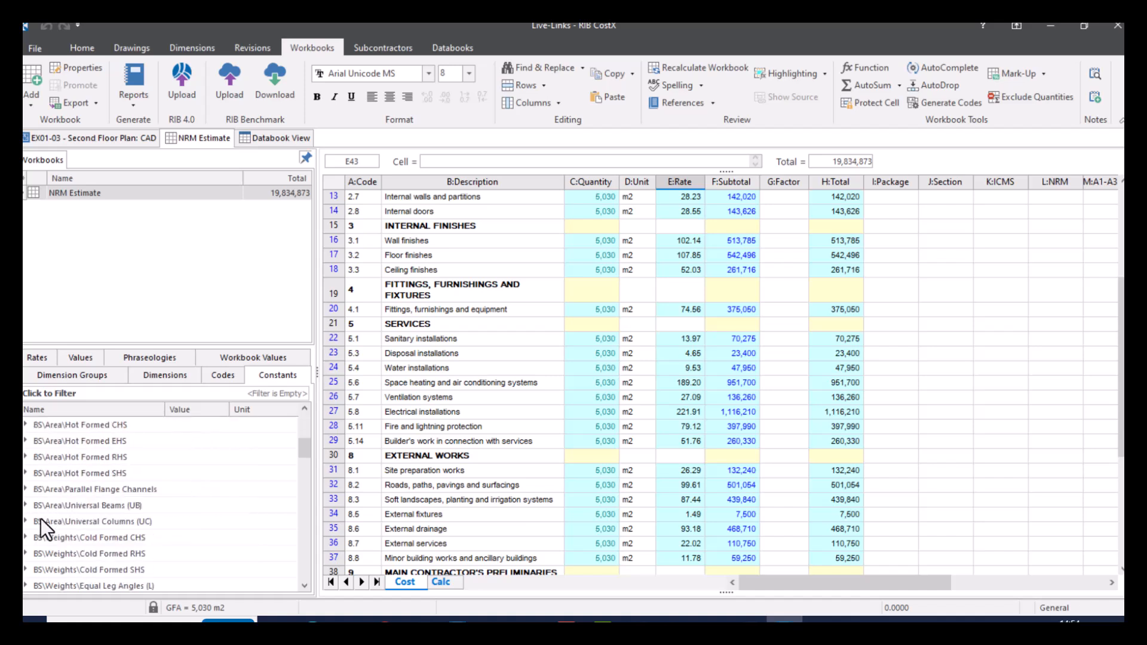
pyautogui.moveTo(398, 450)
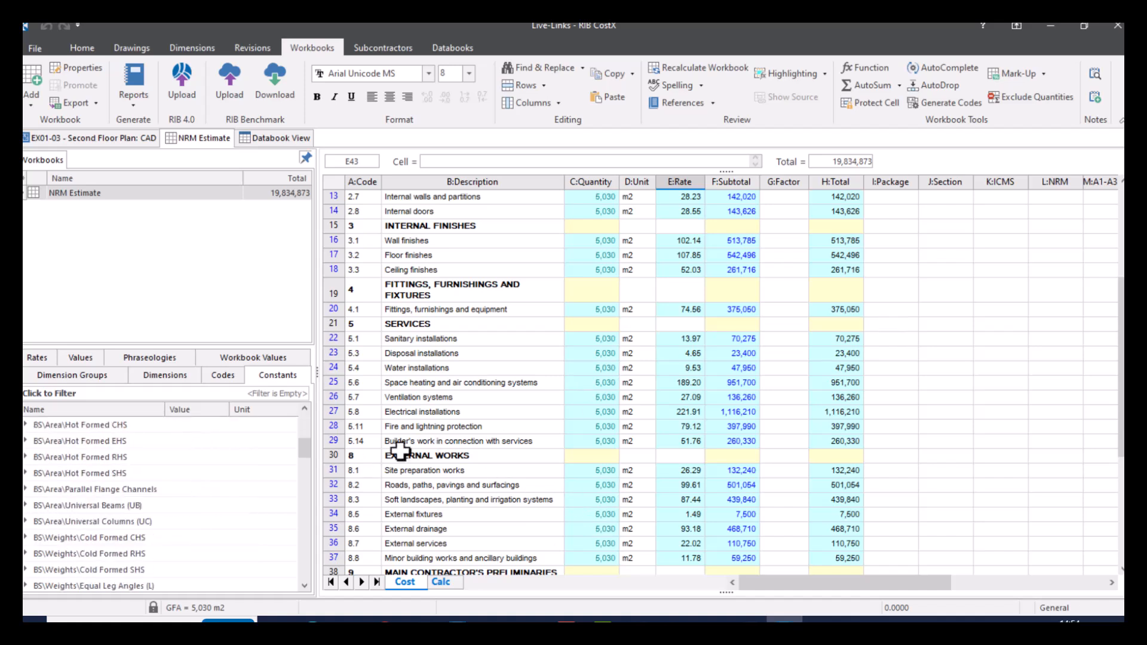
pyautogui.moveTo(294, 482)
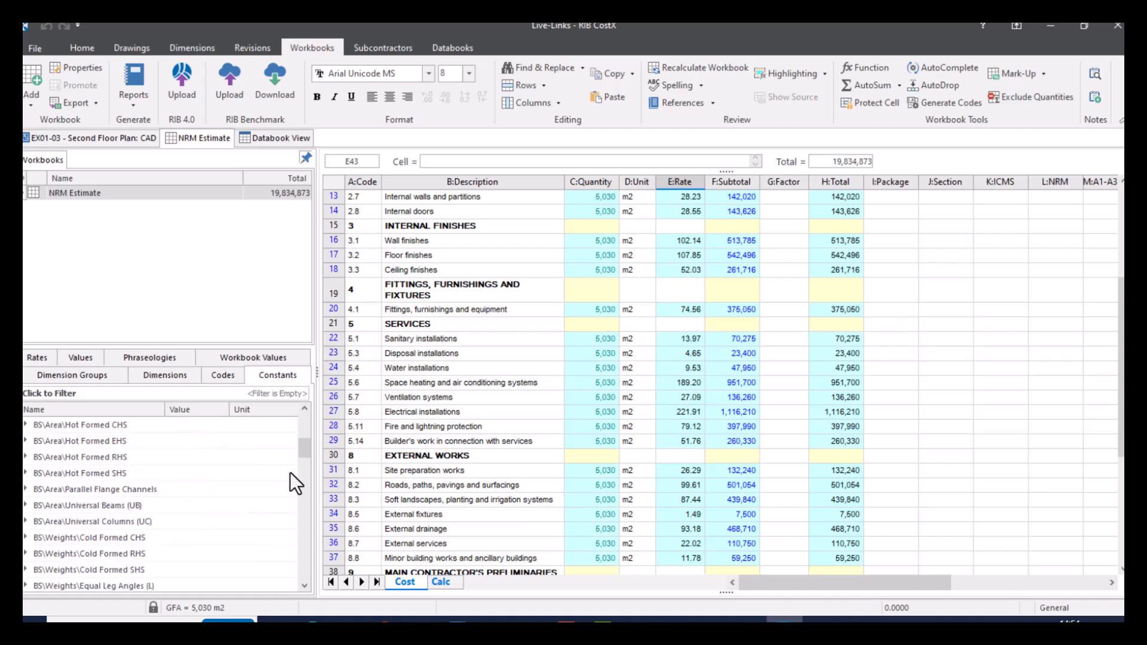
pyautogui.moveTo(315, 479)
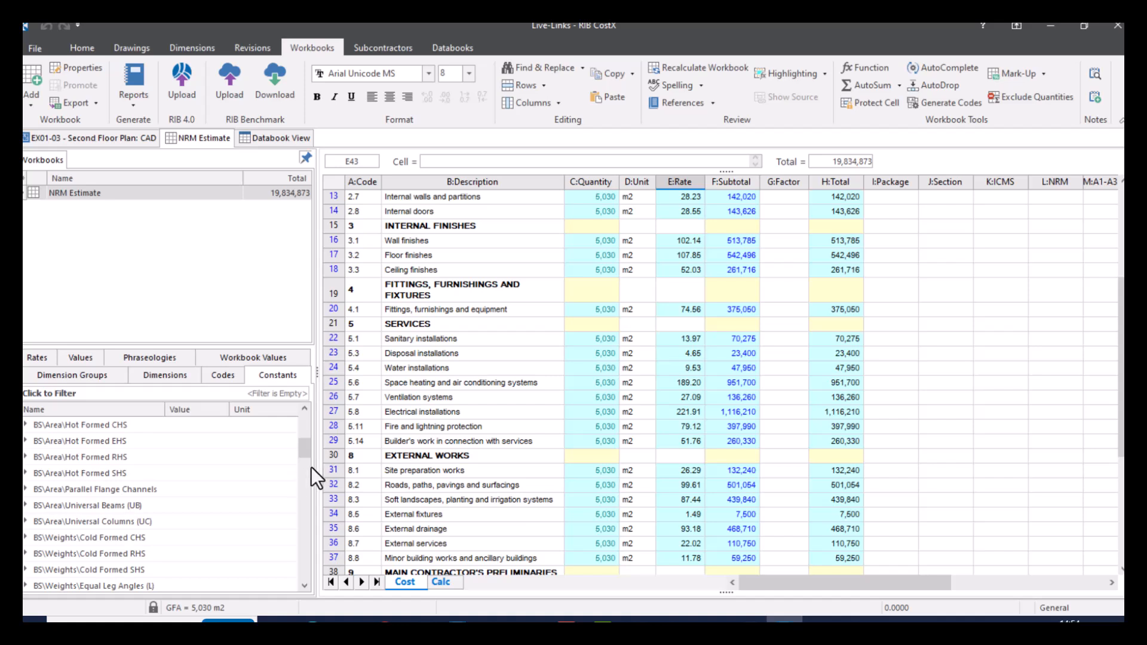
pyautogui.moveTo(245, 491)
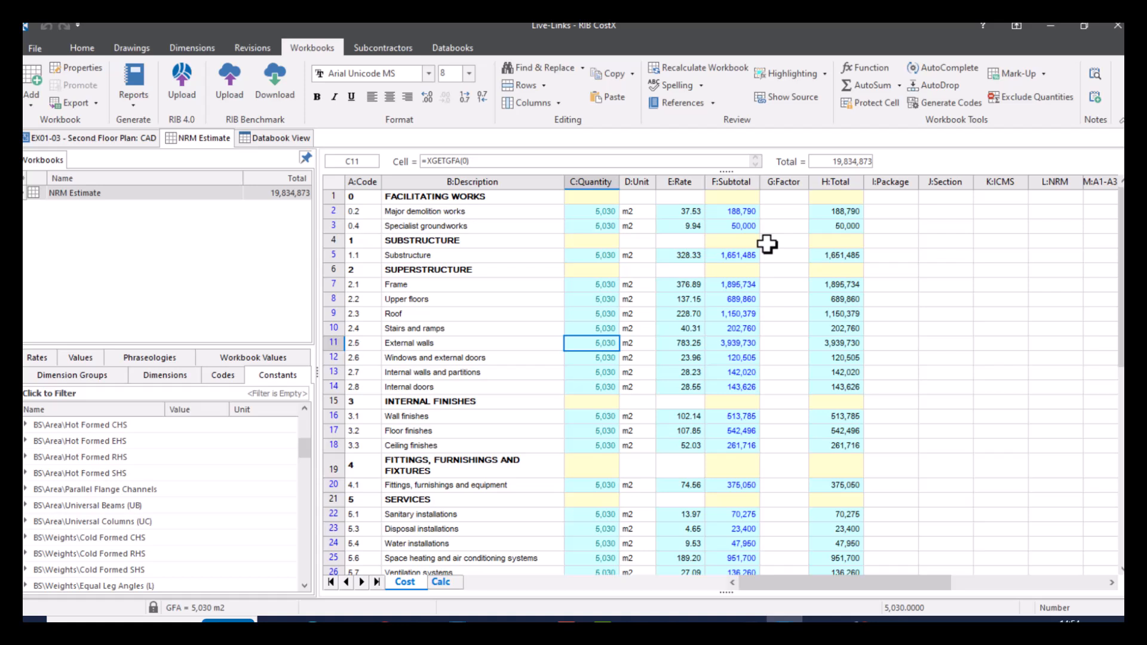
pyautogui.click(782, 240)
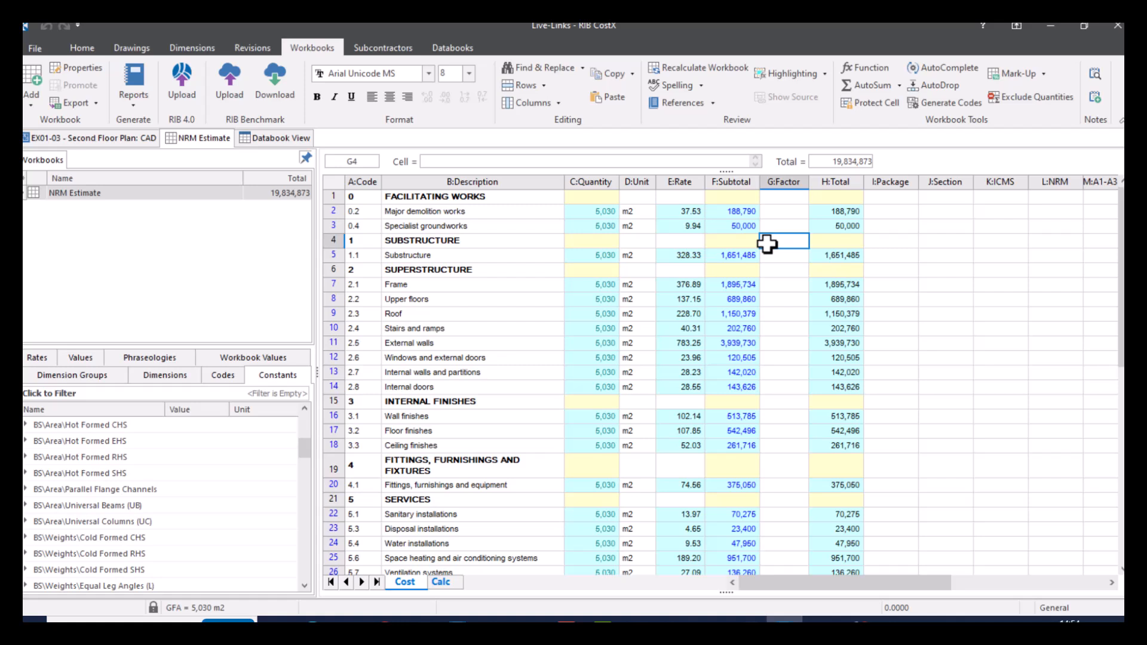